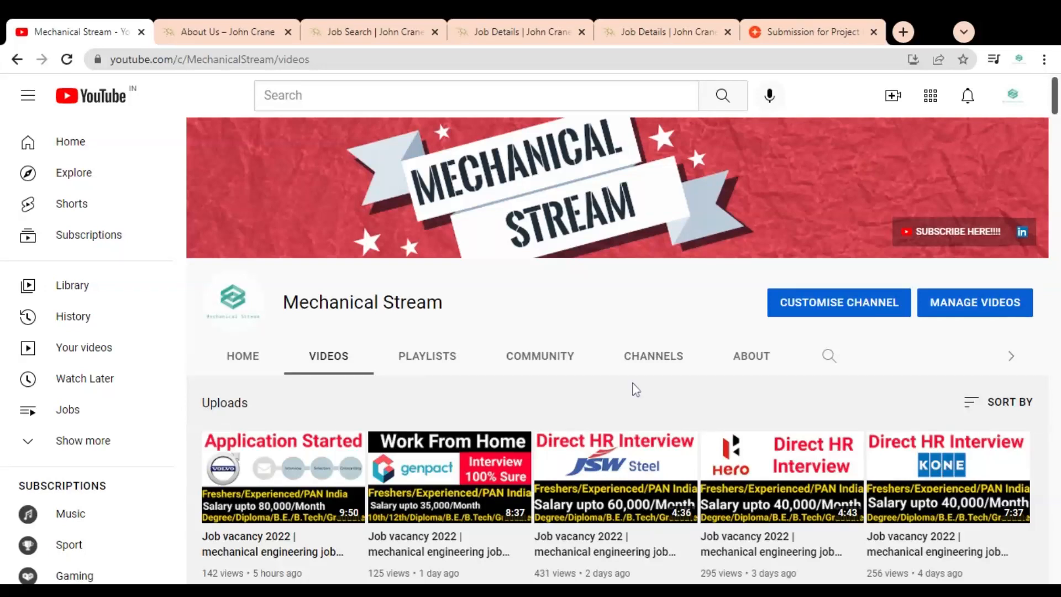
pyautogui.moveTo(1055, 108)
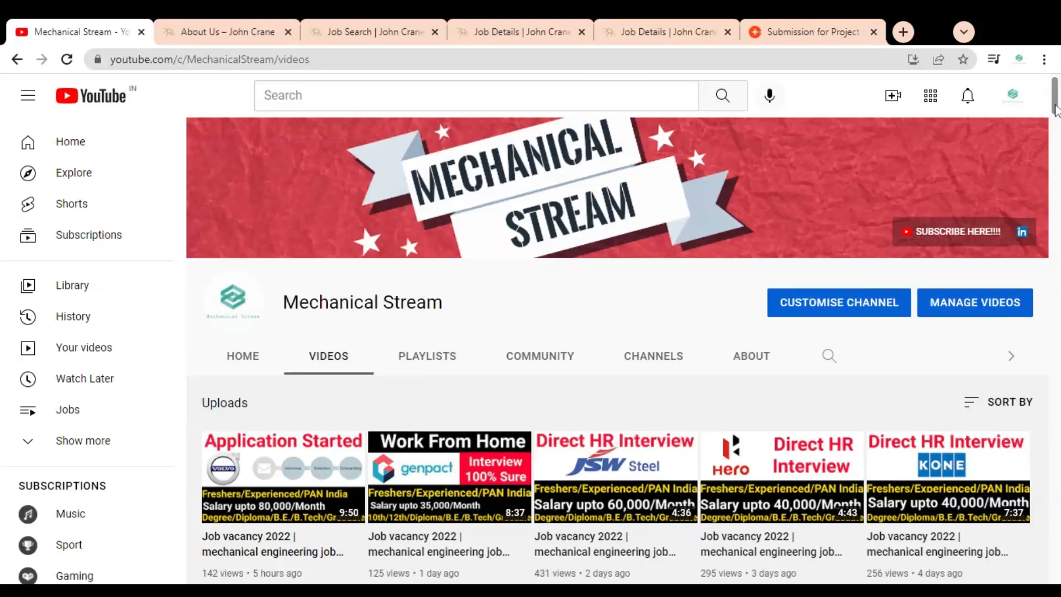
# Step: Switch to the About Us – John Crane tab and scroll down to Who We Are
pyautogui.scroll(-3)
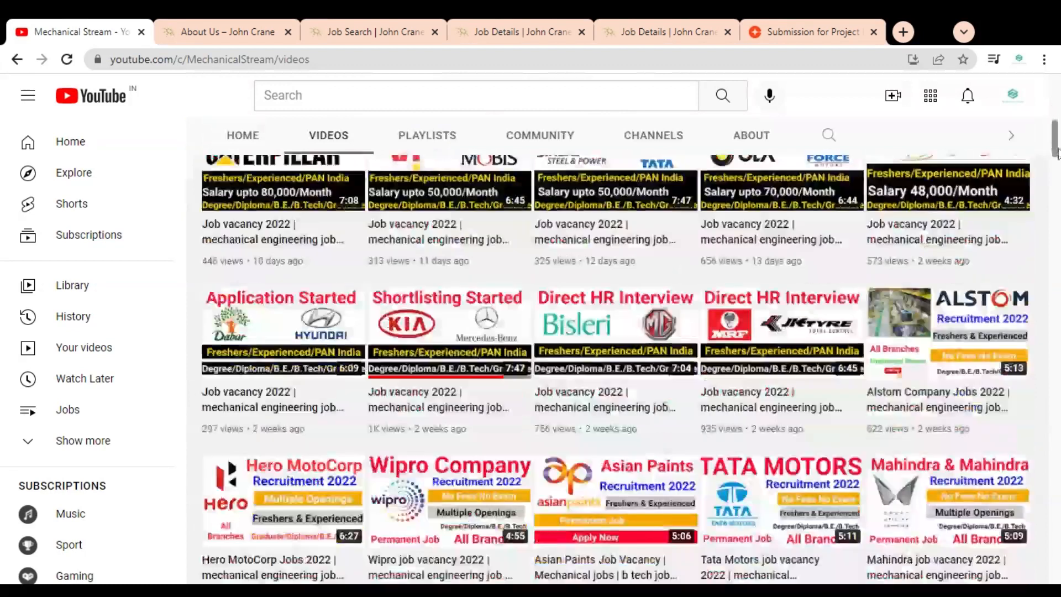
pyautogui.scroll(-3)
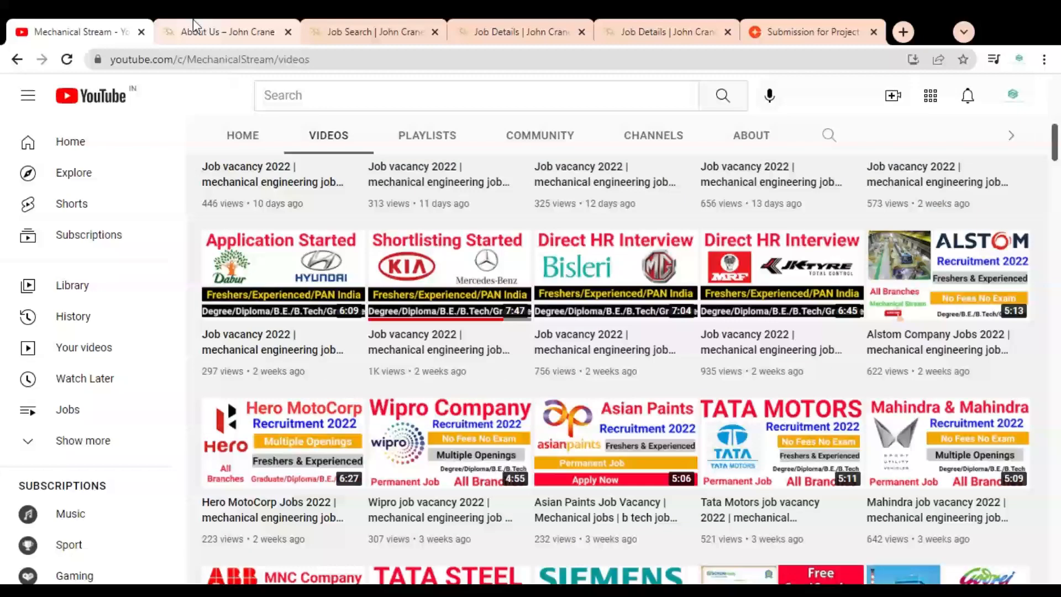
pyautogui.click(227, 31)
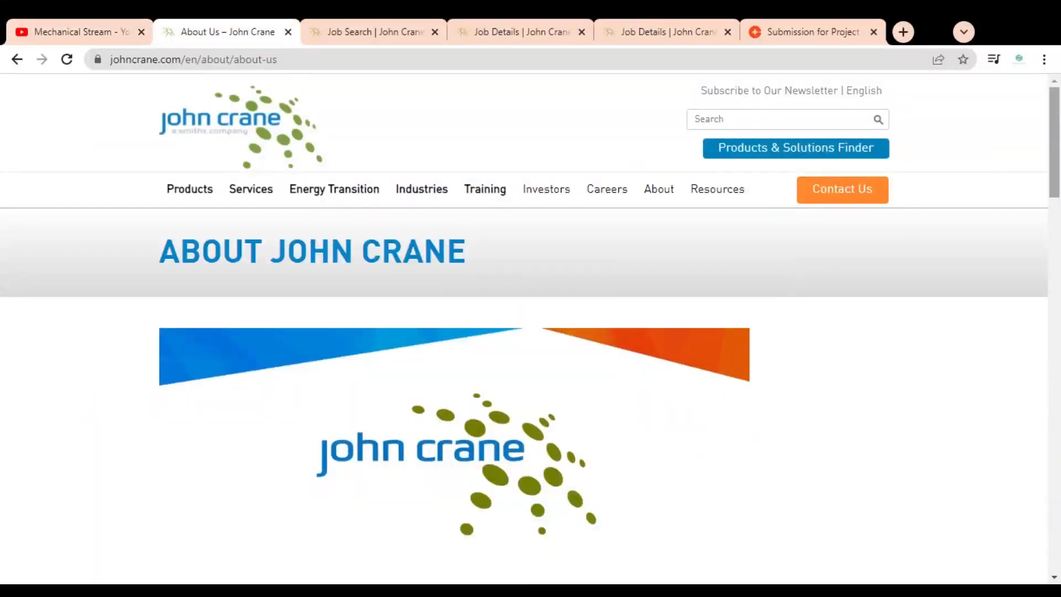
pyautogui.scroll(-3)
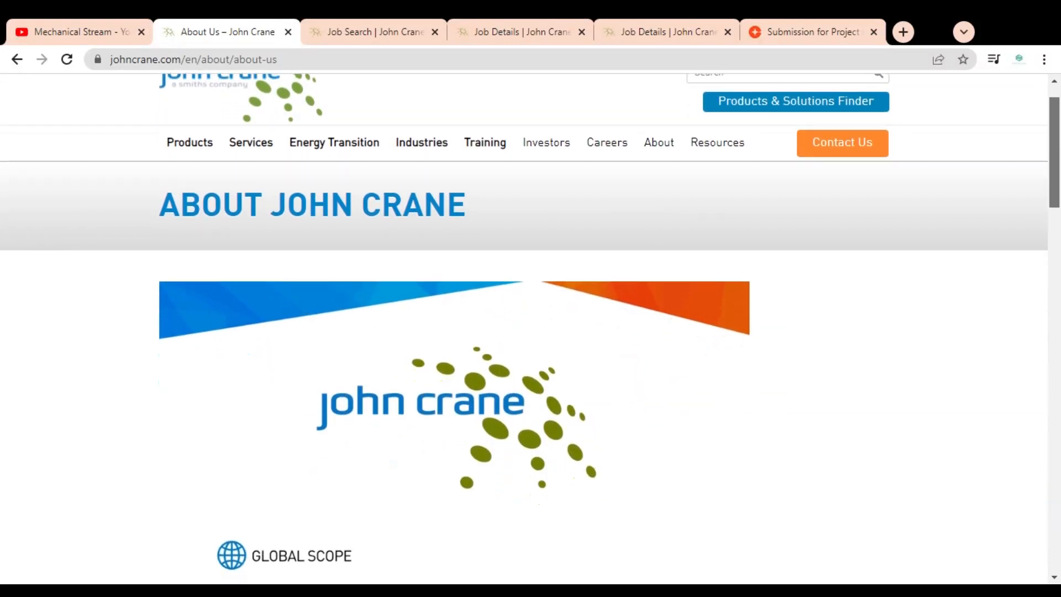
pyautogui.scroll(-3)
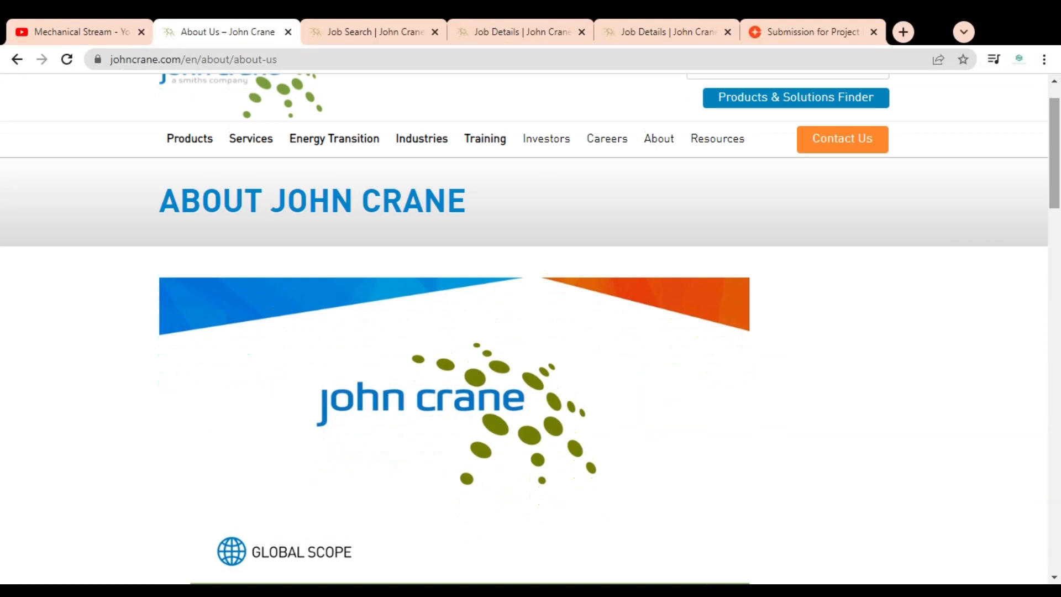
pyautogui.scroll(-3)
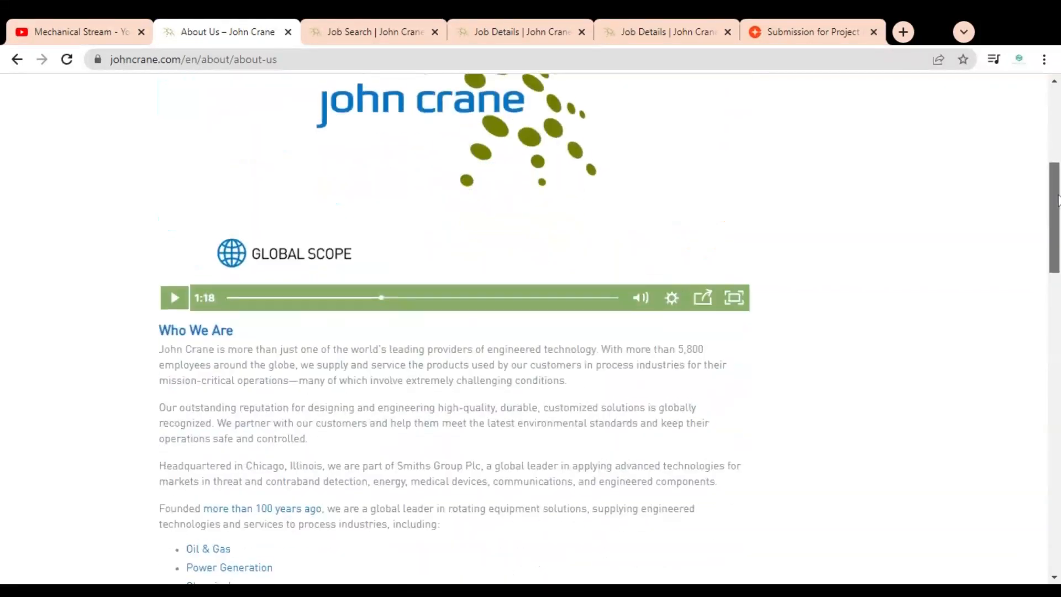
pyautogui.scroll(-3)
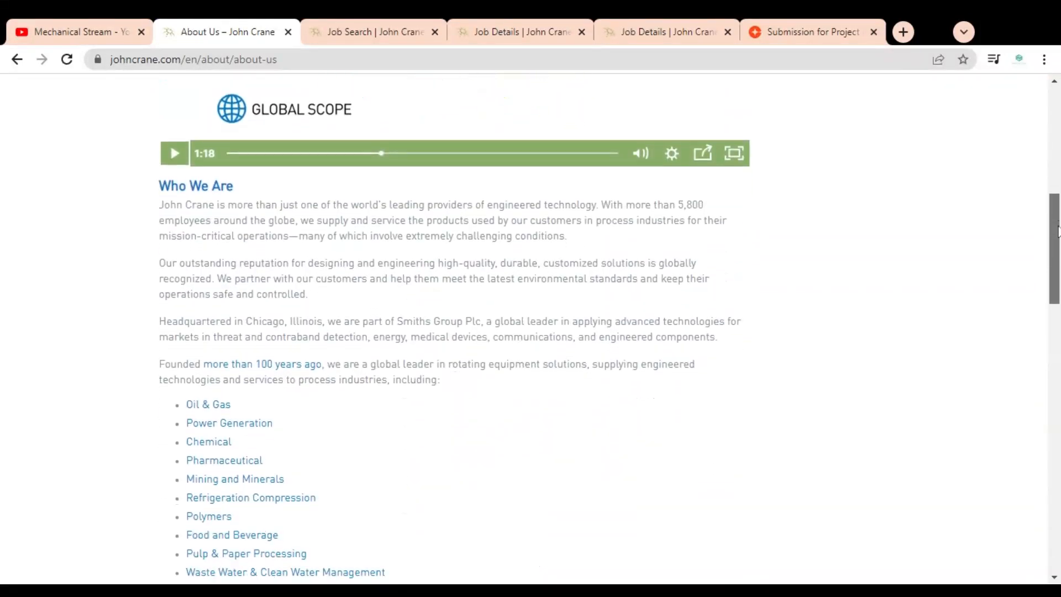
pyautogui.scroll(3)
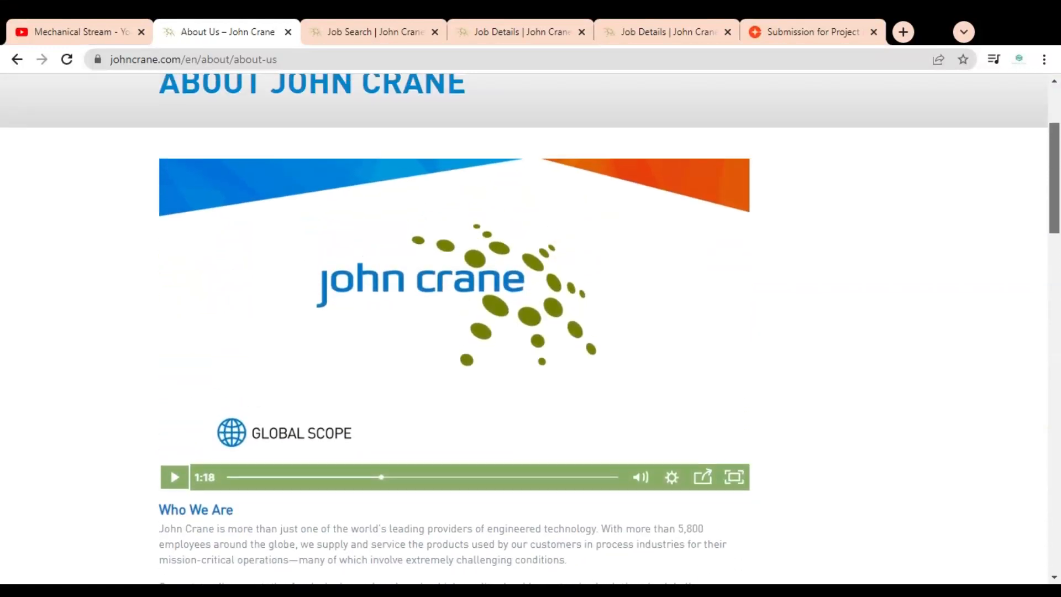
pyautogui.scroll(3)
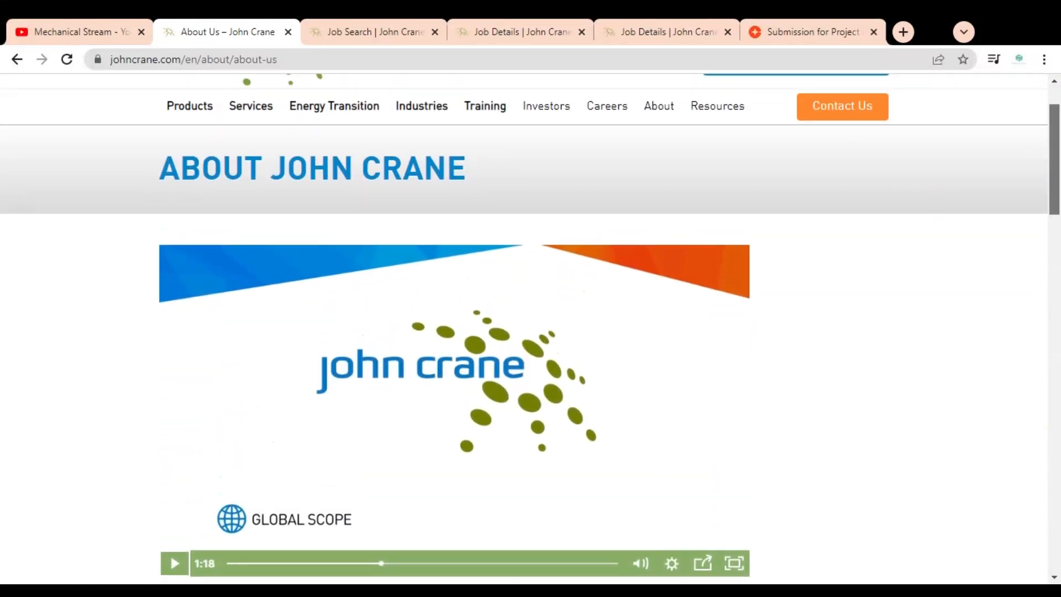
pyautogui.scroll(-3)
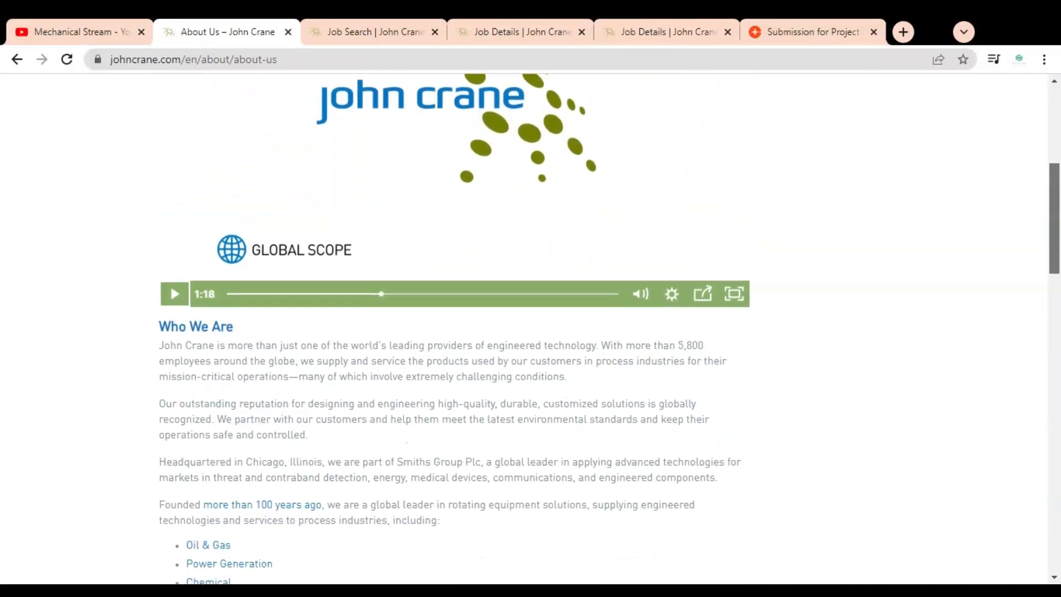
pyautogui.scroll(-3)
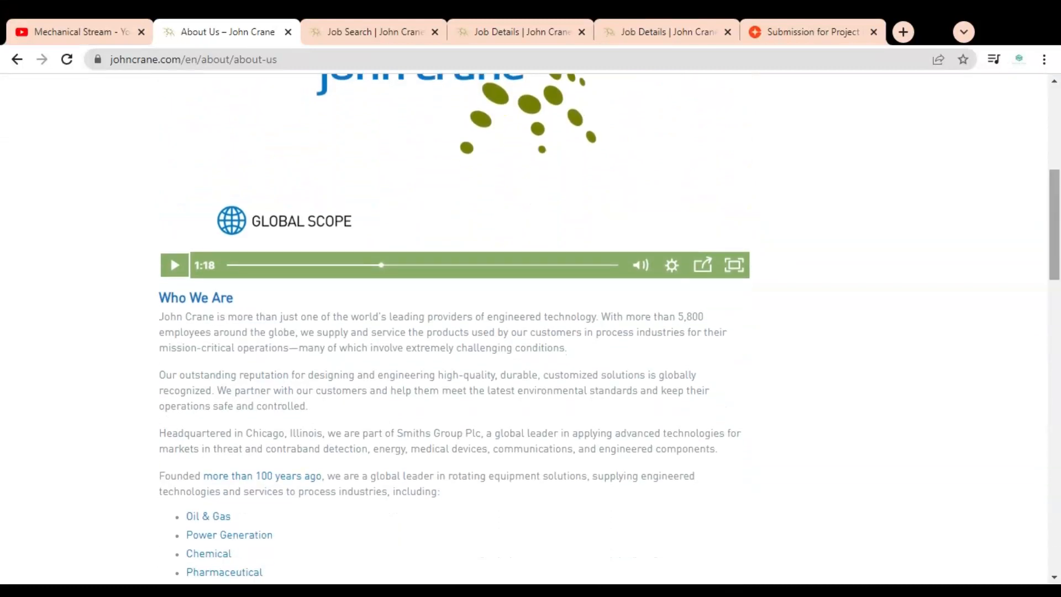
pyautogui.scroll(-3)
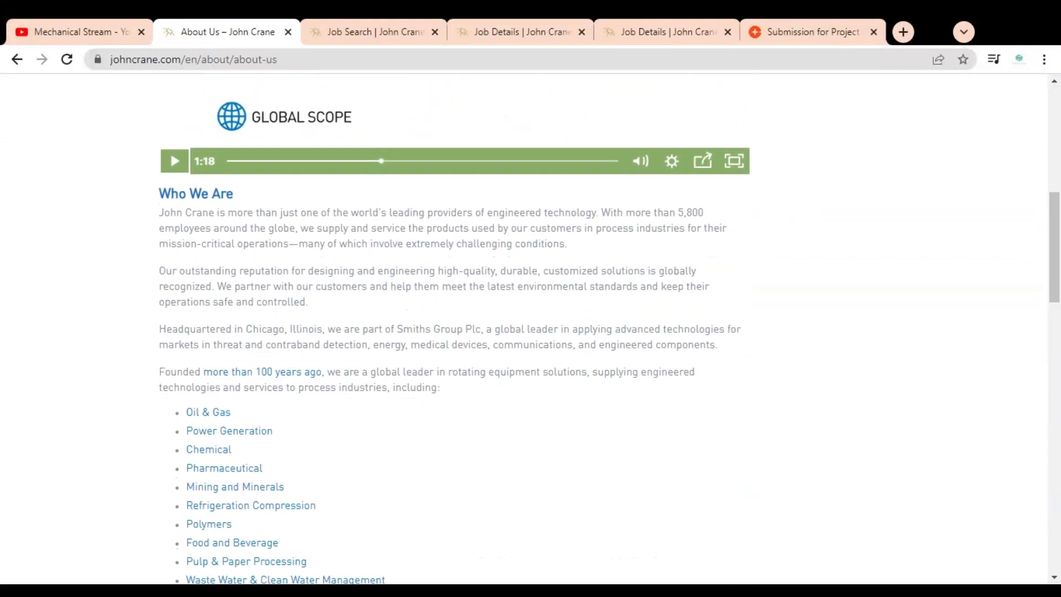
# Step: Highlight the Who We Are opening sentence and the 'global leader in rotating equipment solutions' phrase
pyautogui.moveTo(169, 212); pyautogui.dragTo(278, 212)
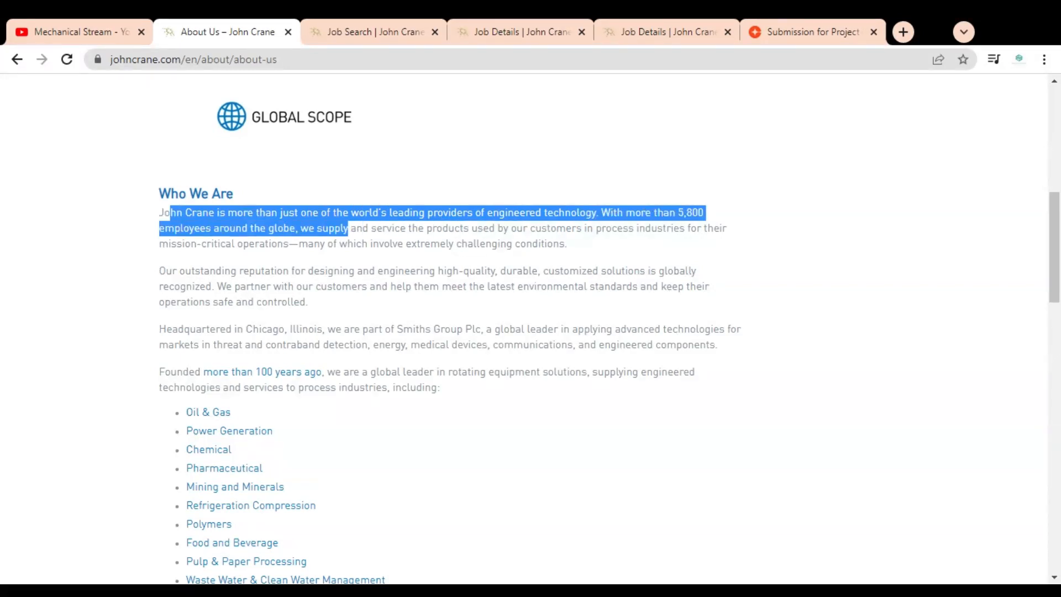
pyautogui.scroll(-3)
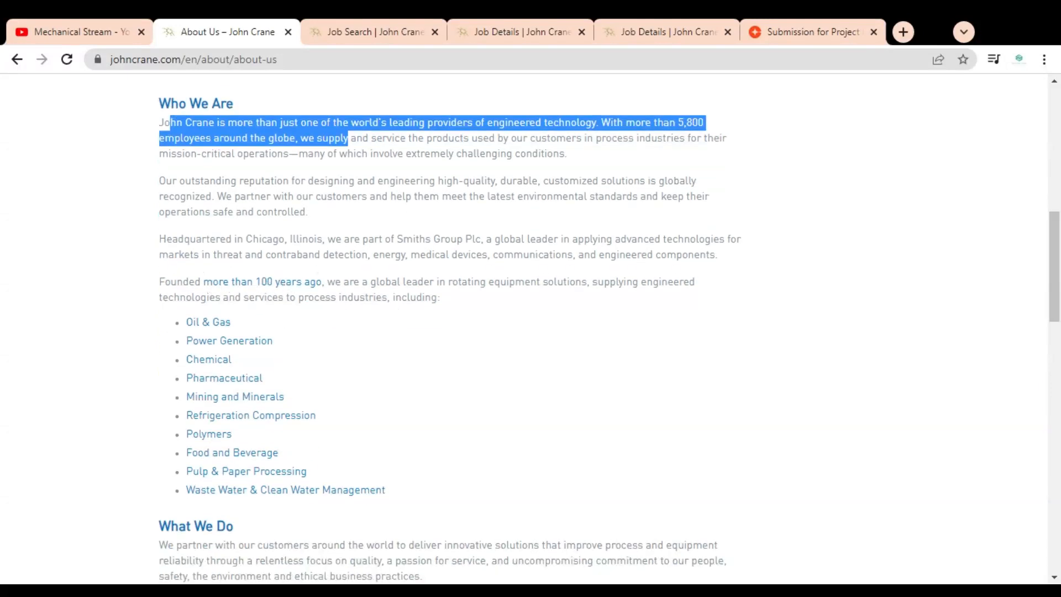
pyautogui.moveTo(384, 281); pyautogui.dragTo(587, 282)
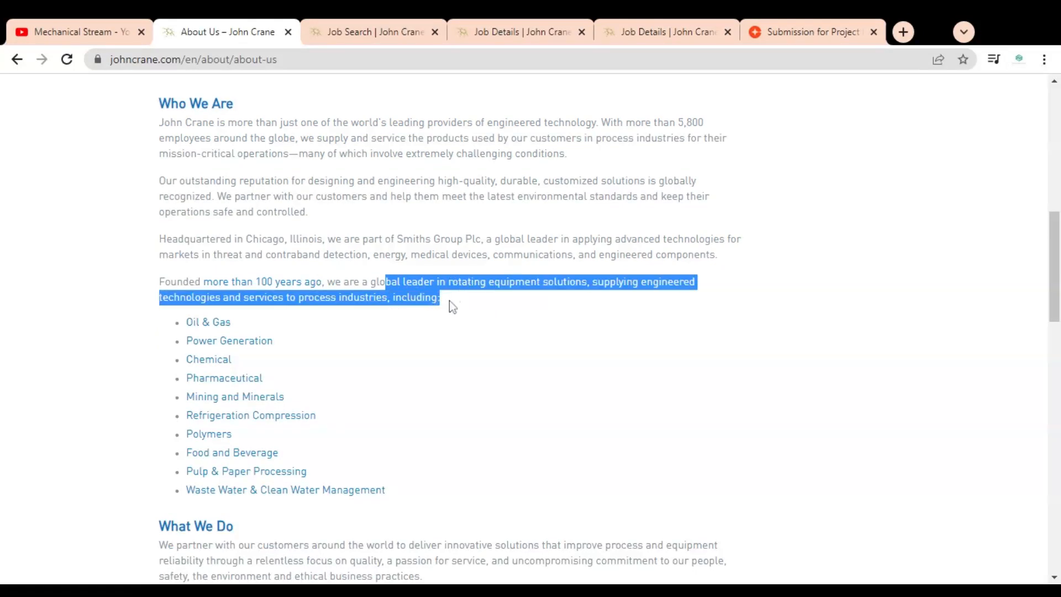
pyautogui.scroll(-3)
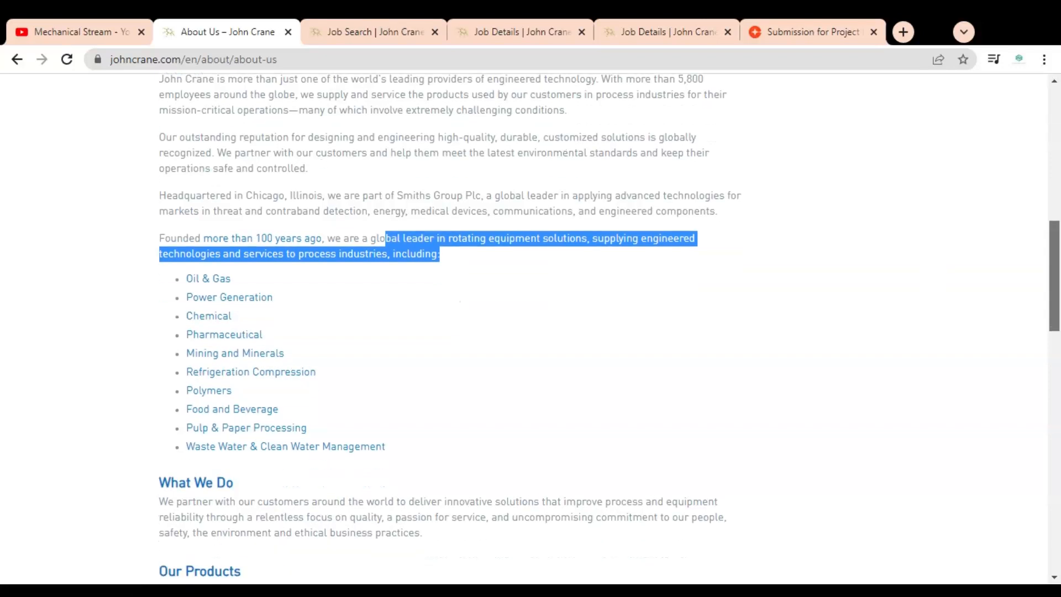
pyautogui.scroll(-3)
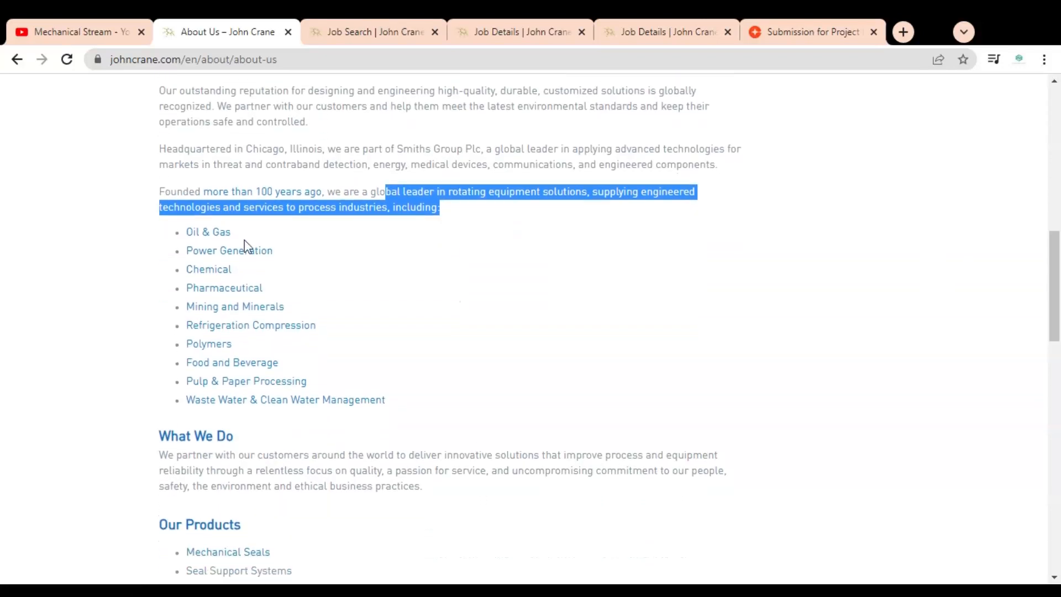
pyautogui.moveTo(259, 271)
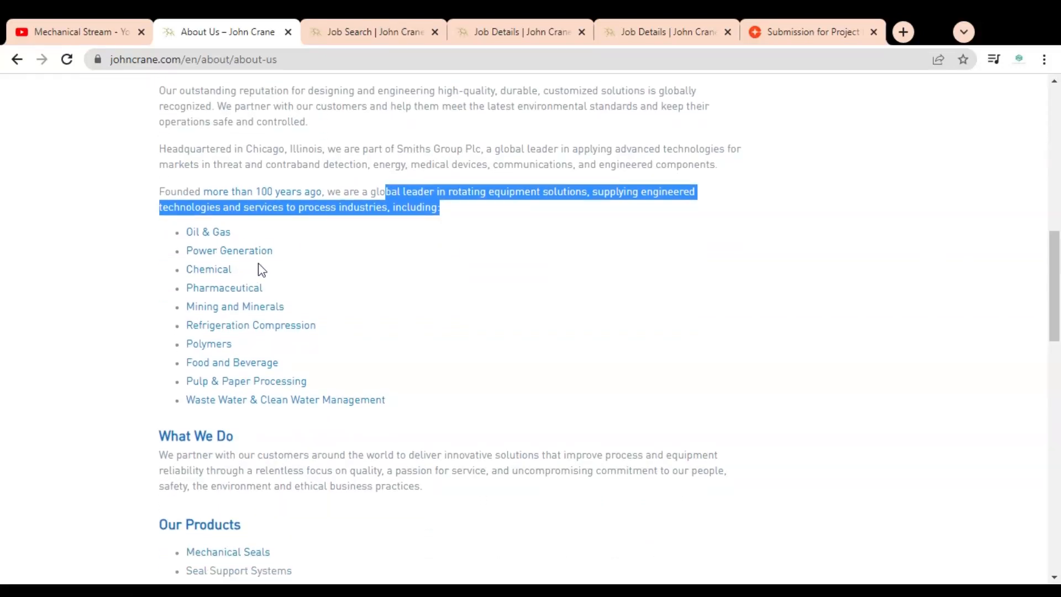
pyautogui.moveTo(251, 306)
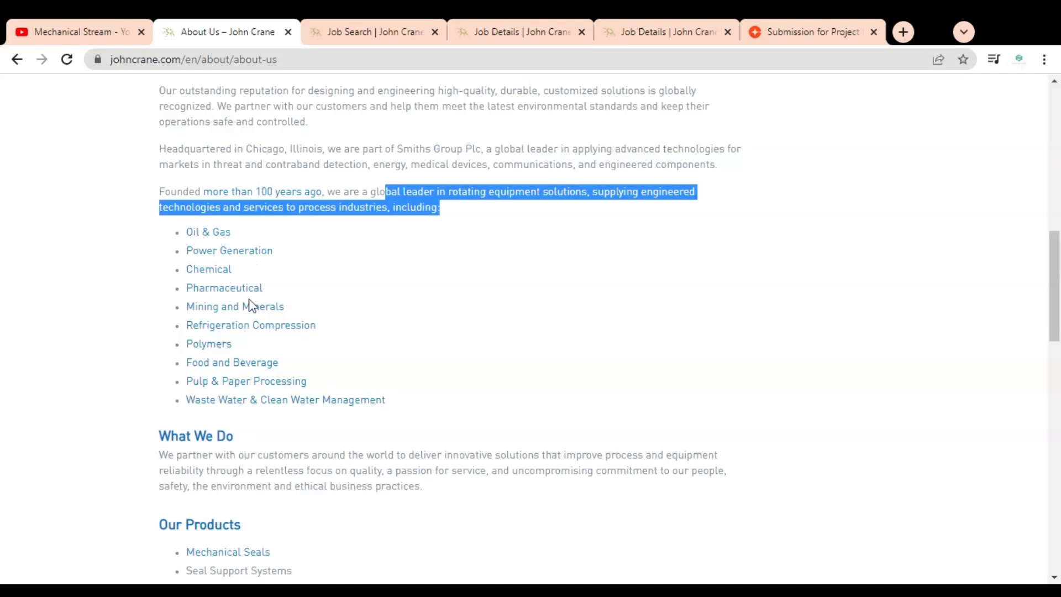
pyautogui.moveTo(218, 337)
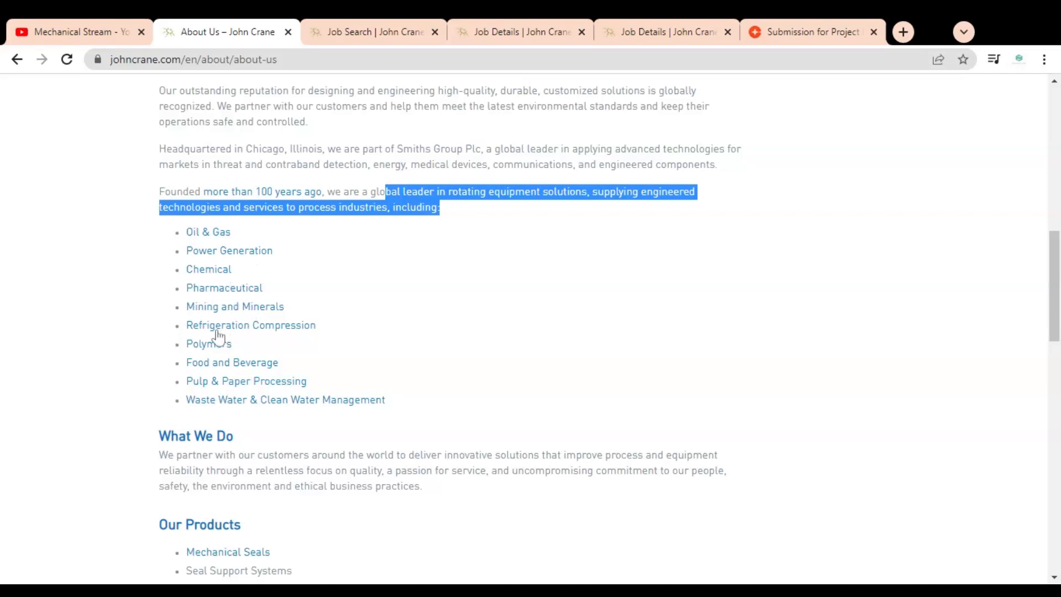
pyautogui.moveTo(236, 377)
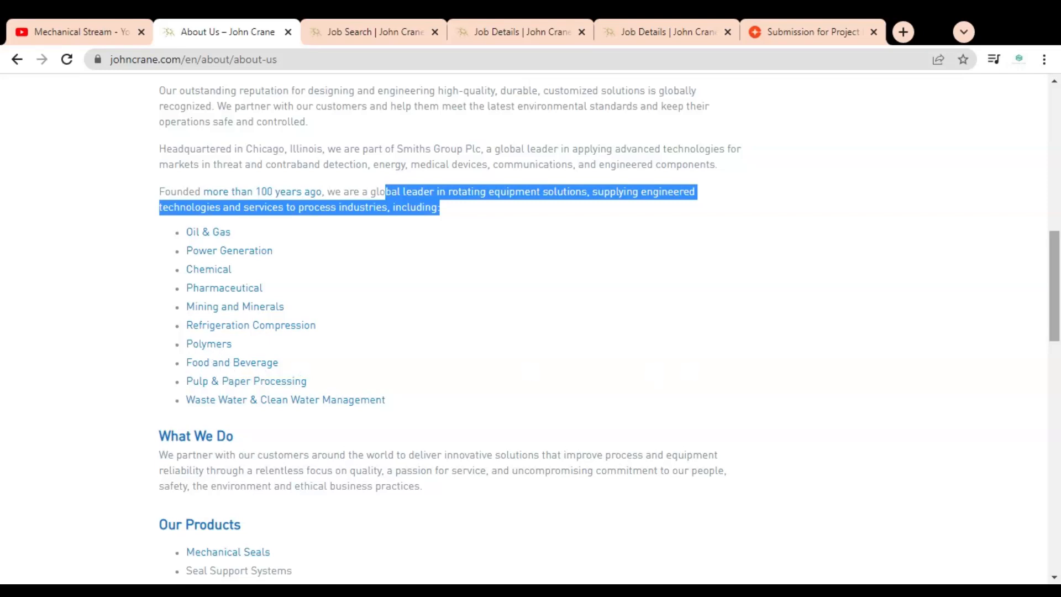
# Step: Highlight the What We Do statement through 'uncompromising commitment'
pyautogui.scroll(-3)
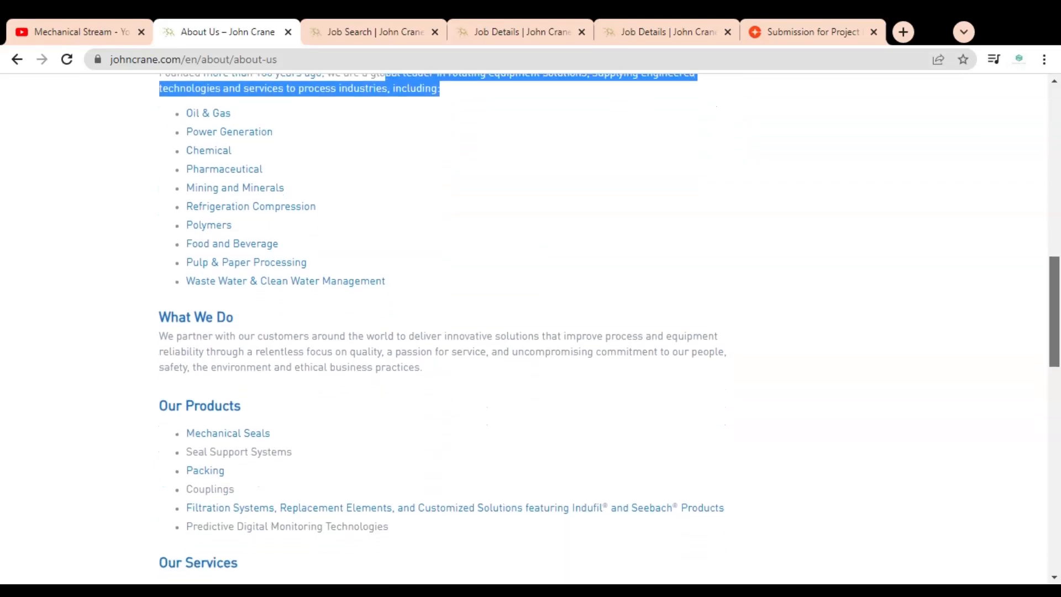
pyautogui.scroll(-3)
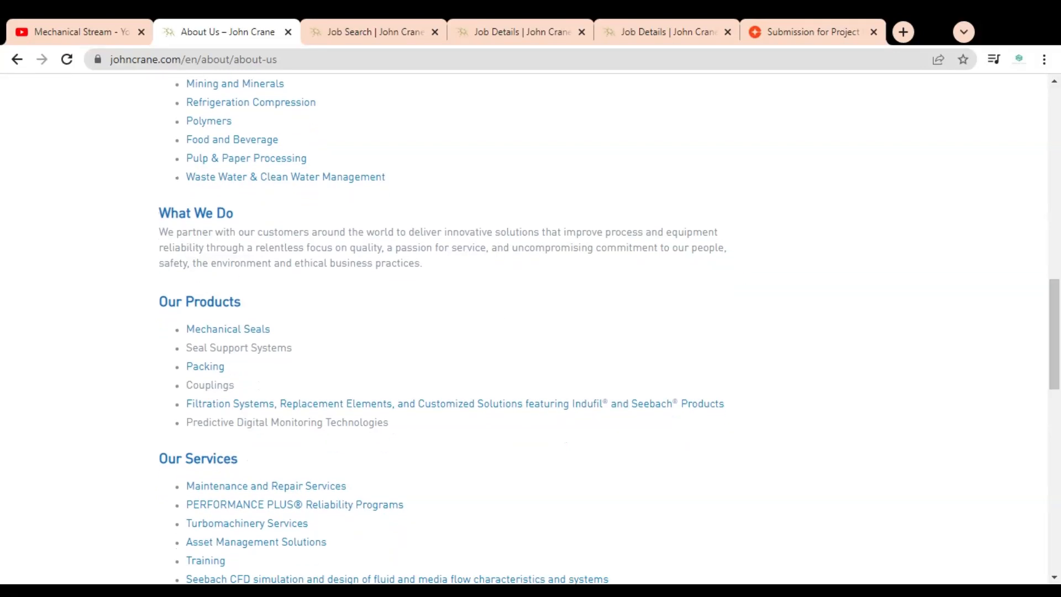
pyautogui.moveTo(175, 232); pyautogui.dragTo(304, 232)
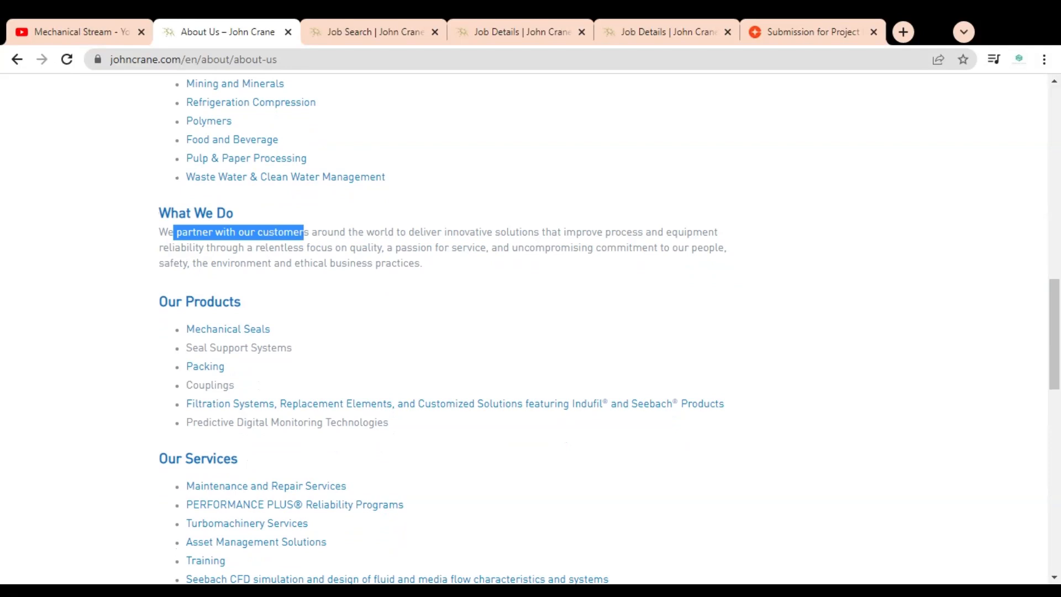
pyautogui.moveTo(304, 231); pyautogui.dragTo(563, 232)
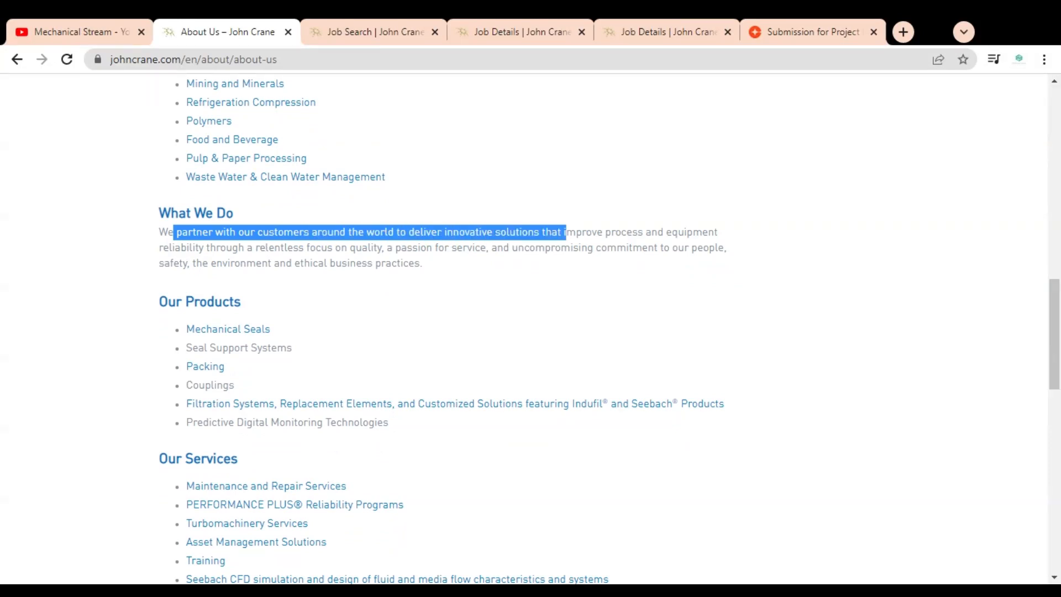
pyautogui.moveTo(565, 232); pyautogui.dragTo(665, 231)
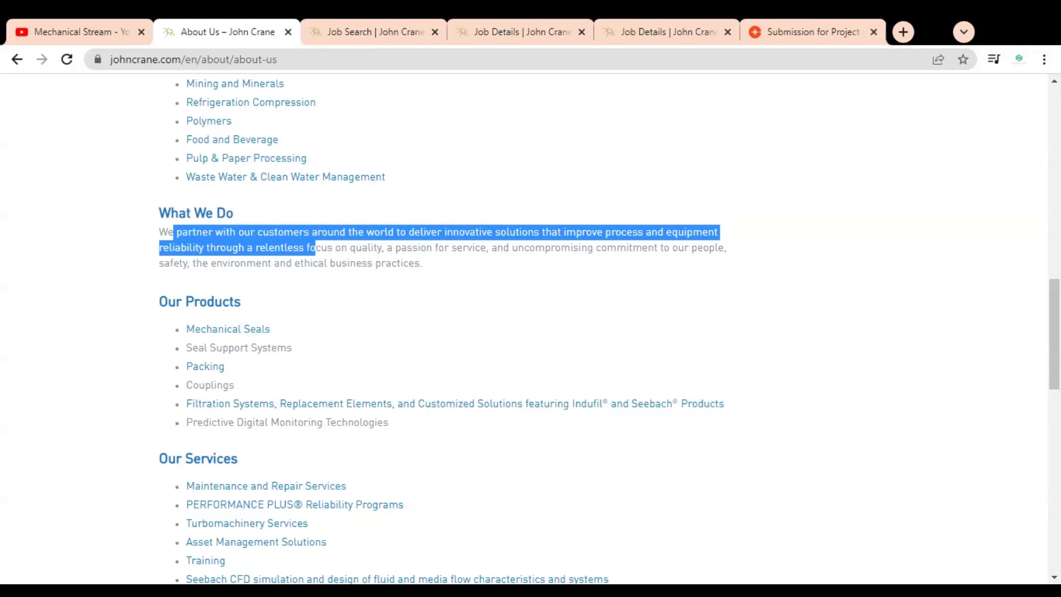
pyautogui.moveTo(312, 247); pyautogui.dragTo(411, 247)
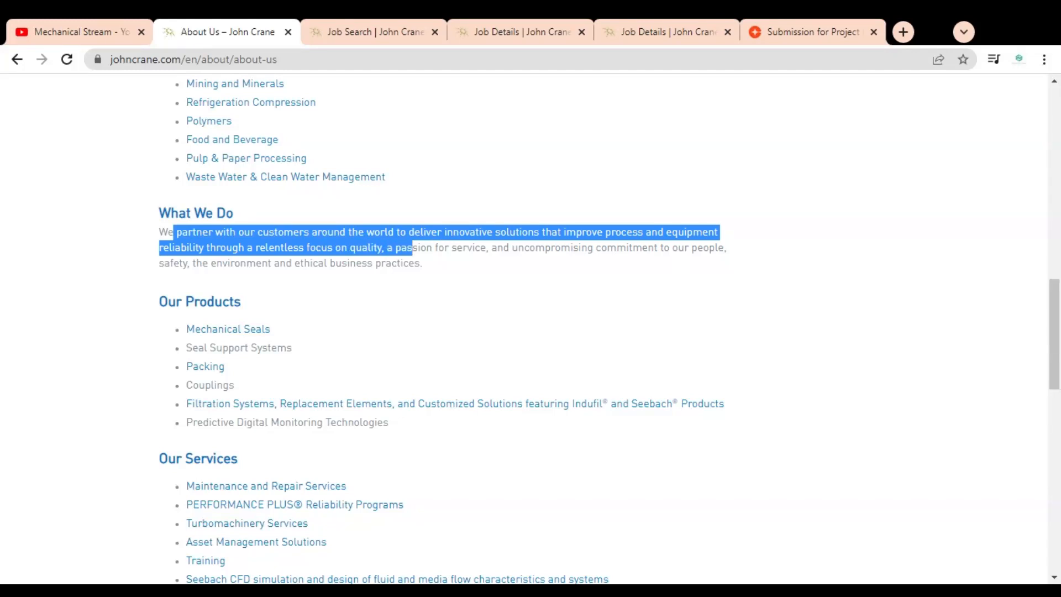
pyautogui.moveTo(412, 247); pyautogui.dragTo(502, 247)
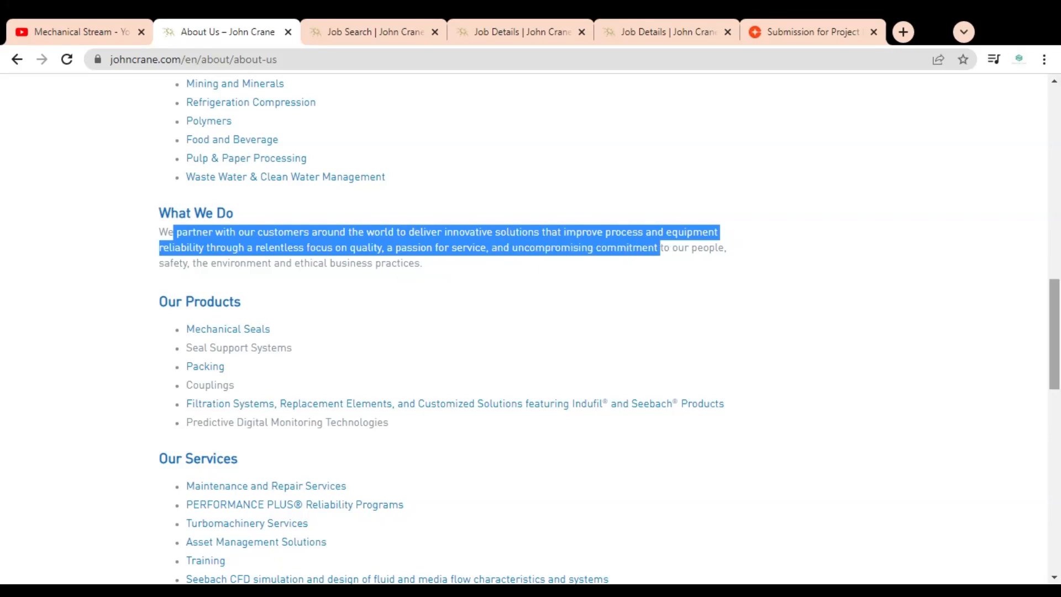
# Step: Scroll down to highlight the core values respect, ownership and integrity, then scroll back up
pyautogui.scroll(-3)
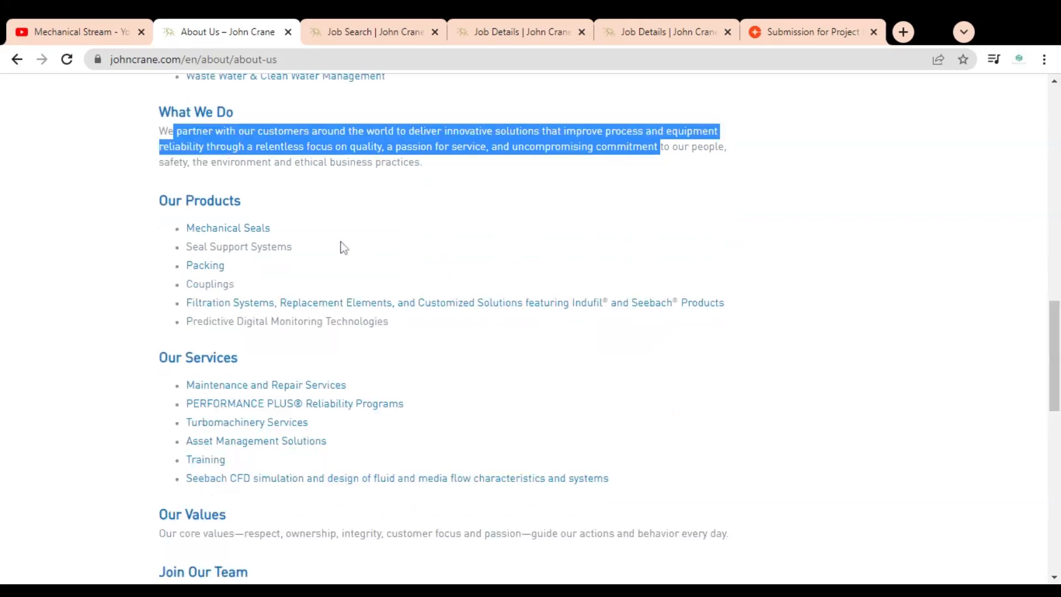
pyautogui.moveTo(314, 210)
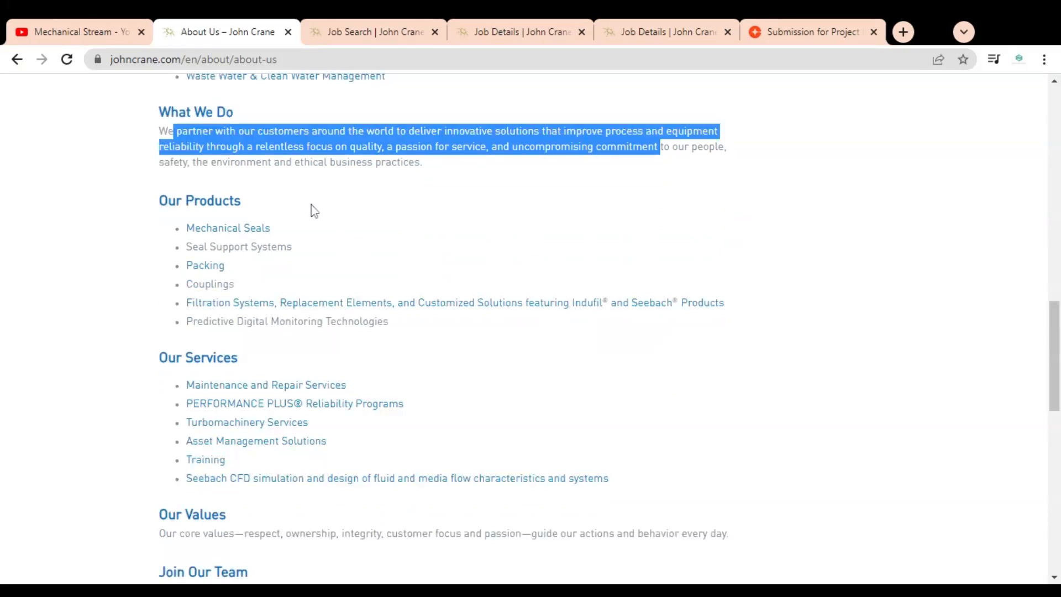
pyautogui.moveTo(294, 245)
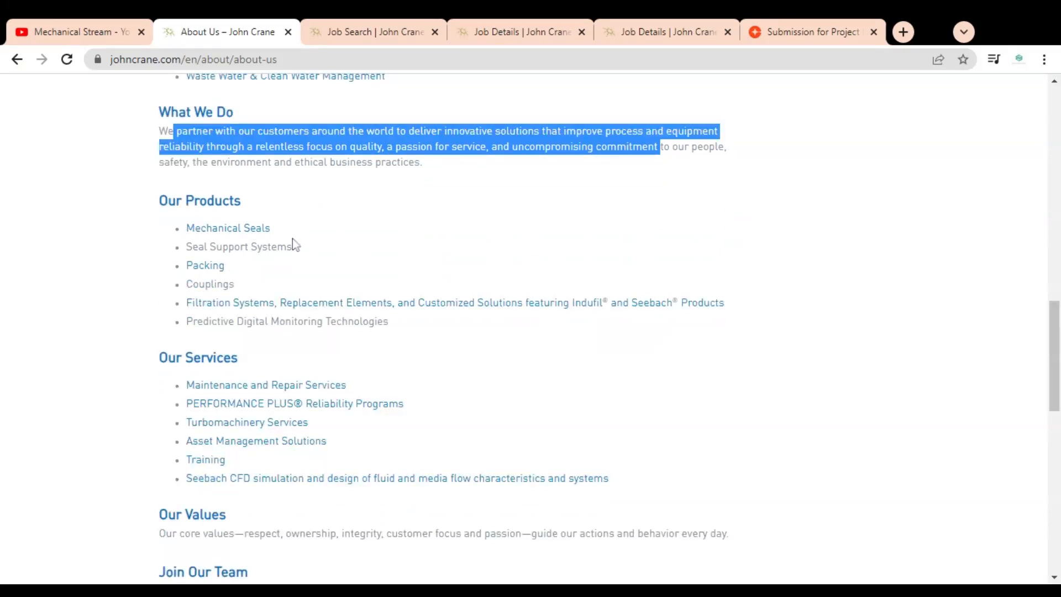
pyautogui.moveTo(206, 272)
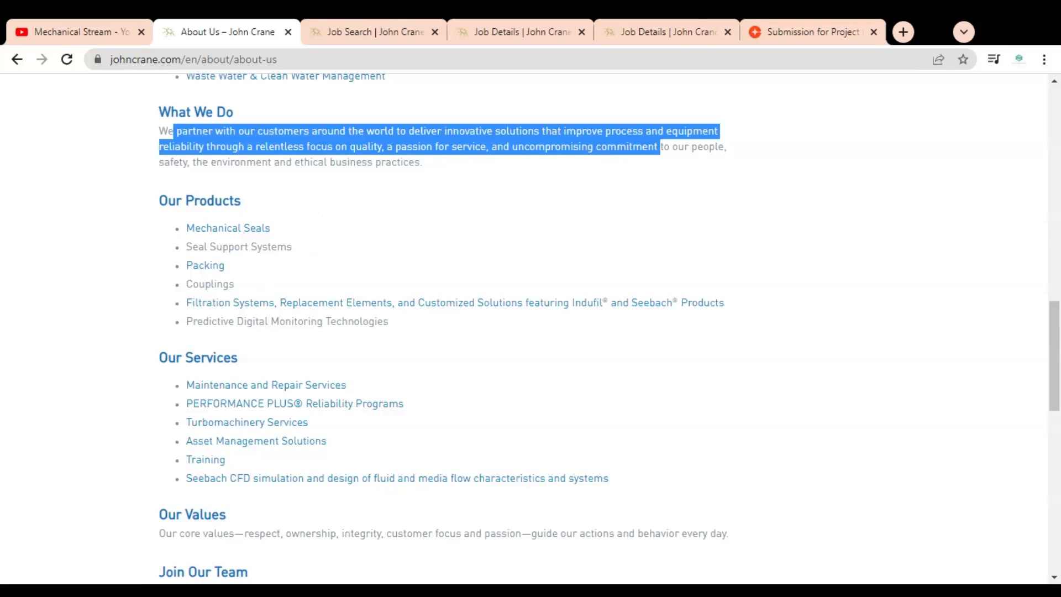
pyautogui.moveTo(285, 323)
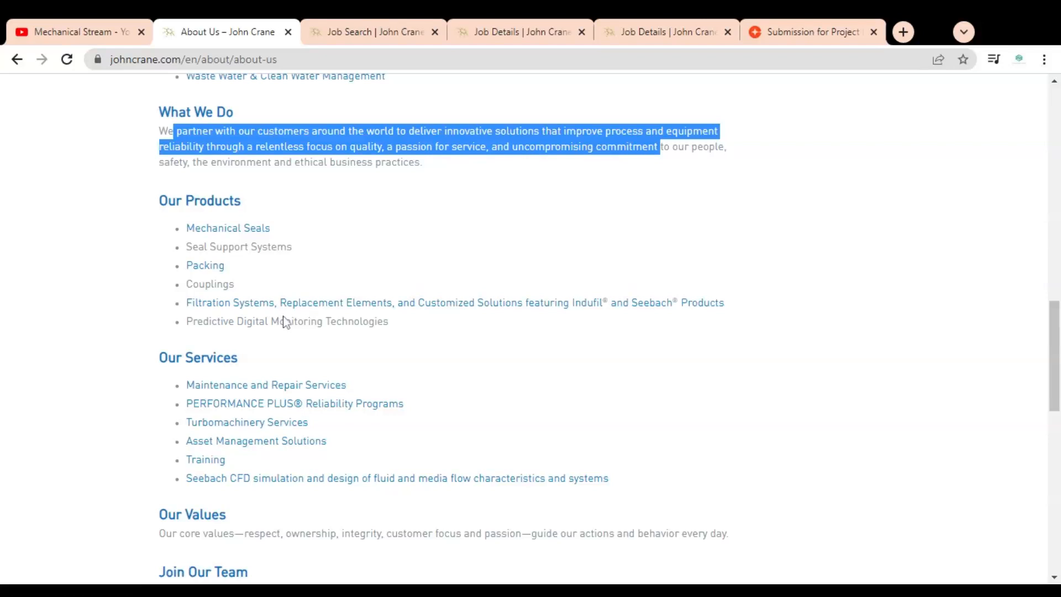
pyautogui.moveTo(472, 317)
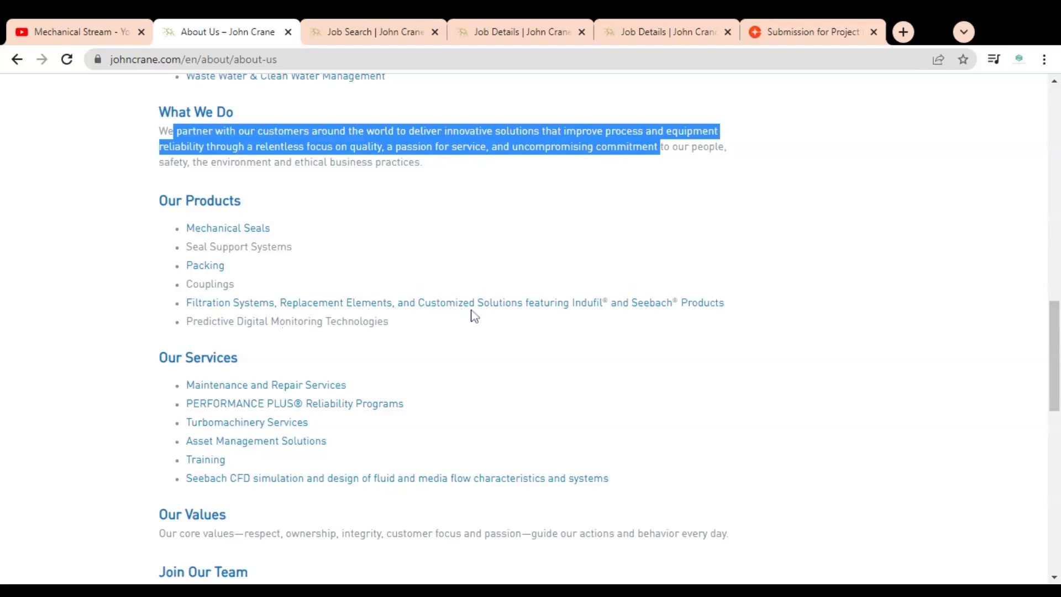
pyautogui.moveTo(594, 319)
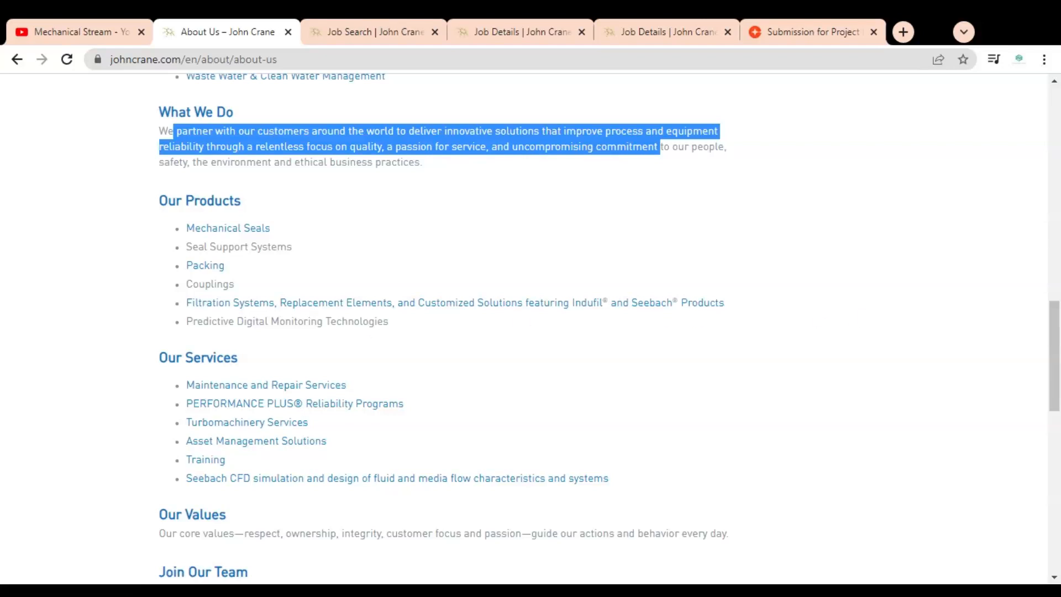
pyautogui.moveTo(408, 340)
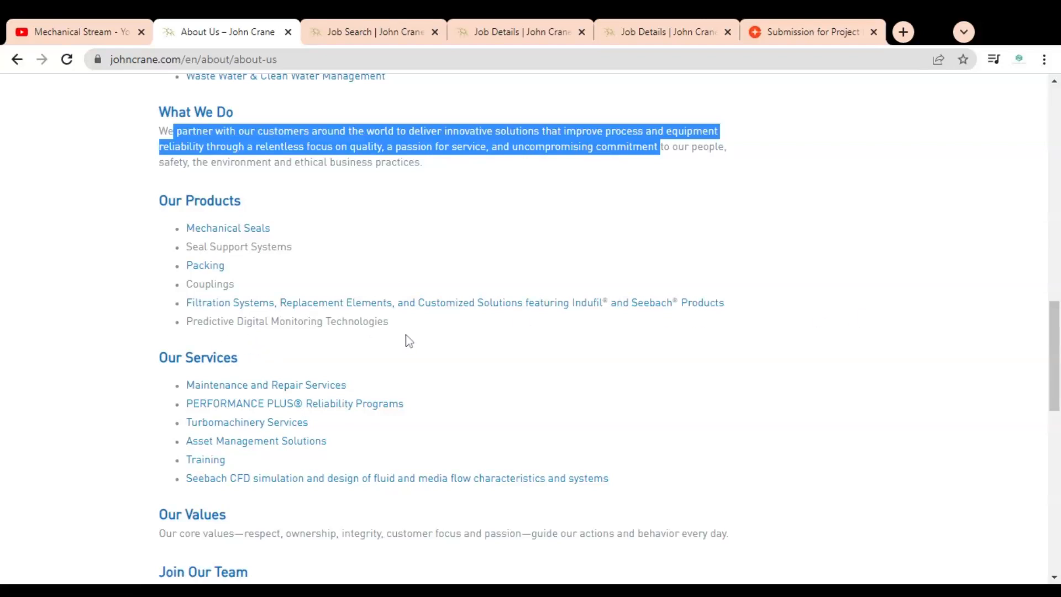
pyautogui.scroll(-3)
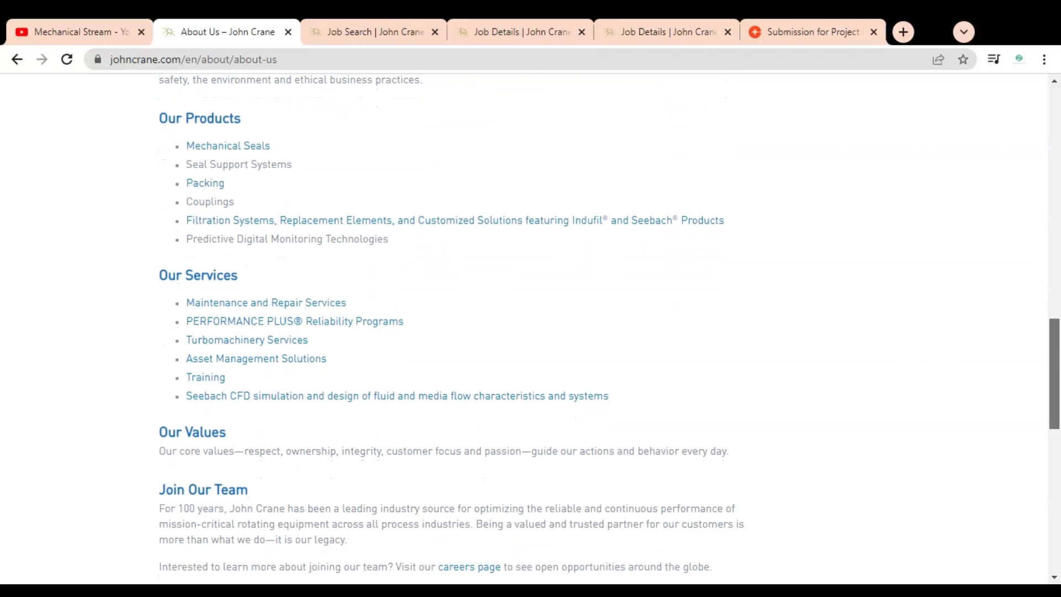
pyautogui.scroll(-3)
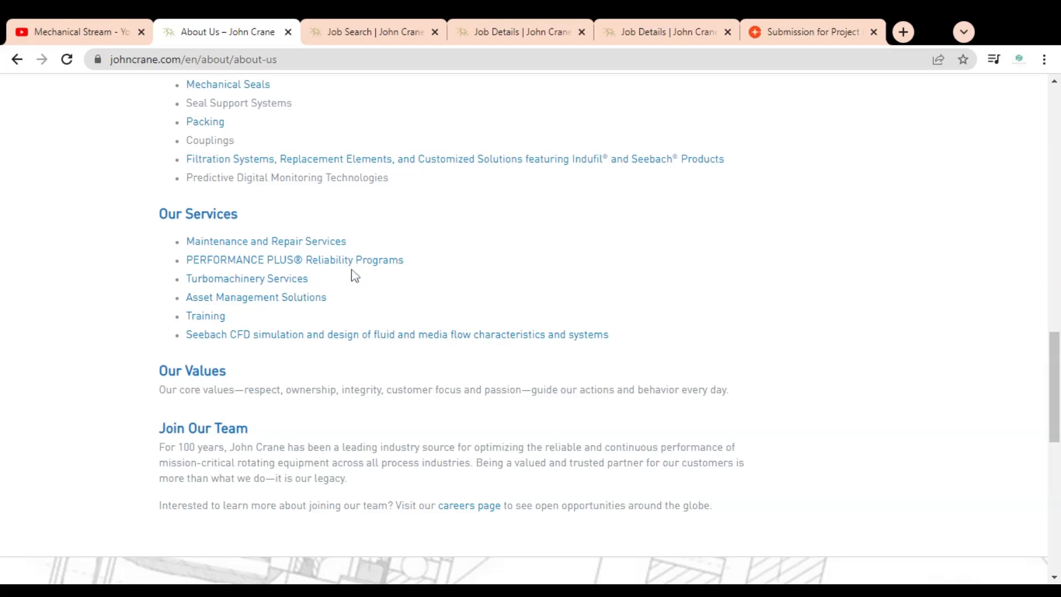
pyautogui.moveTo(338, 289)
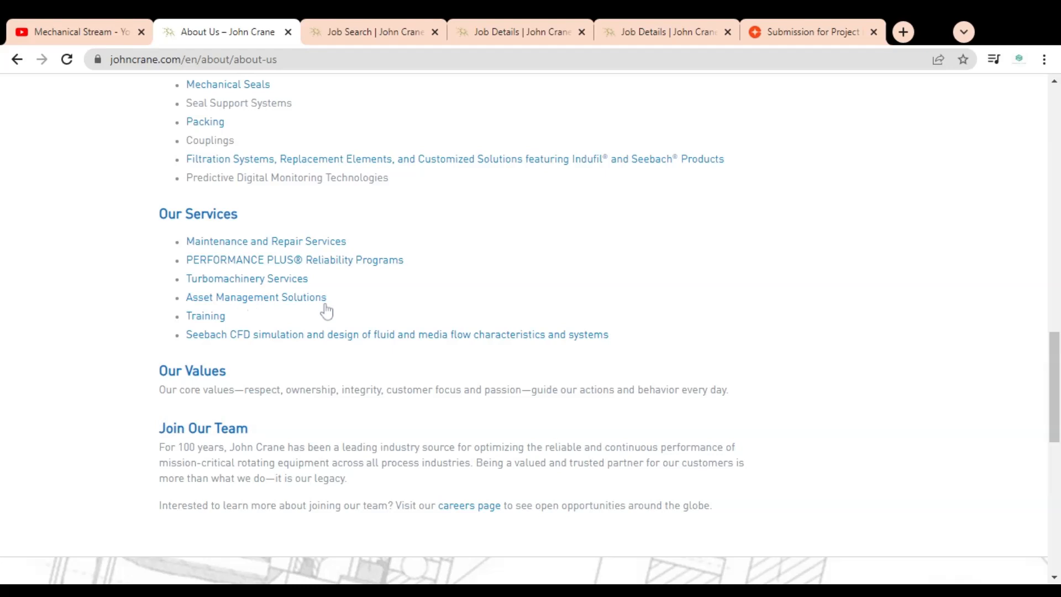
pyautogui.moveTo(246, 357)
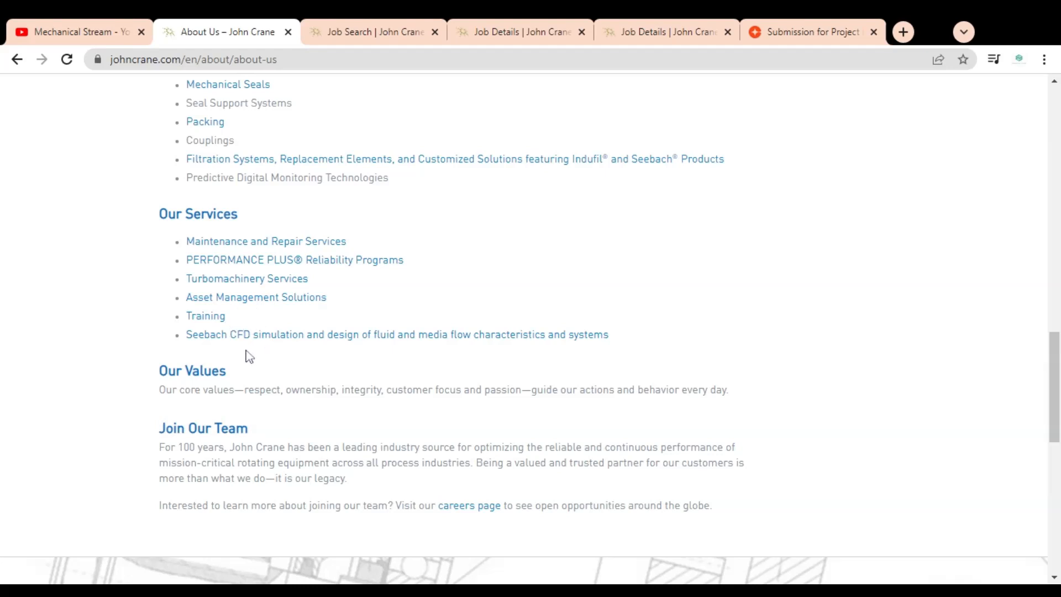
pyautogui.moveTo(413, 354)
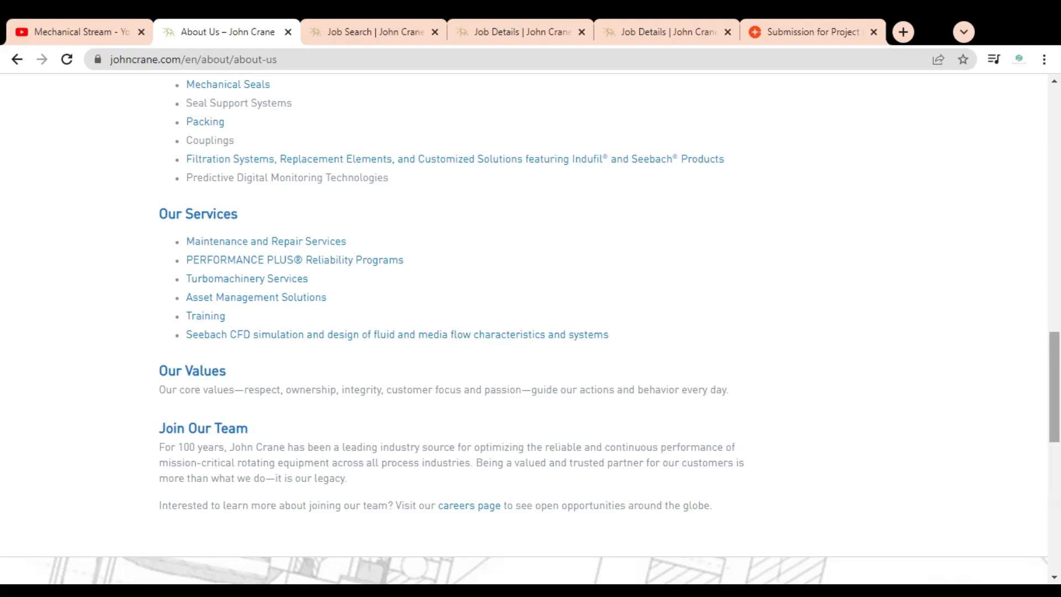
pyautogui.scroll(-3)
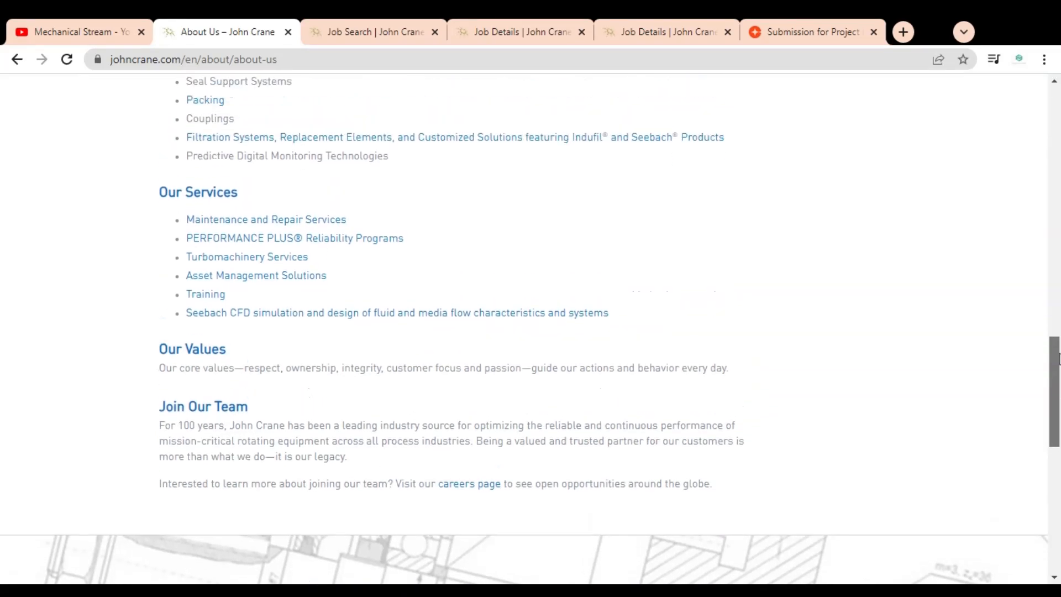
pyautogui.scroll(-3)
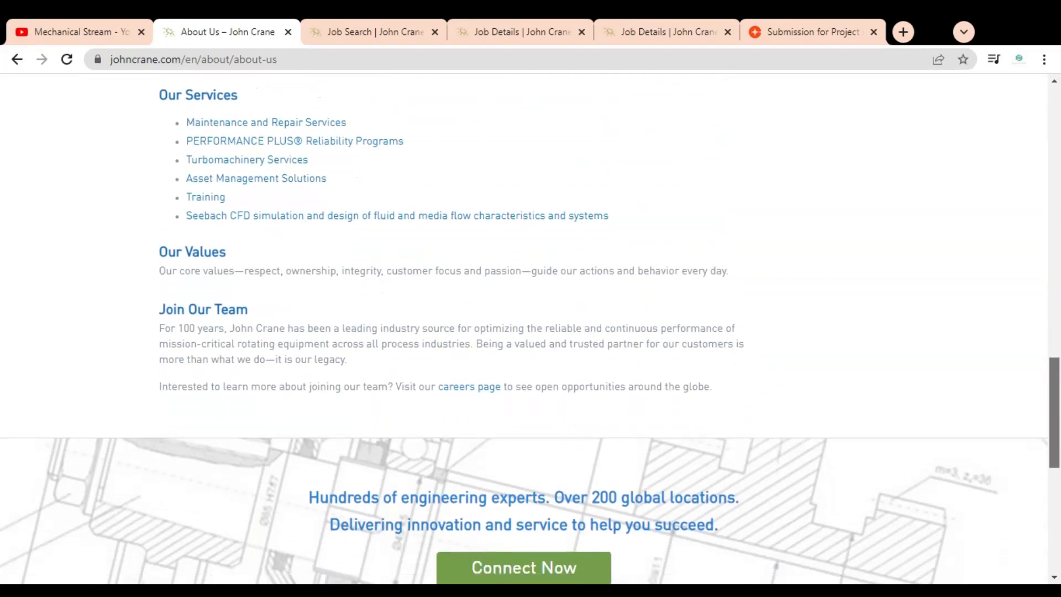
pyautogui.scroll(-3)
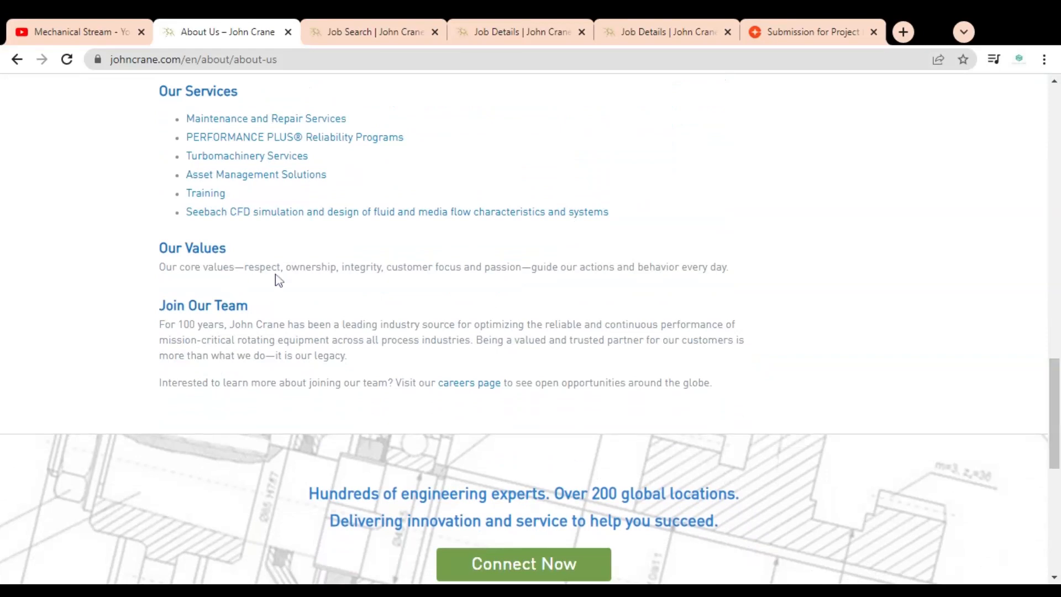
pyautogui.moveTo(264, 266); pyautogui.dragTo(382, 267)
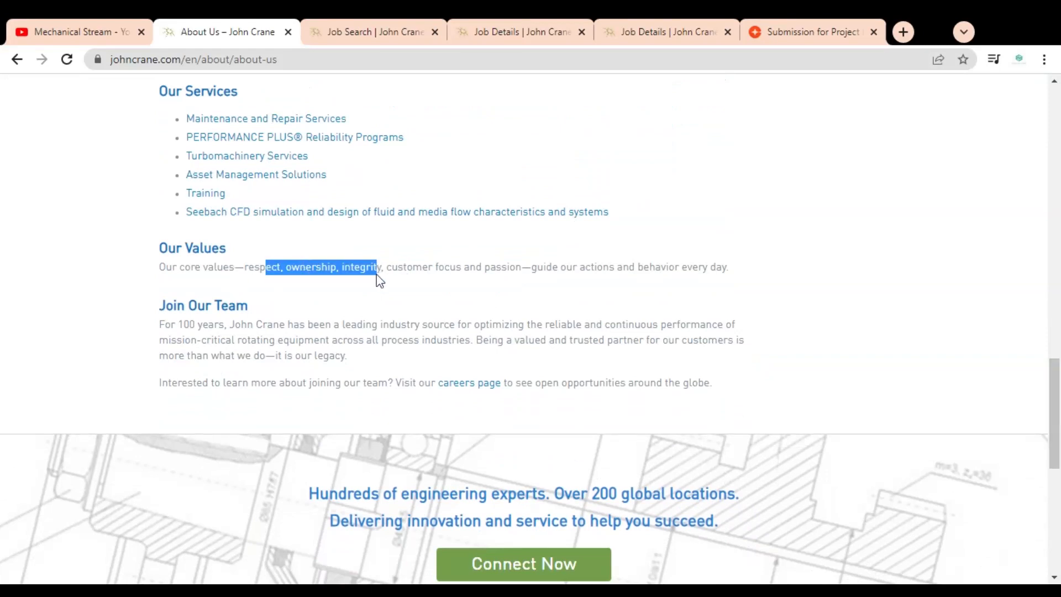
pyautogui.moveTo(382, 267); pyautogui.dragTo(476, 266)
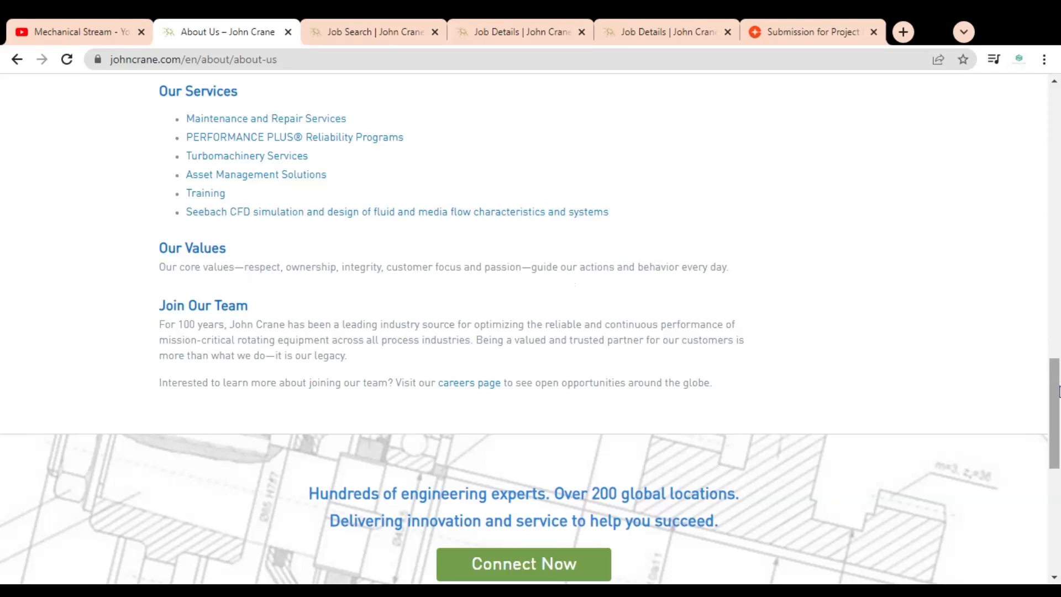
pyautogui.scroll(3)
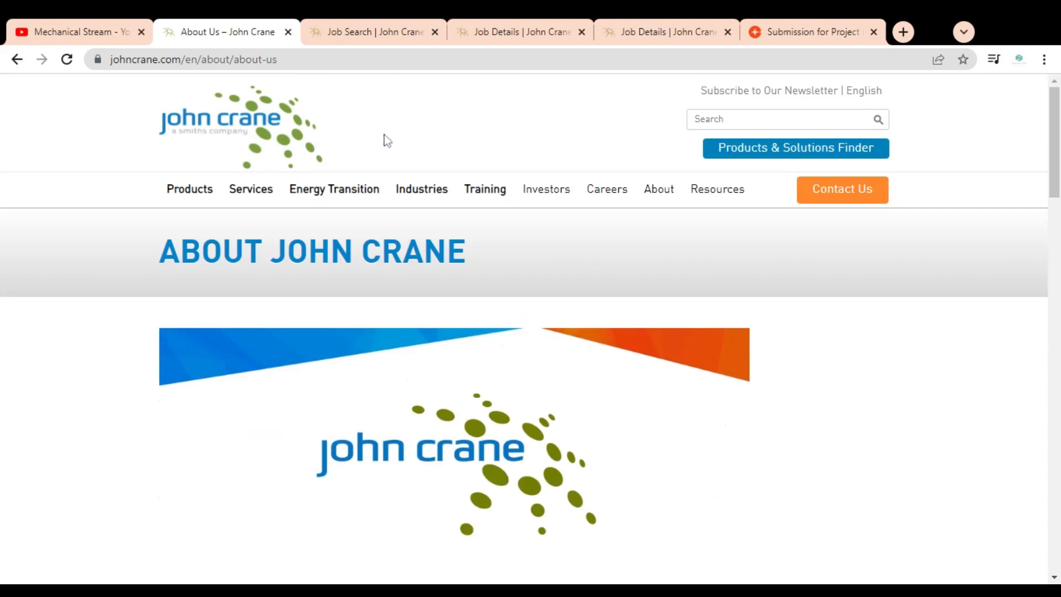
pyautogui.click(370, 31)
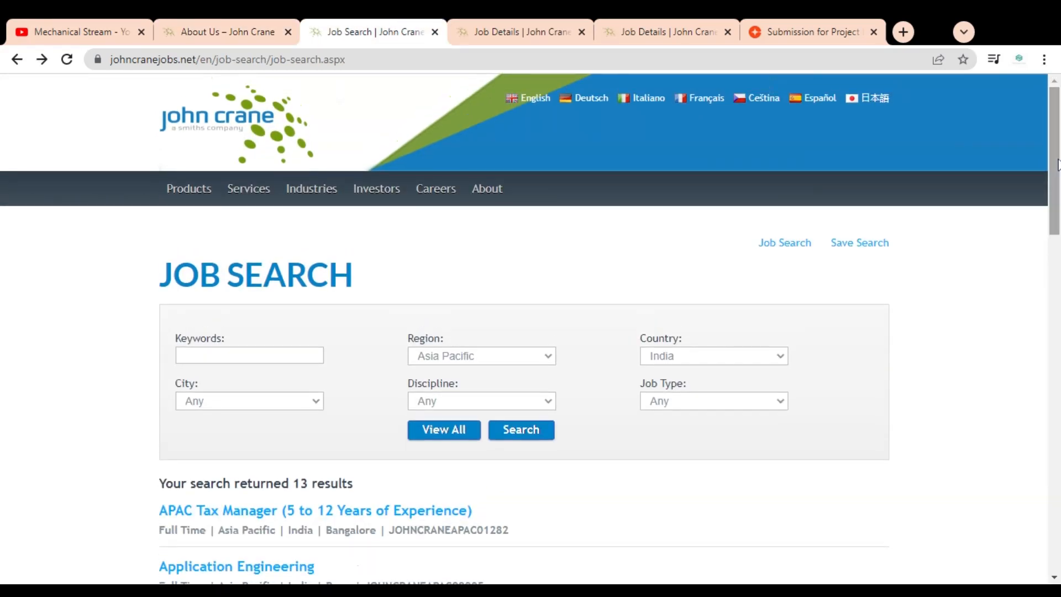
pyautogui.scroll(-3)
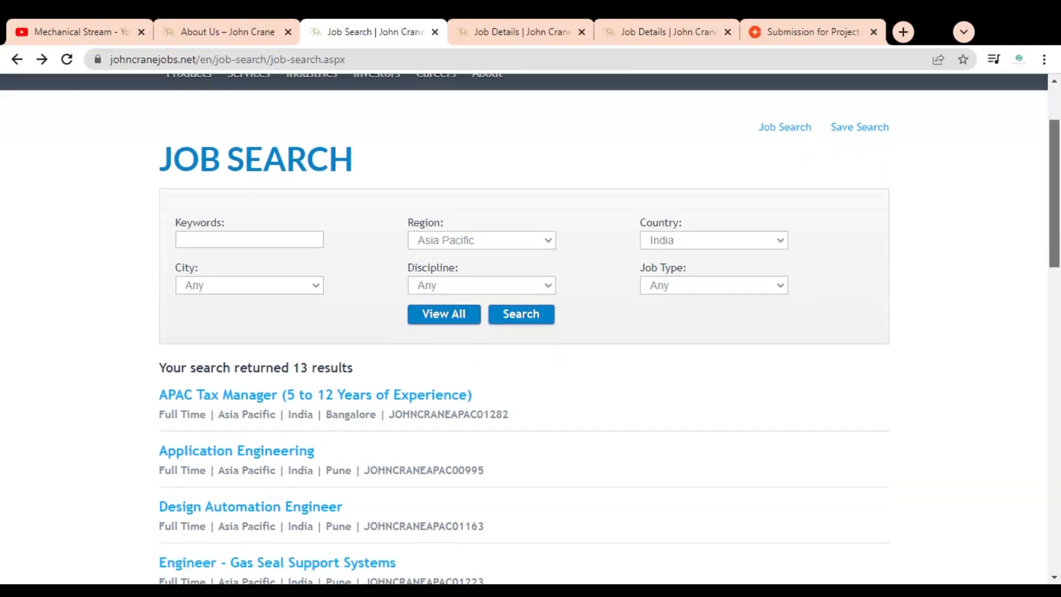
pyautogui.scroll(-3)
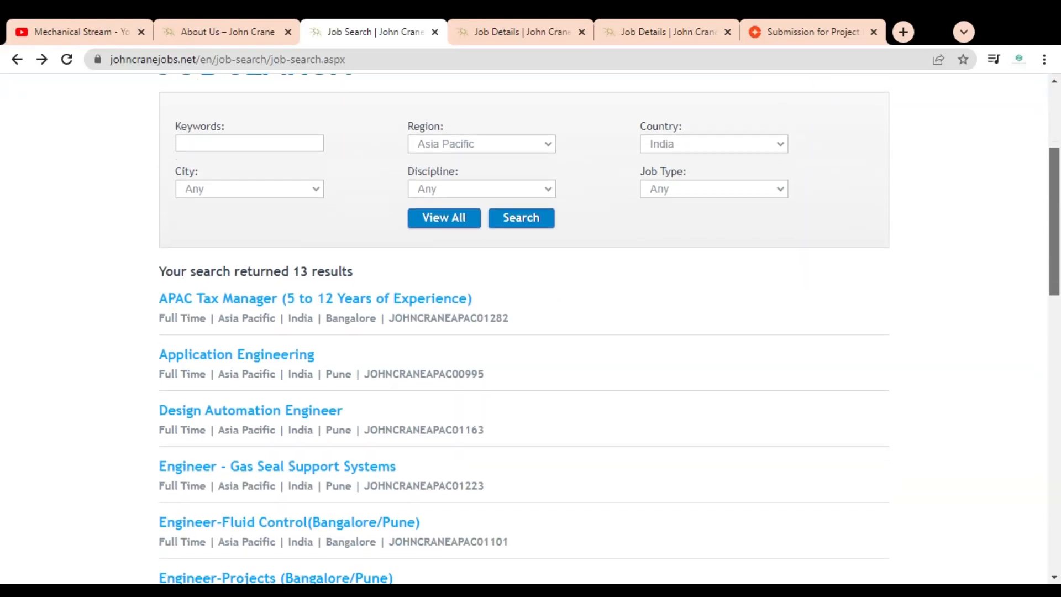
pyautogui.scroll(3)
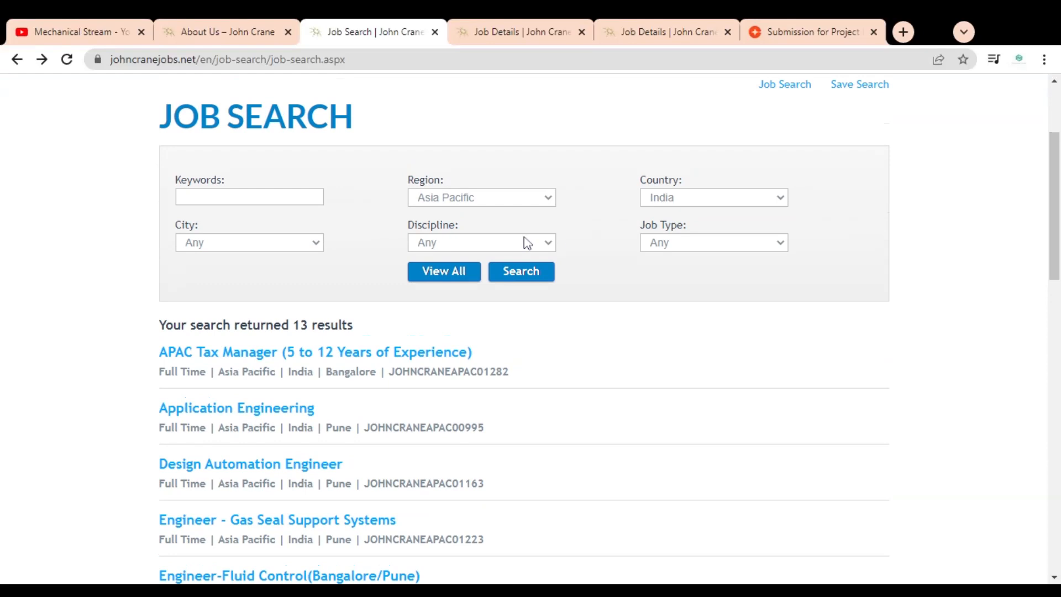
pyautogui.moveTo(244, 190)
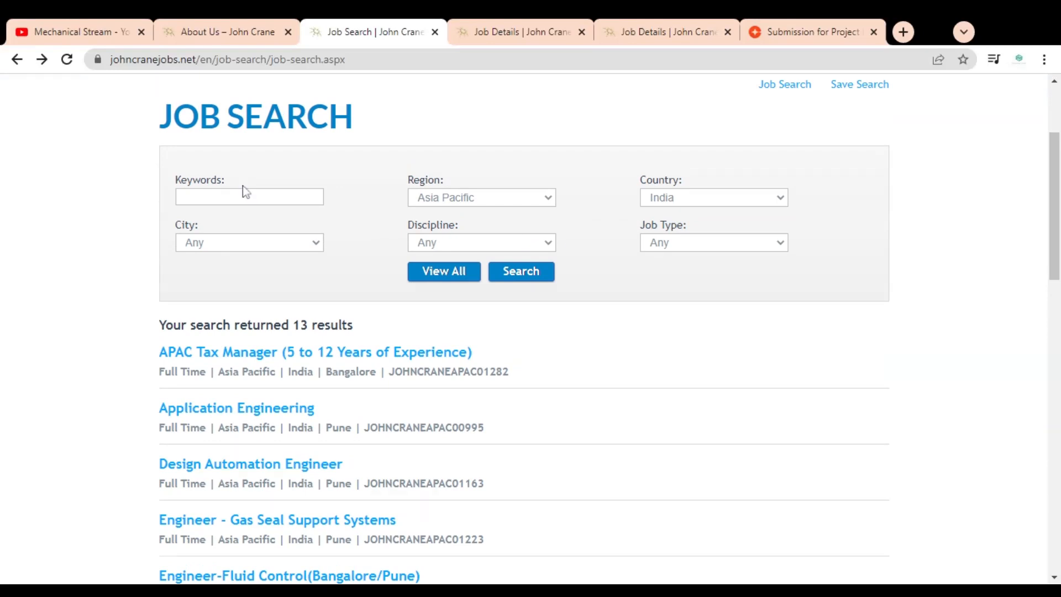
pyautogui.moveTo(438, 246)
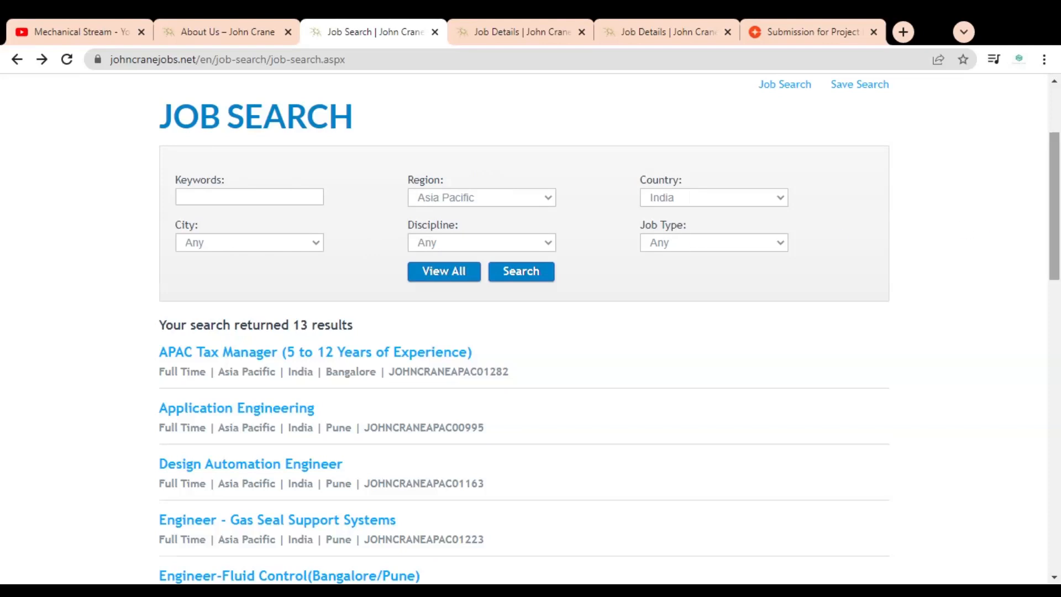
pyautogui.scroll(-3)
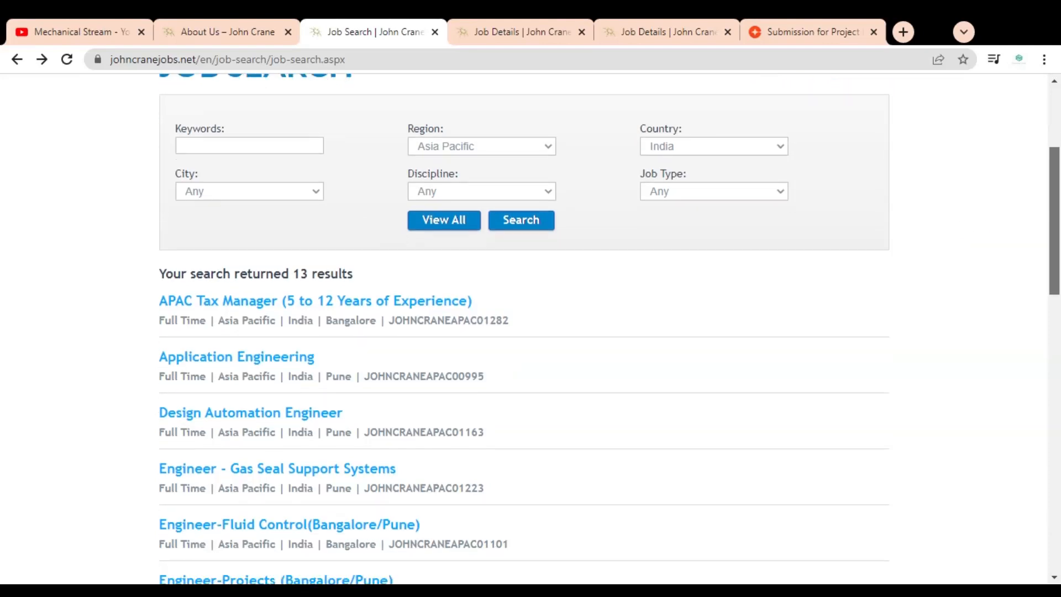
pyautogui.scroll(-3)
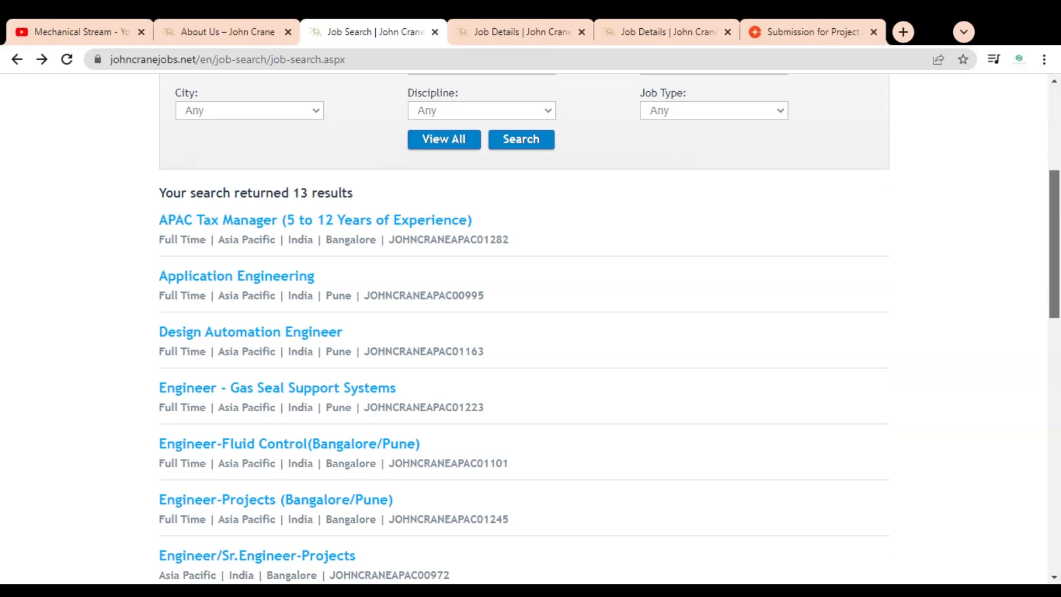
pyautogui.scroll(-3)
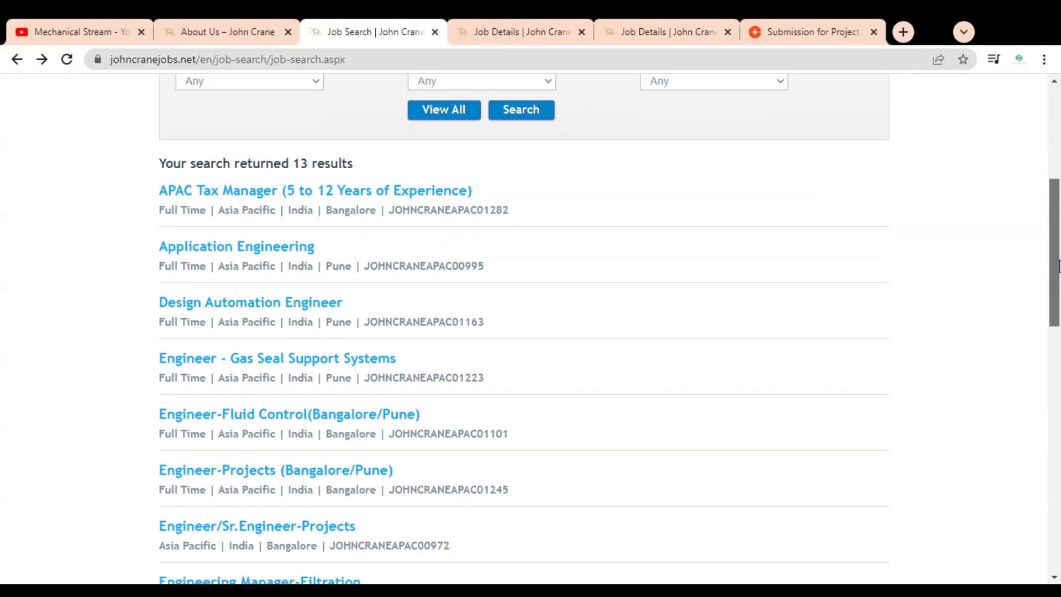
pyautogui.scroll(-3)
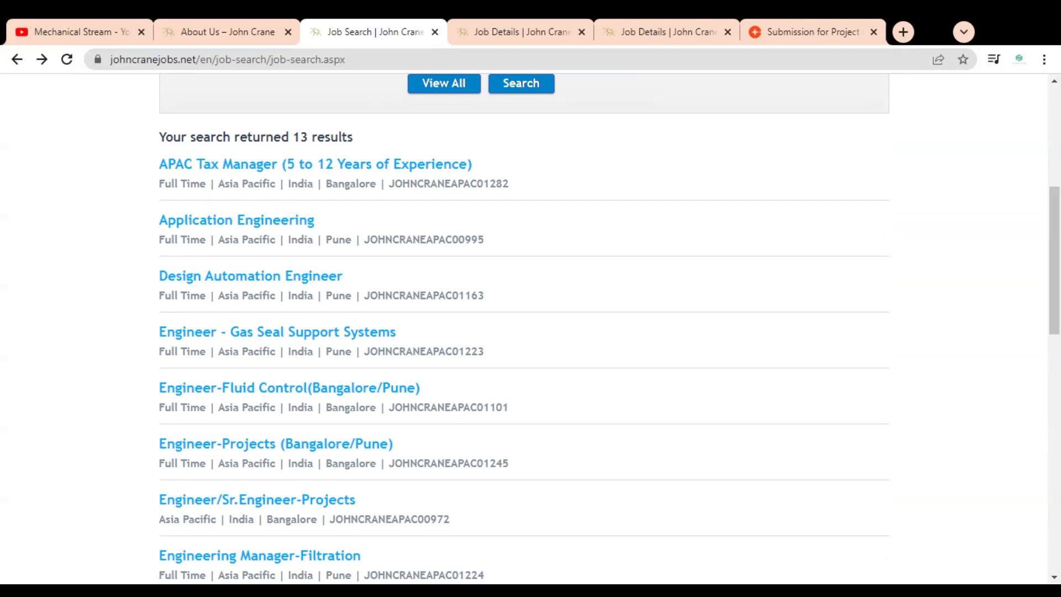
pyautogui.scroll(-3)
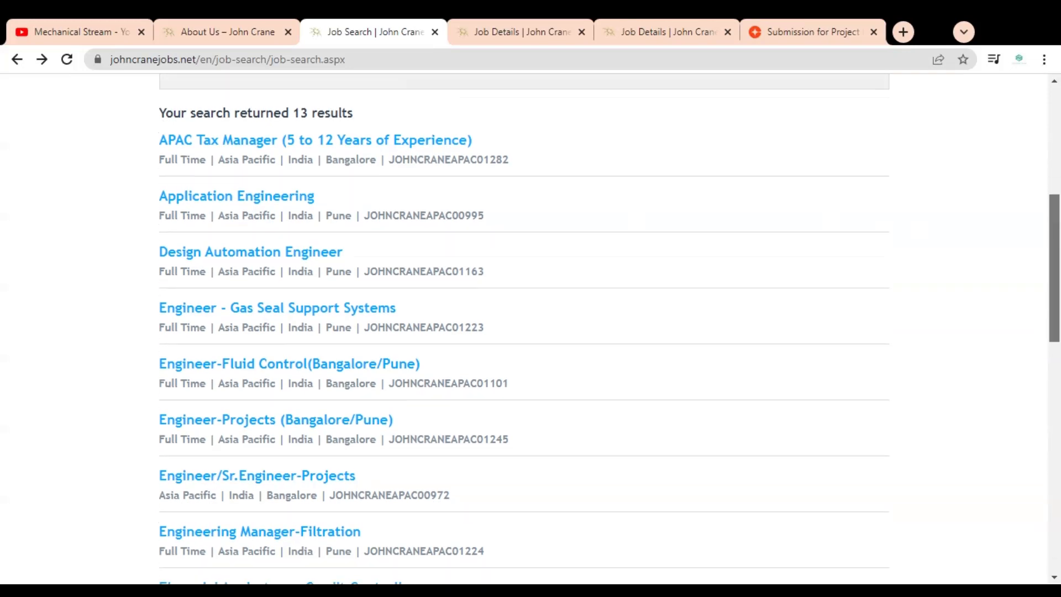
pyautogui.scroll(-3)
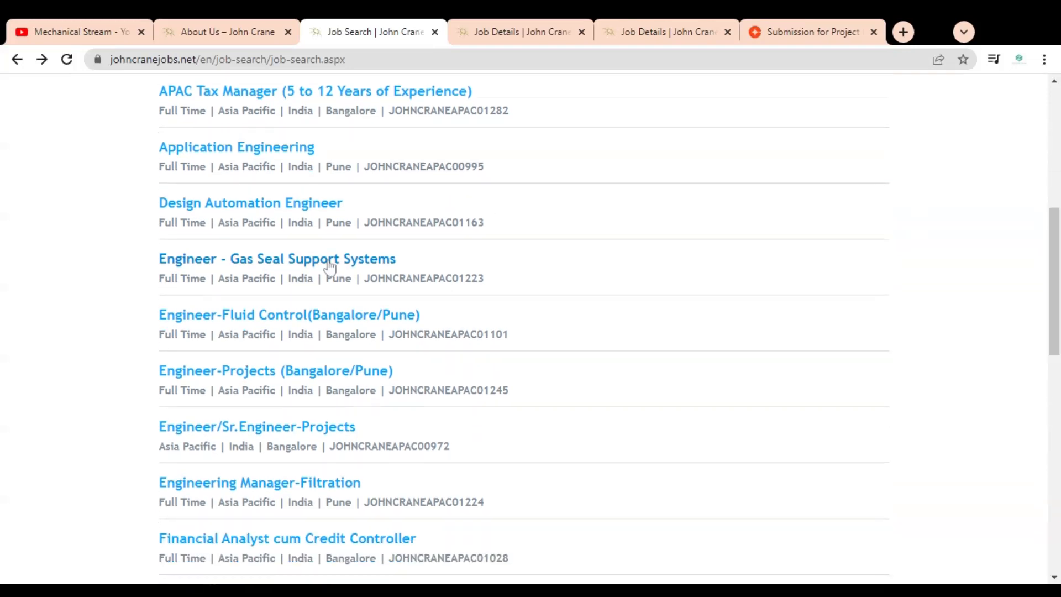
pyautogui.moveTo(1022, 296)
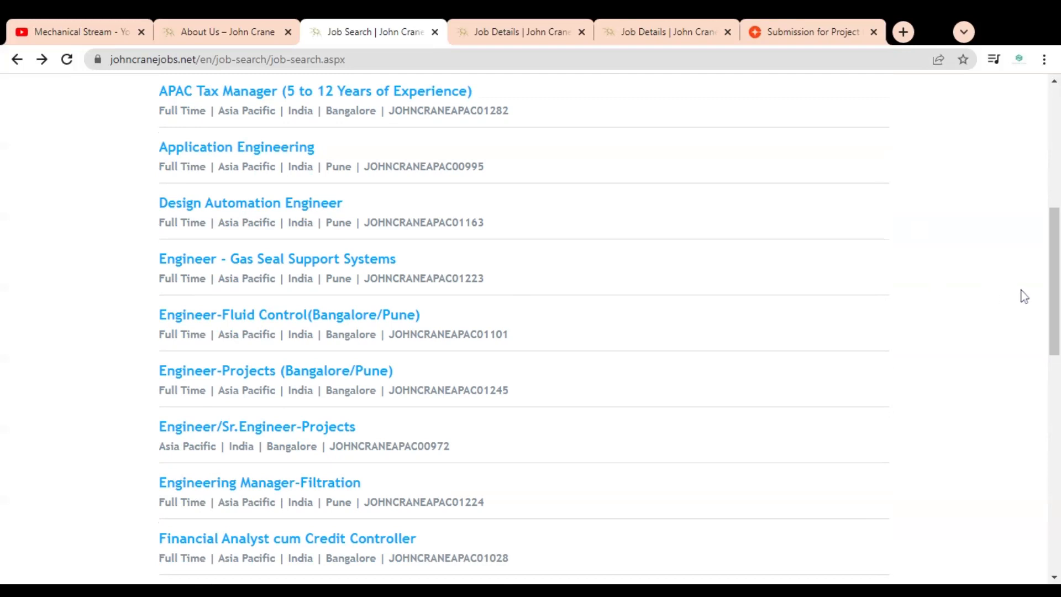
pyautogui.scroll(-3)
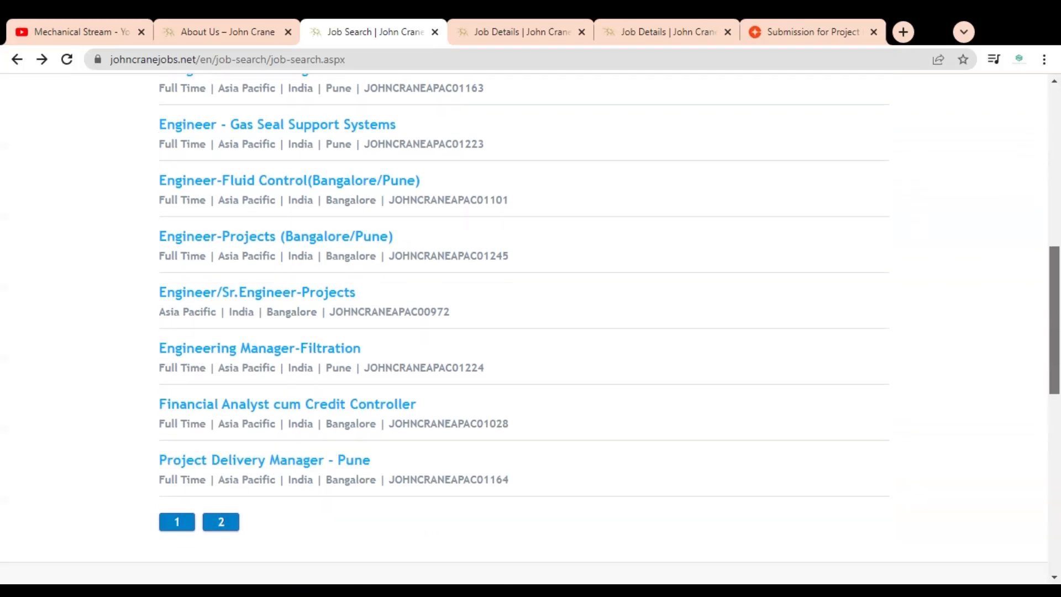
pyautogui.scroll(-3)
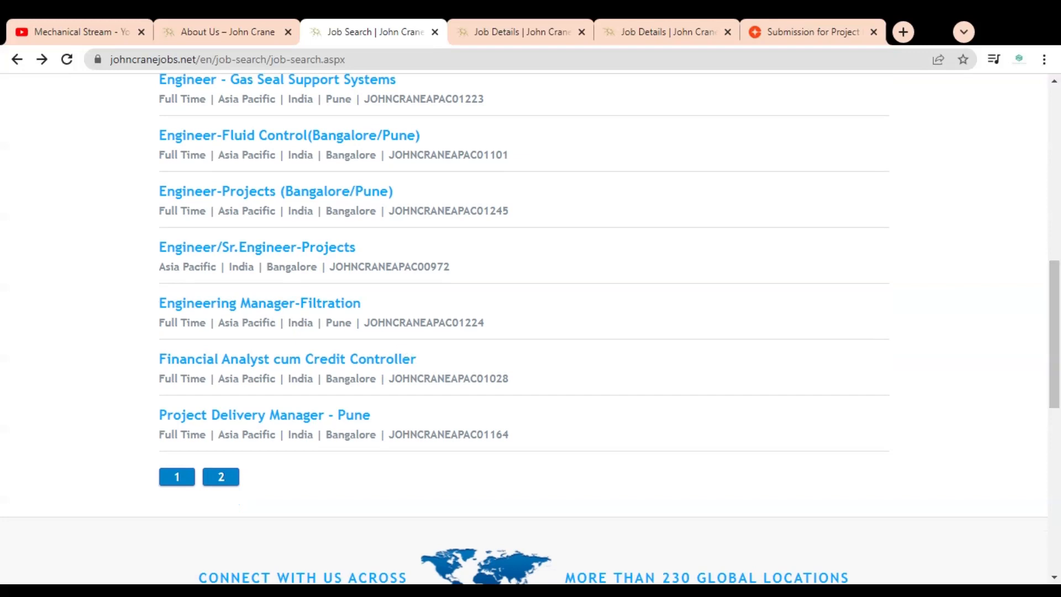
pyautogui.moveTo(199, 428)
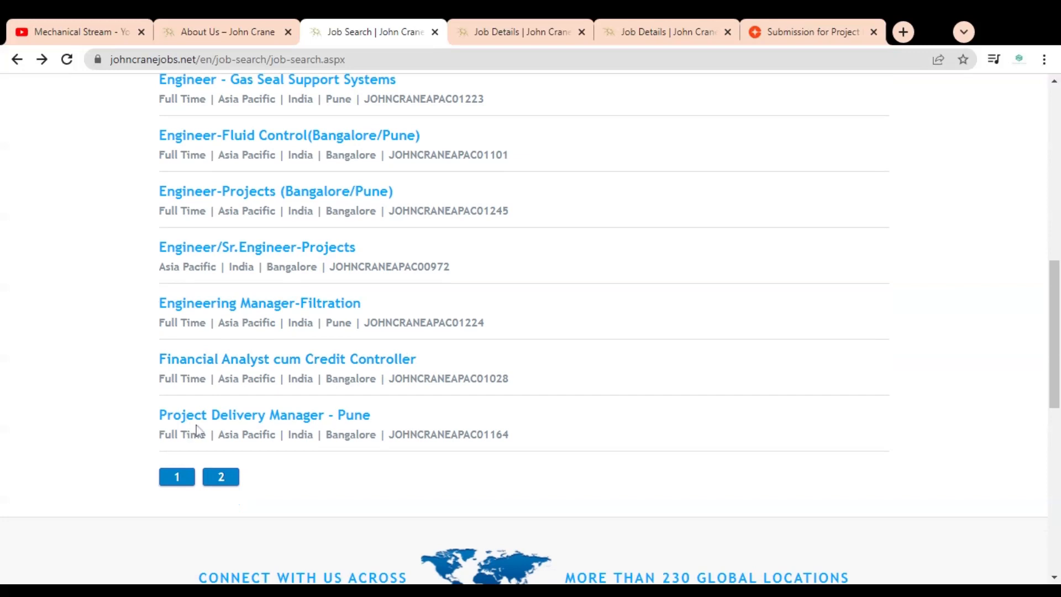
pyautogui.moveTo(464, 397)
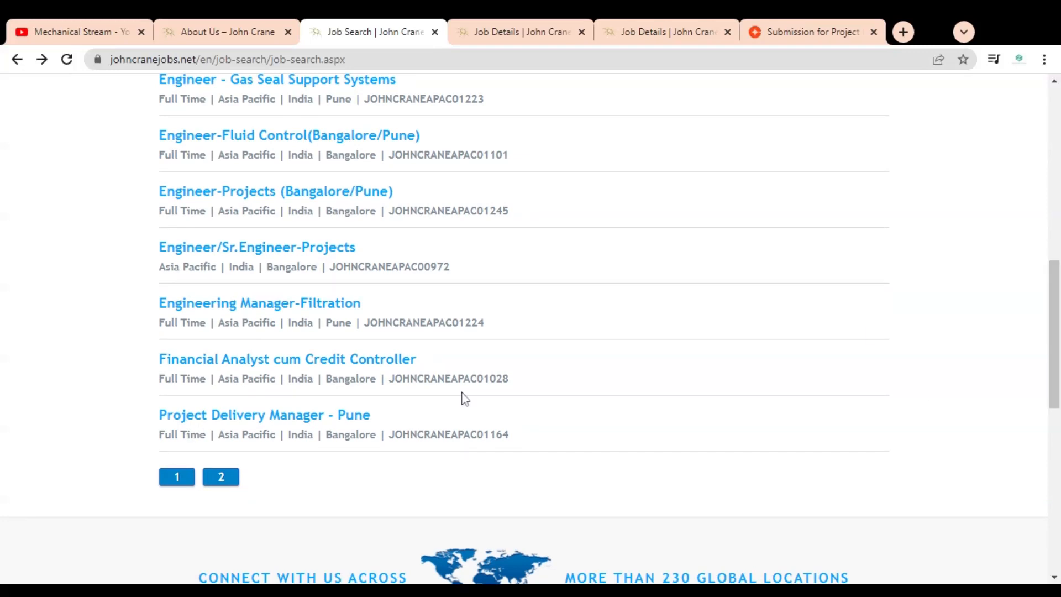
pyautogui.moveTo(221, 477)
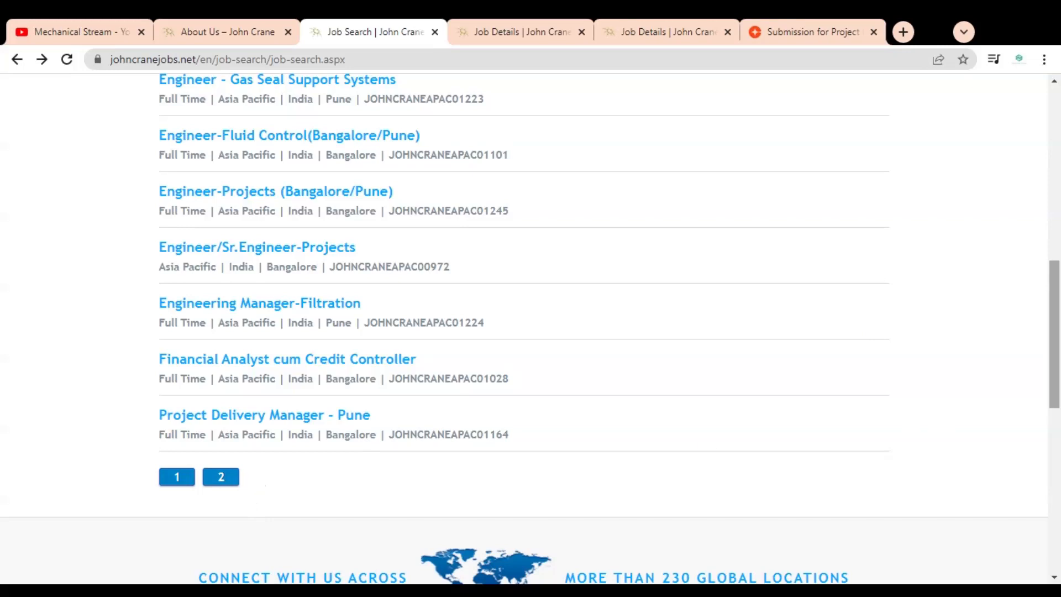
pyautogui.scroll(3)
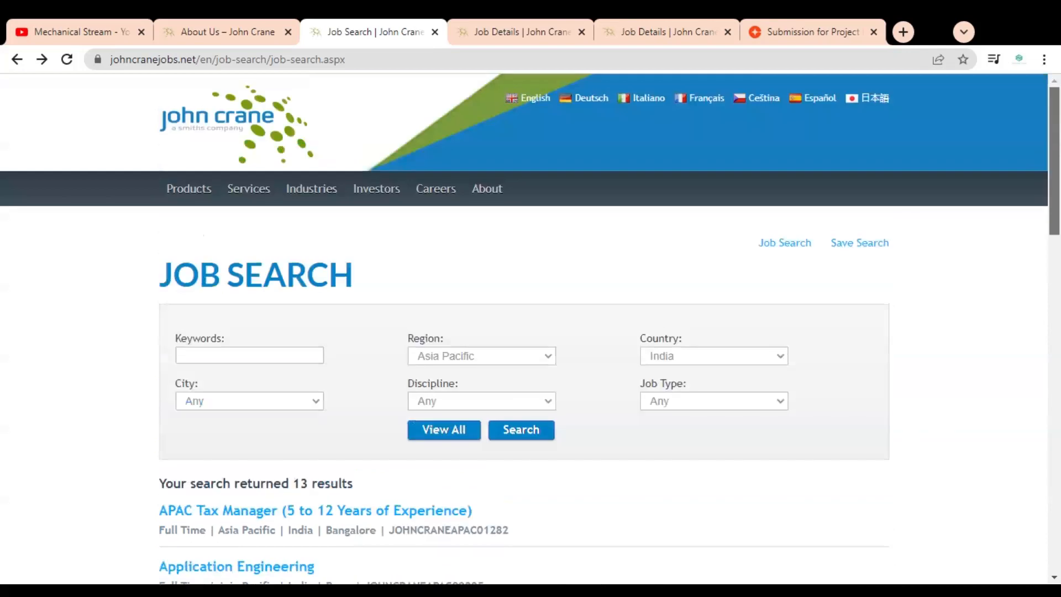
# Step: Switch to the Design Automation Engineer job details and highlight the Full Time job type
pyautogui.click(517, 32)
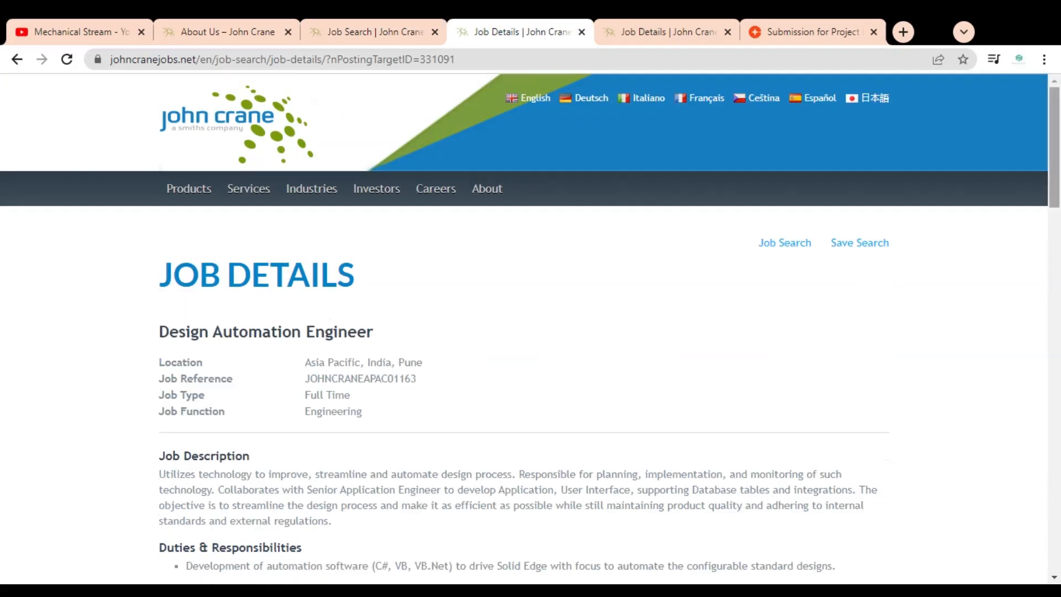
pyautogui.scroll(-3)
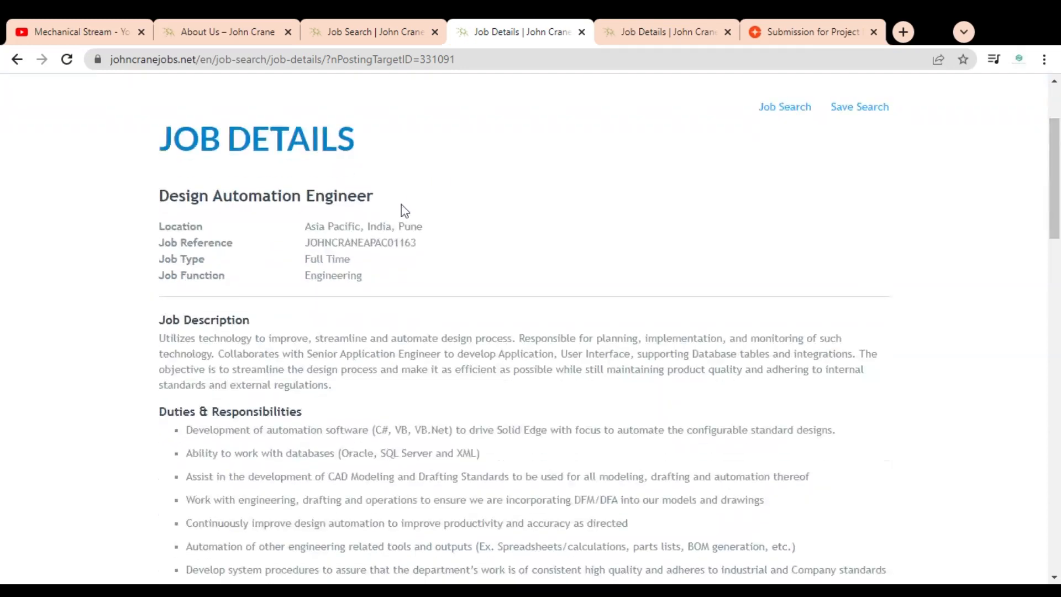
pyautogui.doubleClick(412, 227)
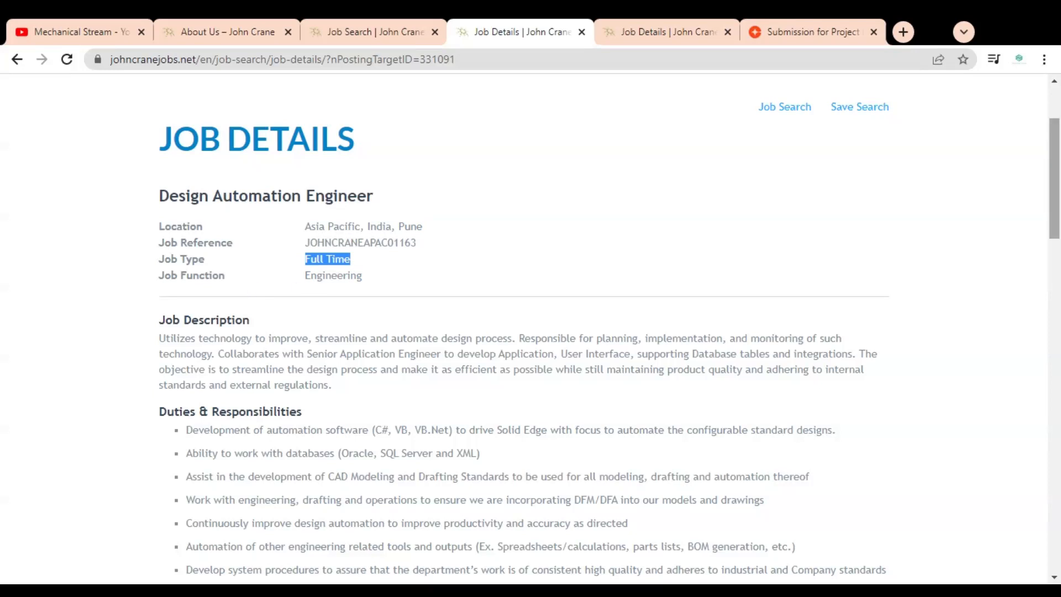
# Step: Highlight job description phrases, ending on the database tables and integrations phrase
pyautogui.scroll(-3)
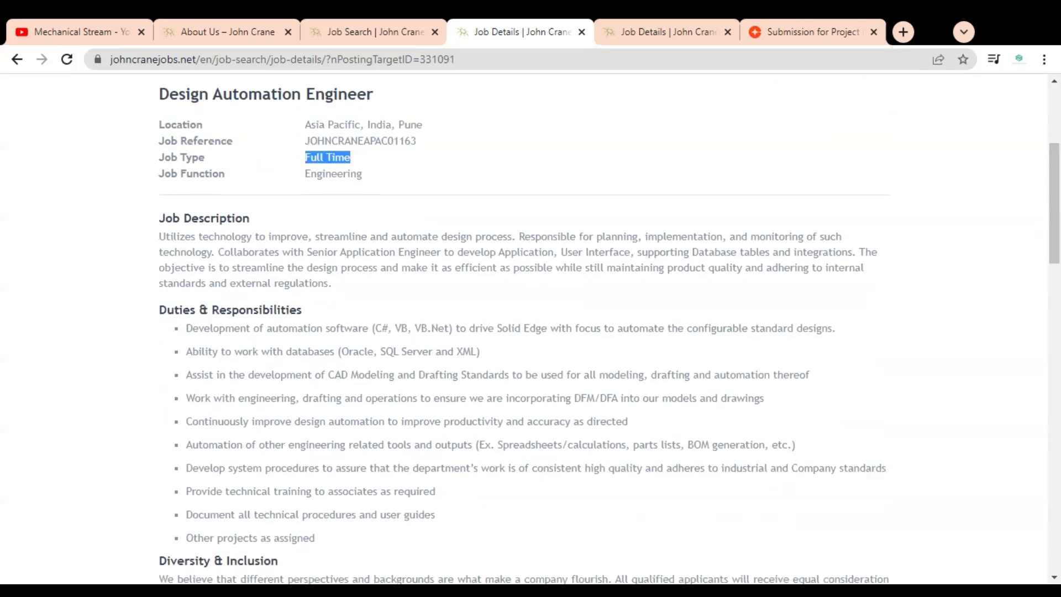
pyautogui.moveTo(164, 236); pyautogui.dragTo(229, 236)
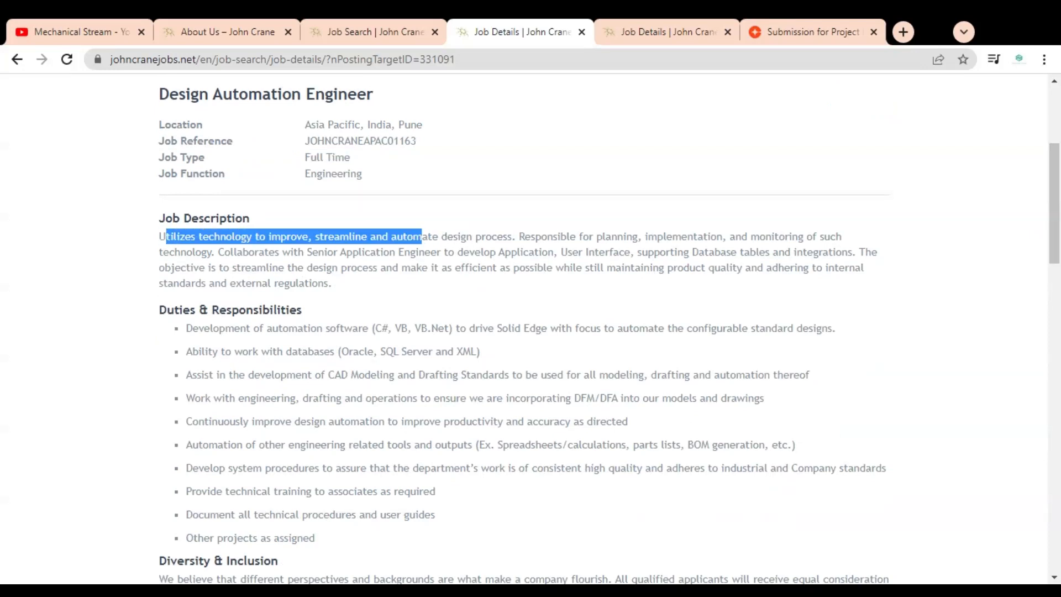
pyautogui.moveTo(419, 236); pyautogui.dragTo(552, 236)
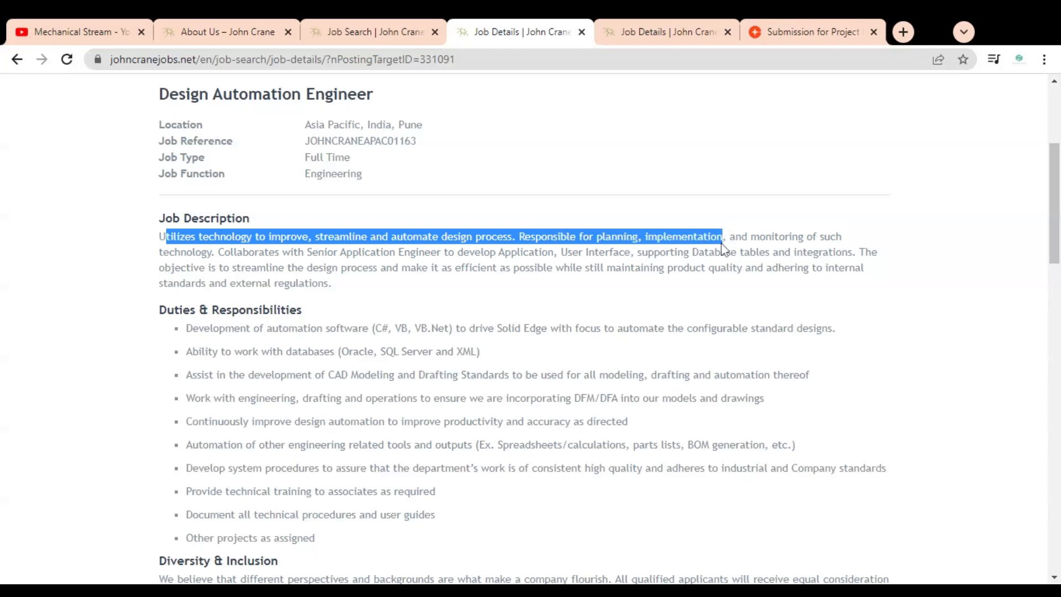
pyautogui.moveTo(720, 236); pyautogui.dragTo(747, 252)
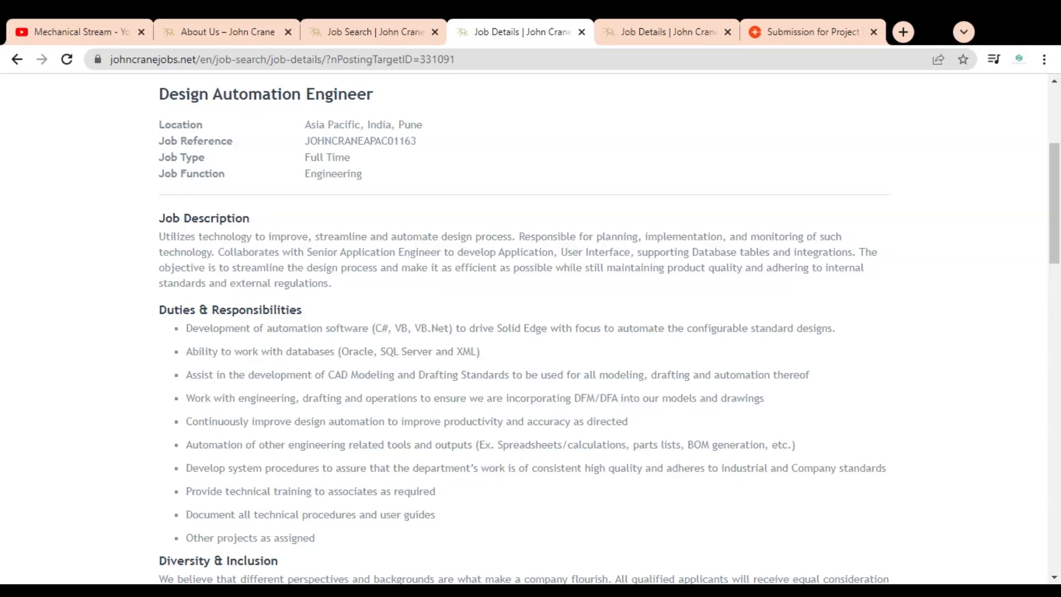
pyautogui.moveTo(588, 252); pyautogui.dragTo(797, 252)
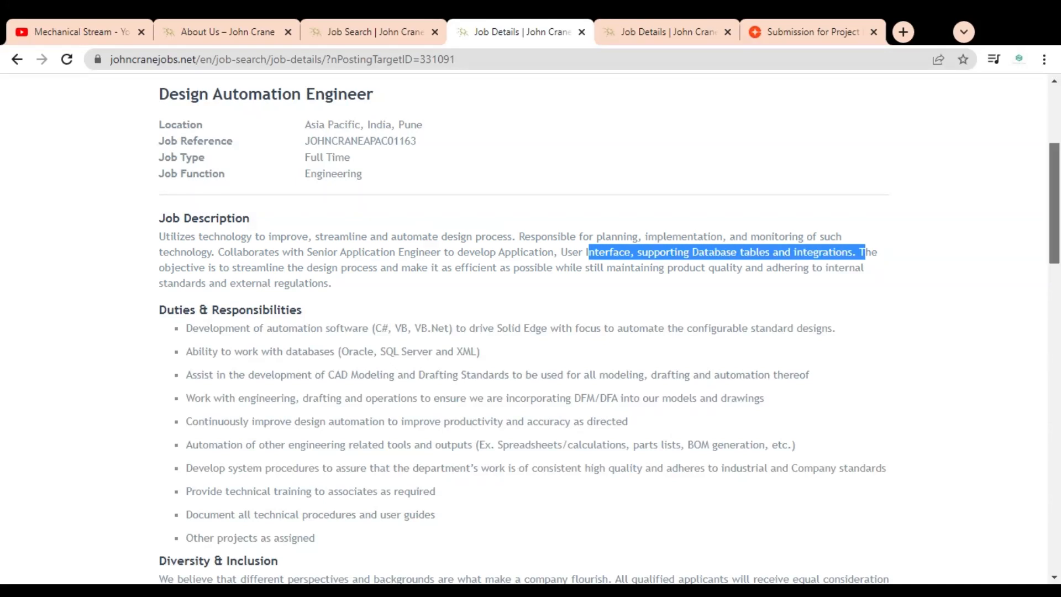
# Step: Highlight the first responsibilities and the CAD Modeling duty, then clear the selection
pyautogui.scroll(-3)
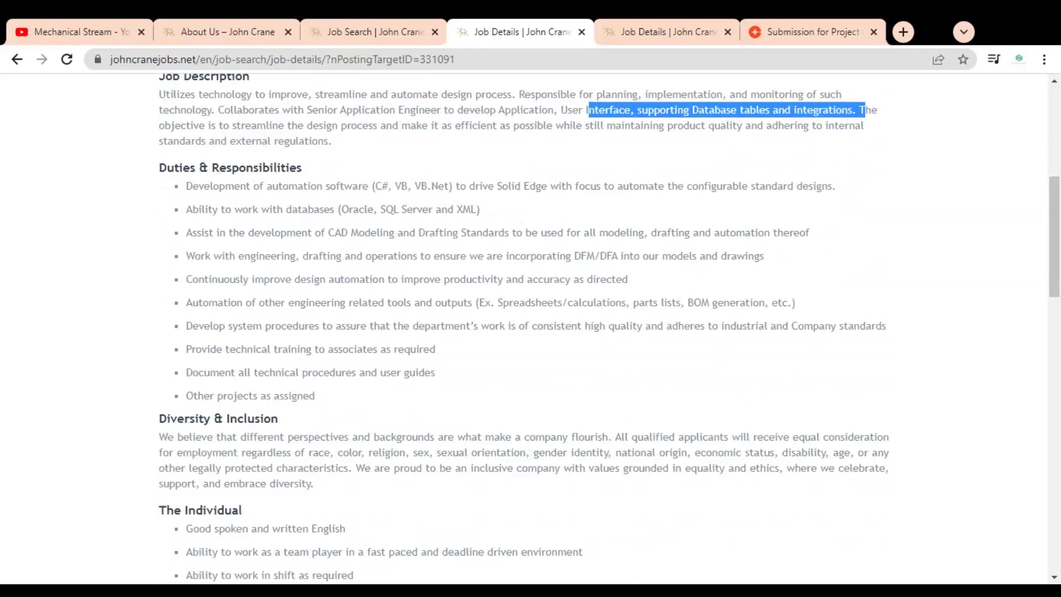
pyautogui.moveTo(229, 201)
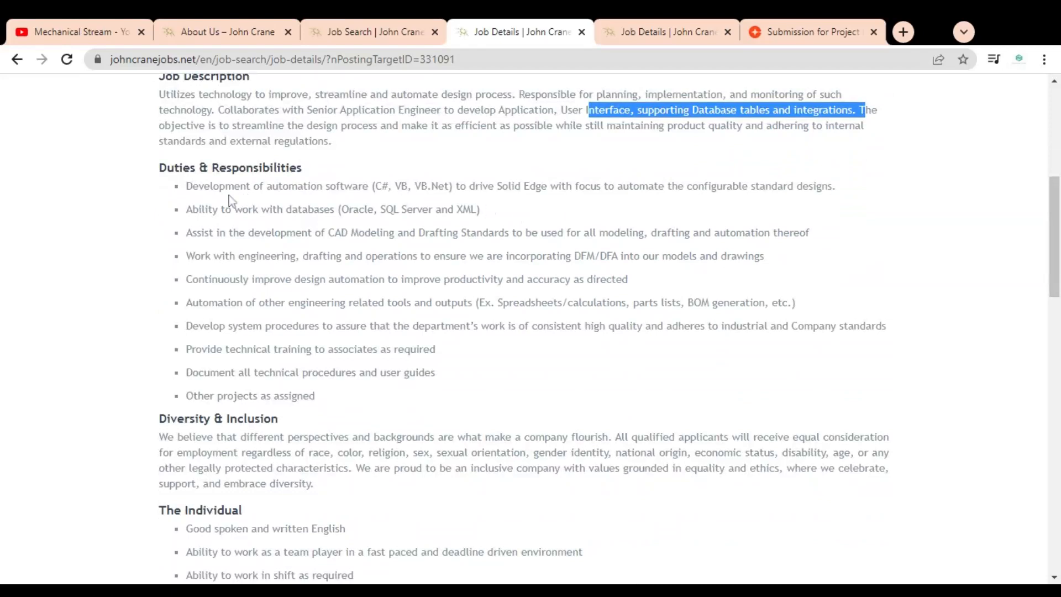
pyautogui.moveTo(200, 186); pyautogui.dragTo(349, 209)
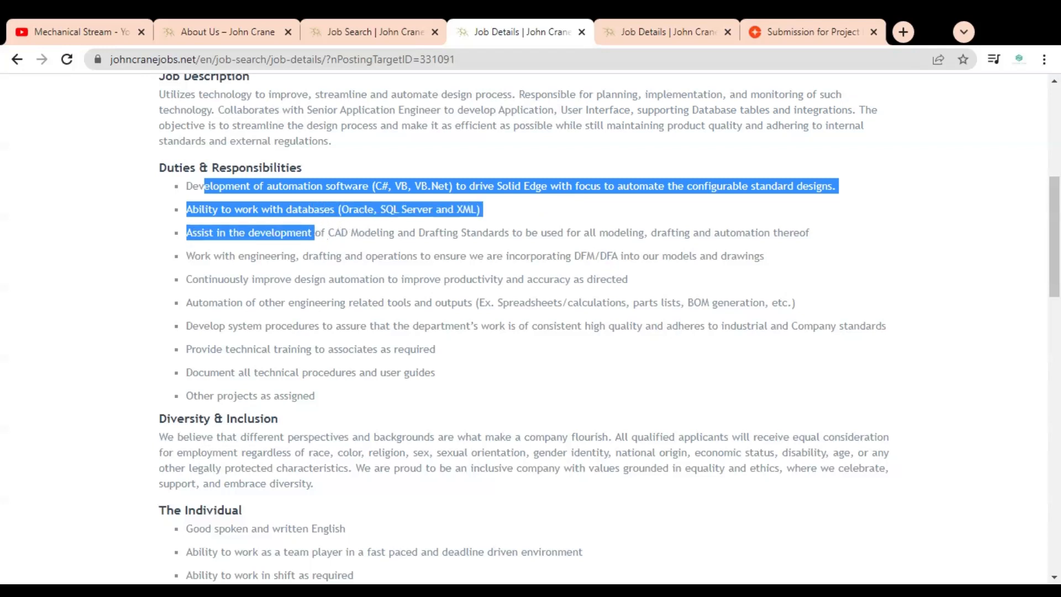
pyautogui.moveTo(314, 232); pyautogui.dragTo(434, 232)
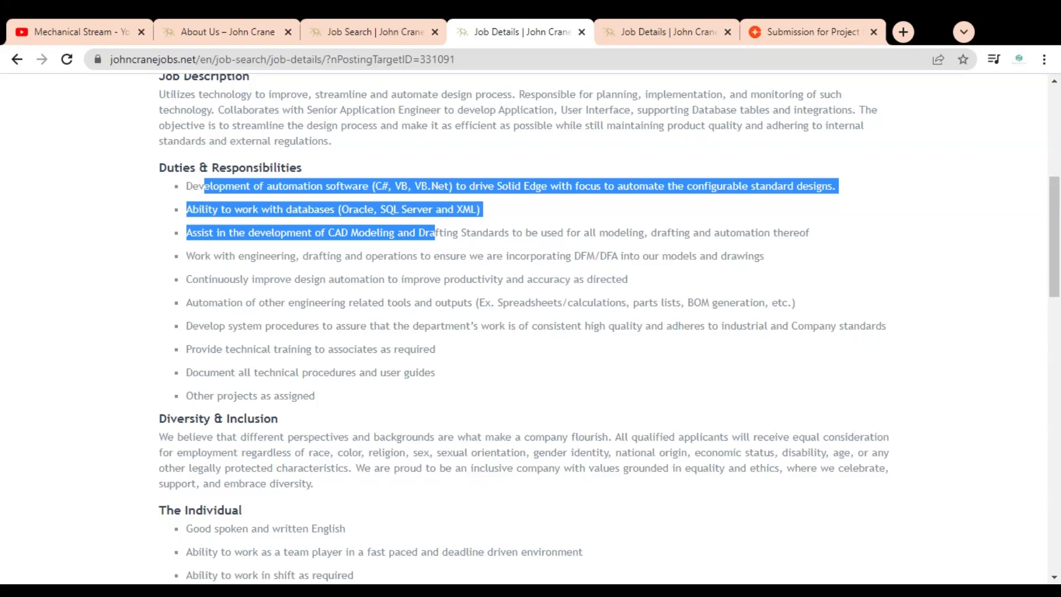
pyautogui.moveTo(435, 232); pyautogui.dragTo(488, 232)
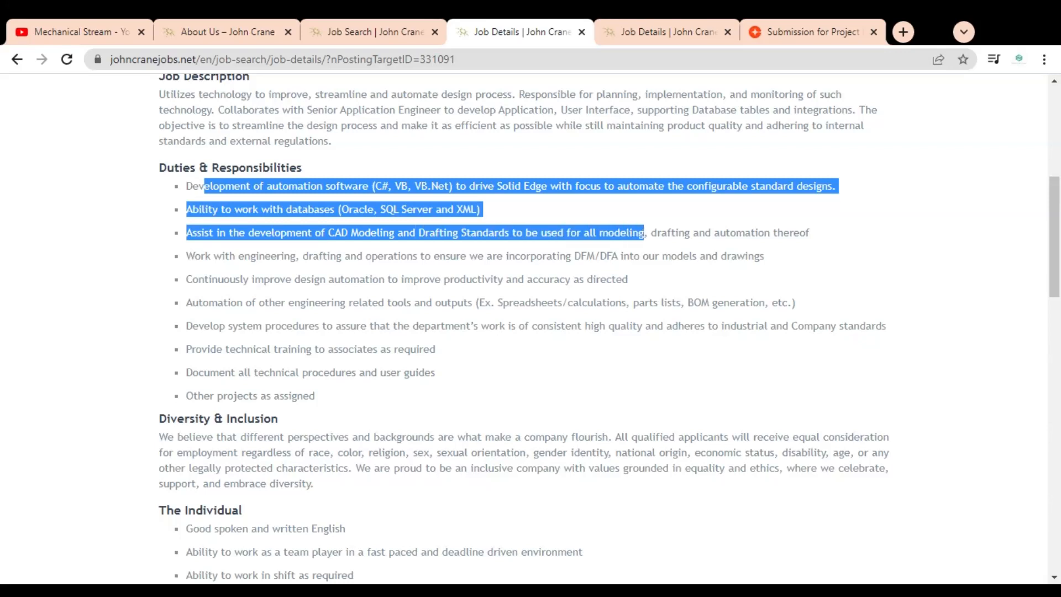
pyautogui.moveTo(213, 256); pyautogui.dragTo(450, 256)
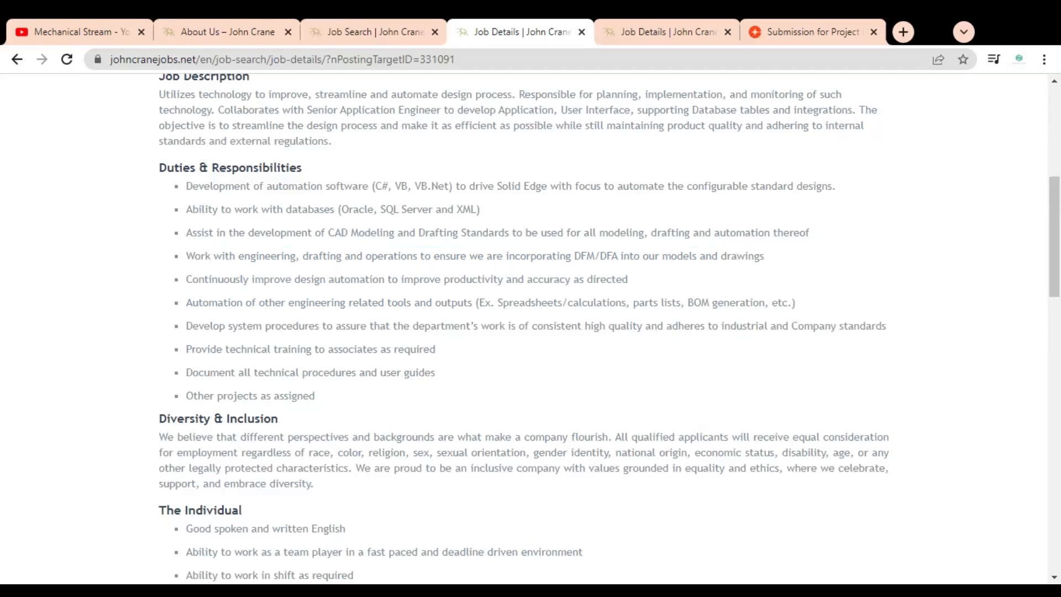
# Step: Highlight the engineering tools automation, system procedures, training and documenting procedures duties
pyautogui.moveTo(217, 302); pyautogui.dragTo(447, 302)
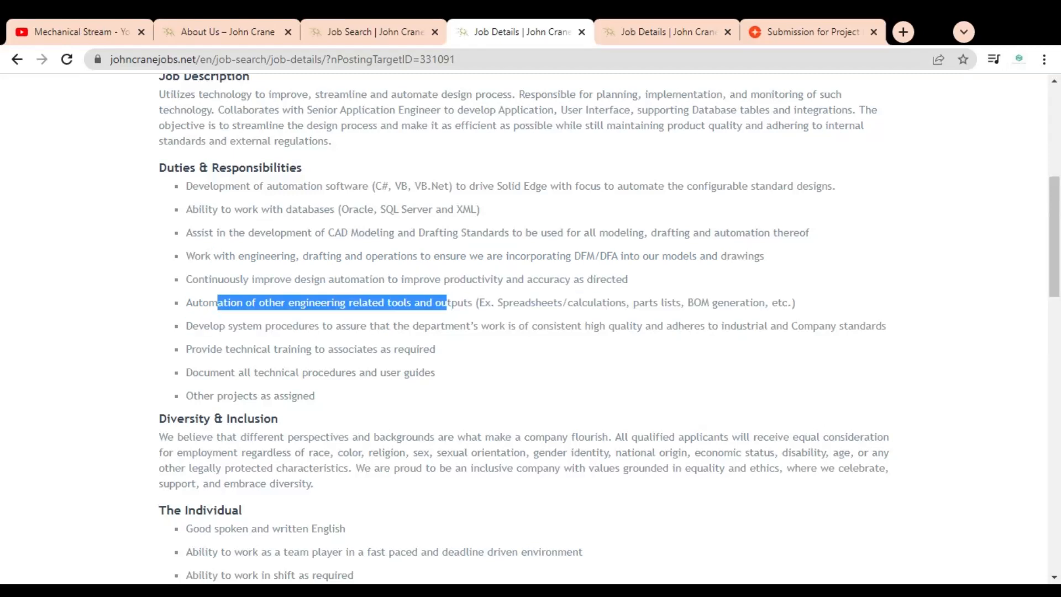
pyautogui.moveTo(445, 302); pyautogui.dragTo(642, 303)
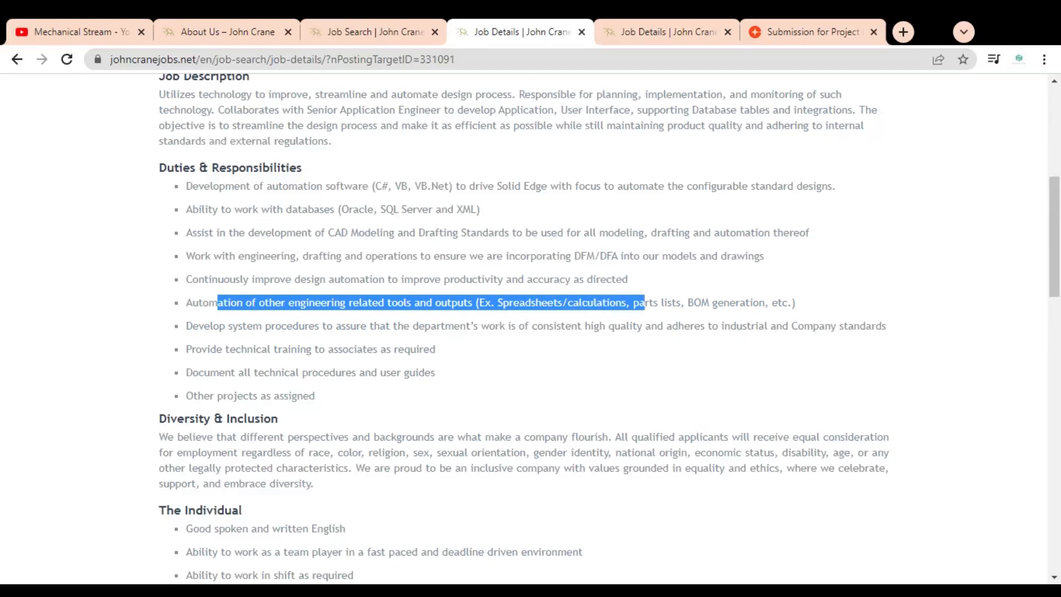
pyautogui.moveTo(642, 302); pyautogui.dragTo(745, 302)
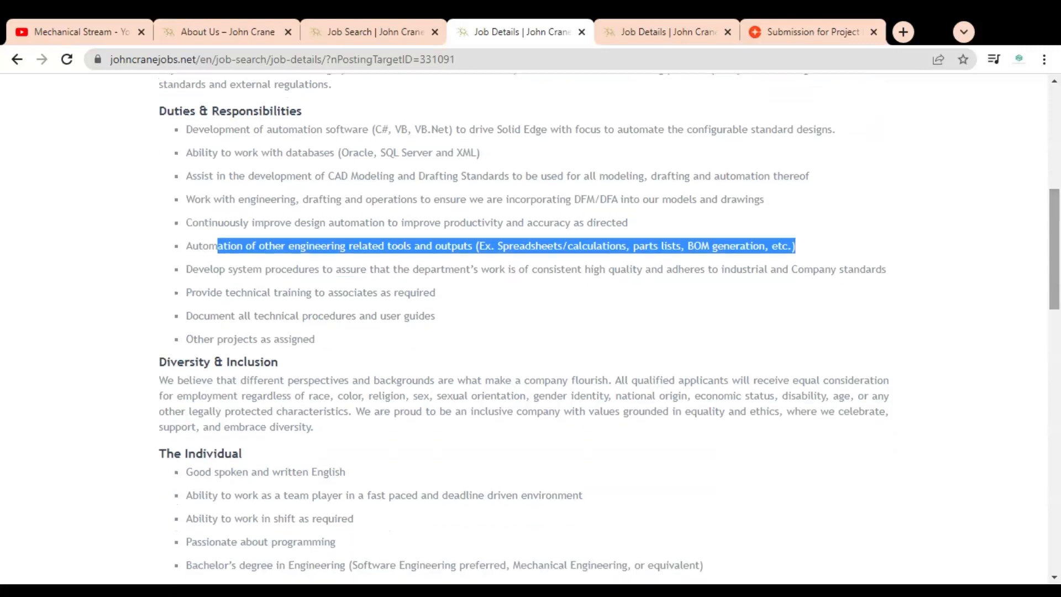
pyautogui.moveTo(313, 268); pyautogui.dragTo(422, 269)
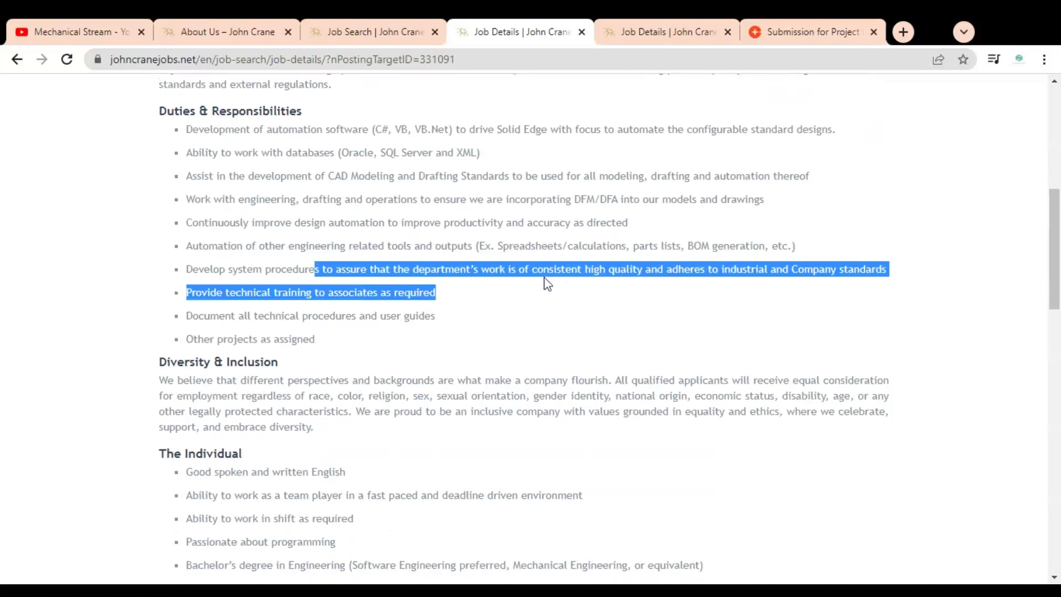
pyautogui.moveTo(763, 287)
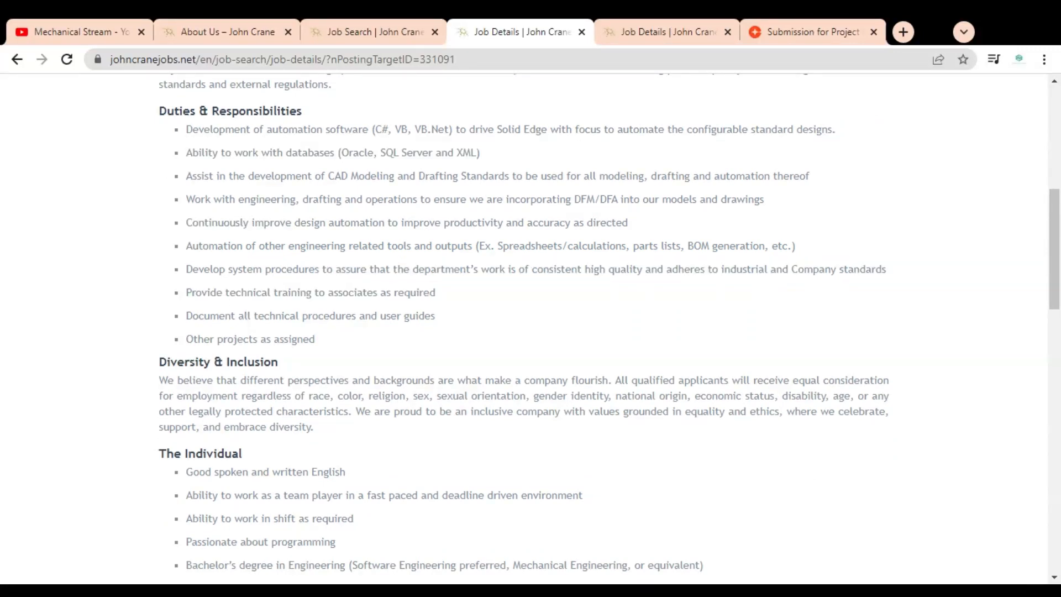
pyautogui.moveTo(210, 292); pyautogui.dragTo(436, 292)
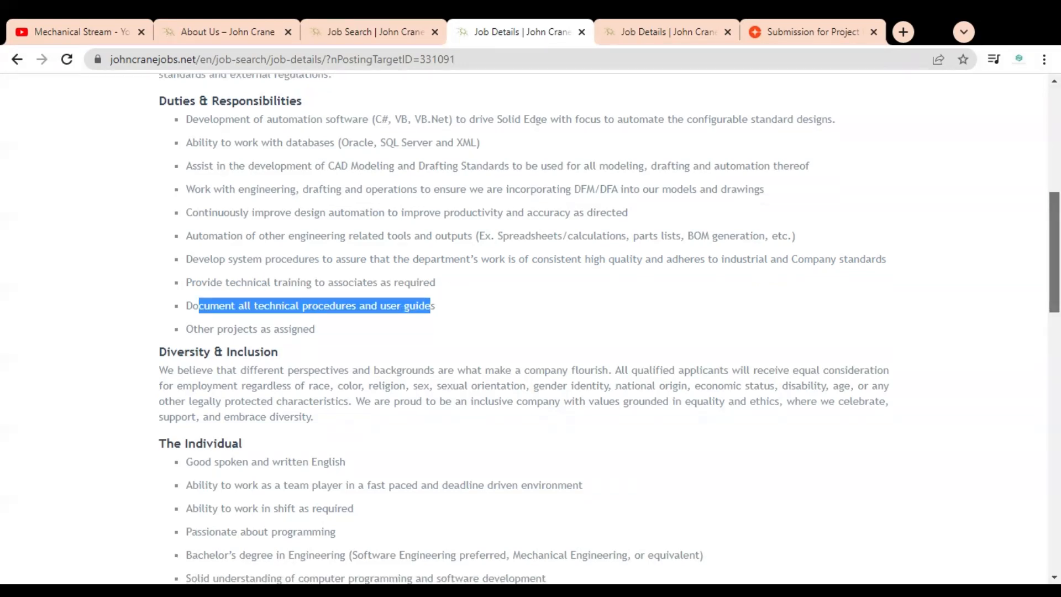
# Step: Highlight the Engineering degree, programming understanding, and ERP/MS Word, Outlook, Excel requirements
pyautogui.scroll(-3)
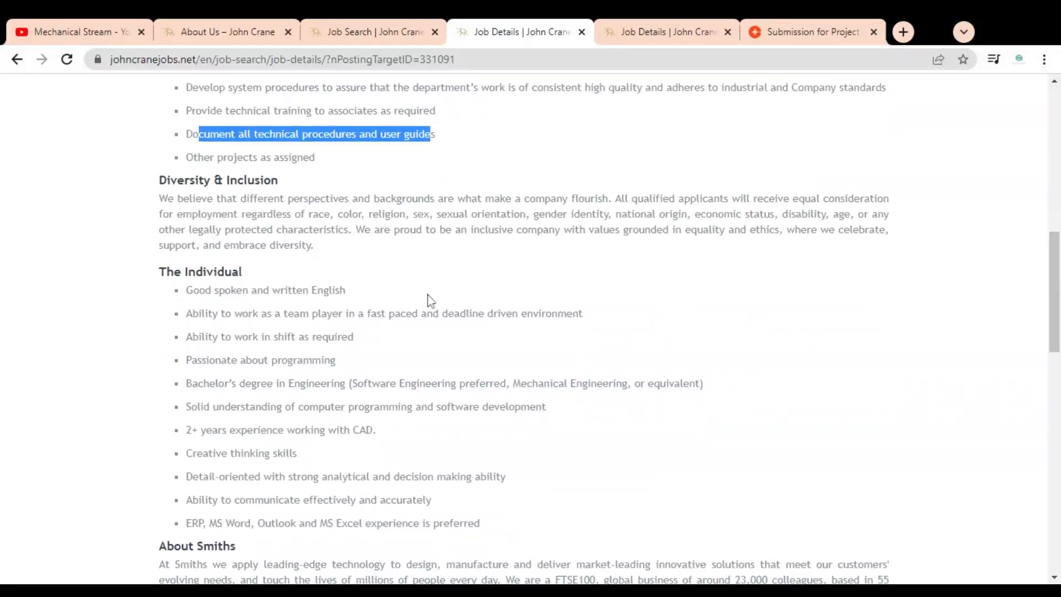
pyautogui.moveTo(285, 279)
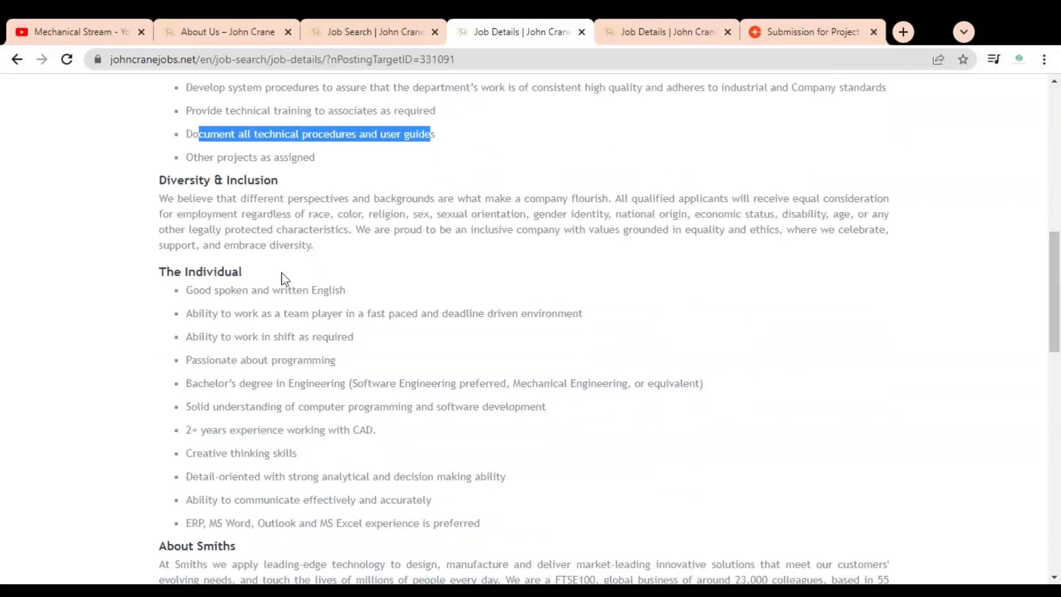
pyautogui.moveTo(217, 290); pyautogui.dragTo(345, 289)
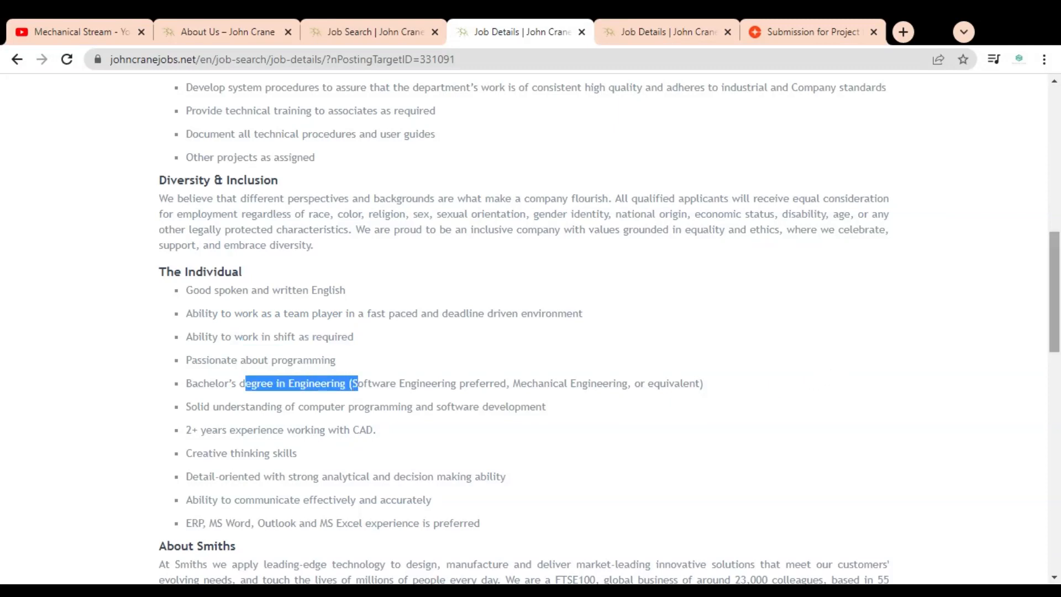
pyautogui.scroll(-3)
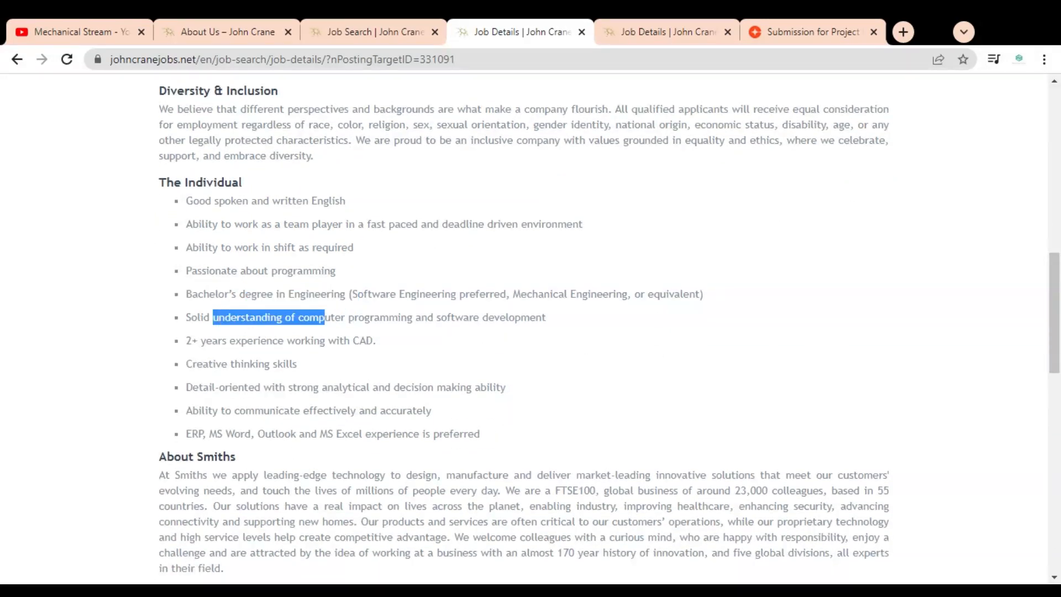
pyautogui.moveTo(325, 317); pyautogui.dragTo(545, 317)
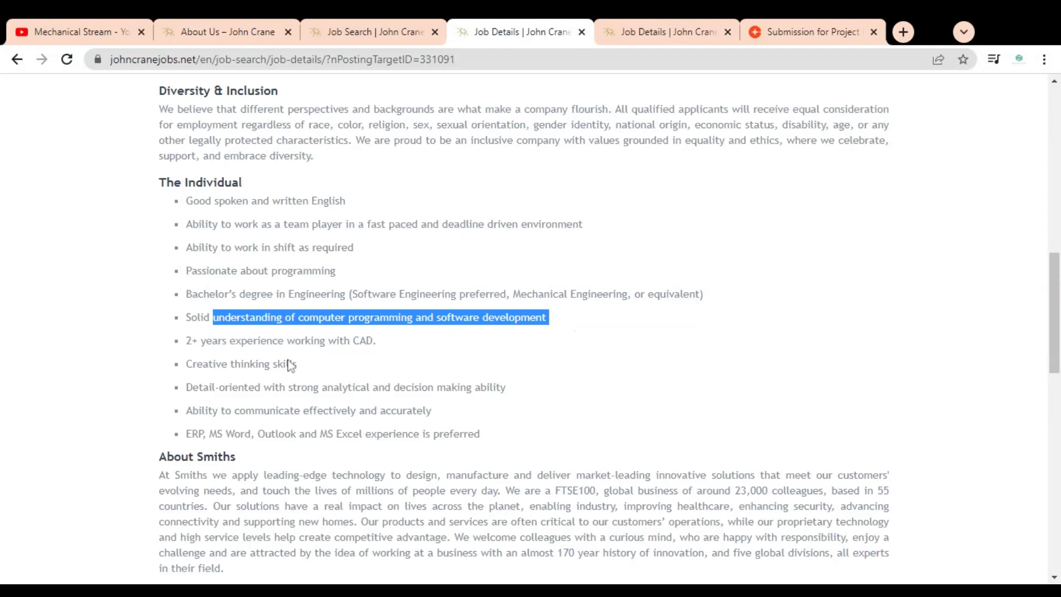
pyautogui.moveTo(289, 364)
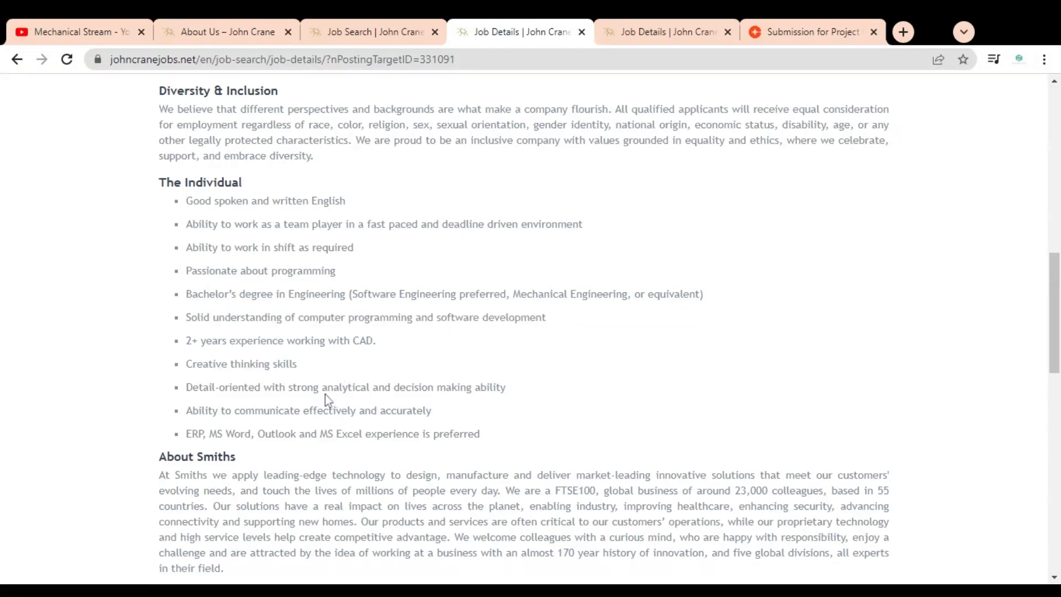
pyautogui.moveTo(327, 387); pyautogui.dragTo(506, 387)
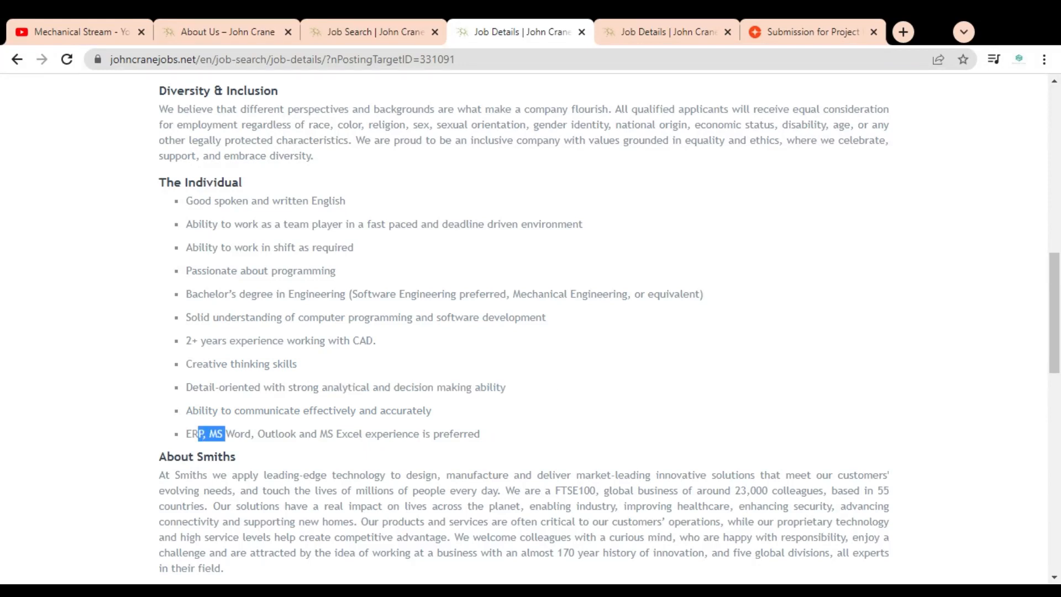
pyautogui.moveTo(223, 434); pyautogui.dragTo(383, 433)
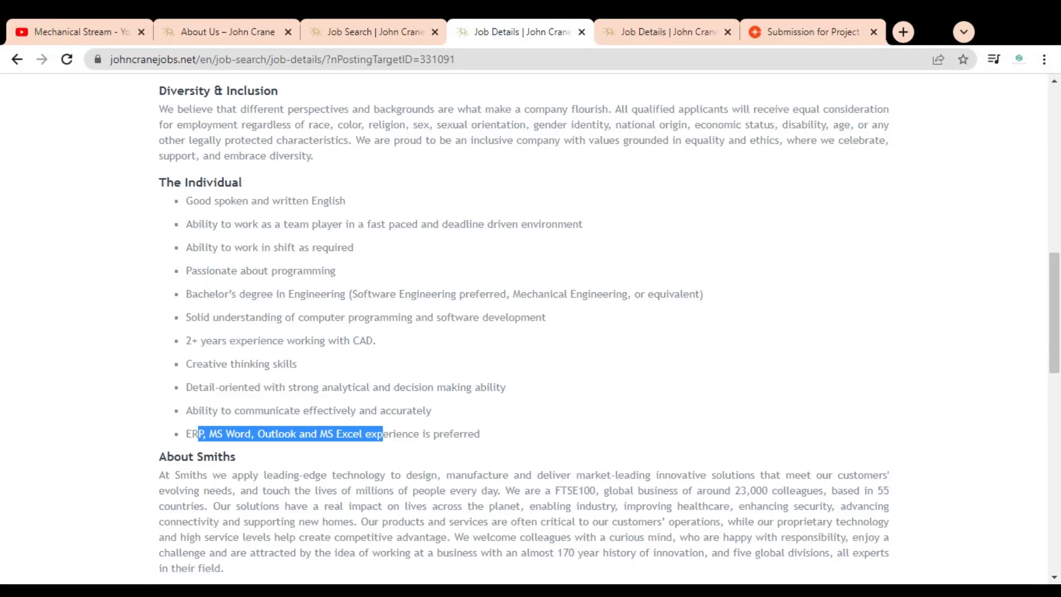
pyautogui.scroll(-3)
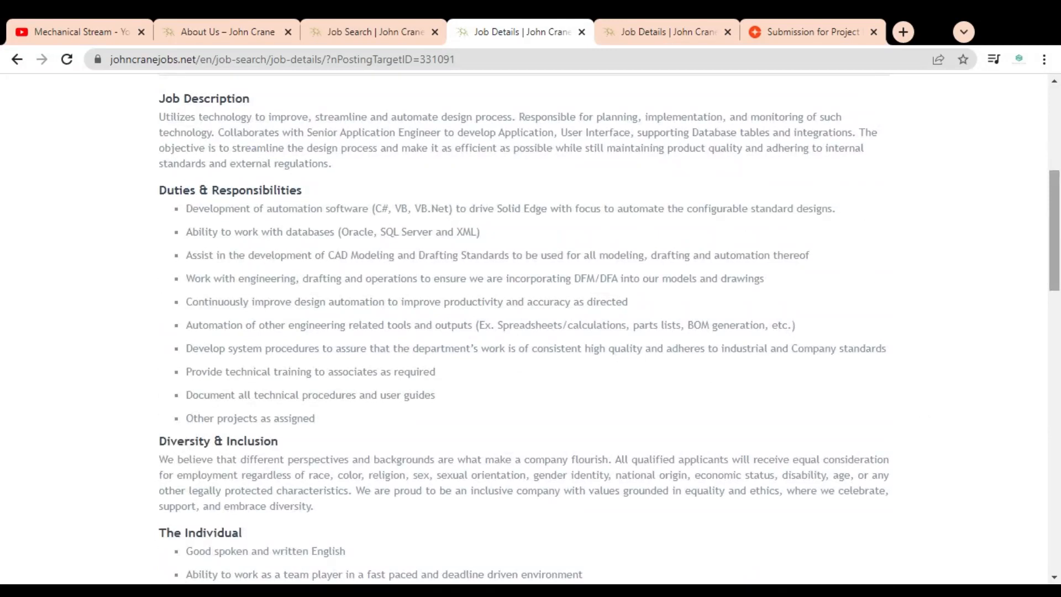
# Step: Switch to the Mechanical Stream YouTube tab and scroll through its older job vacancy videos
pyautogui.click(78, 31)
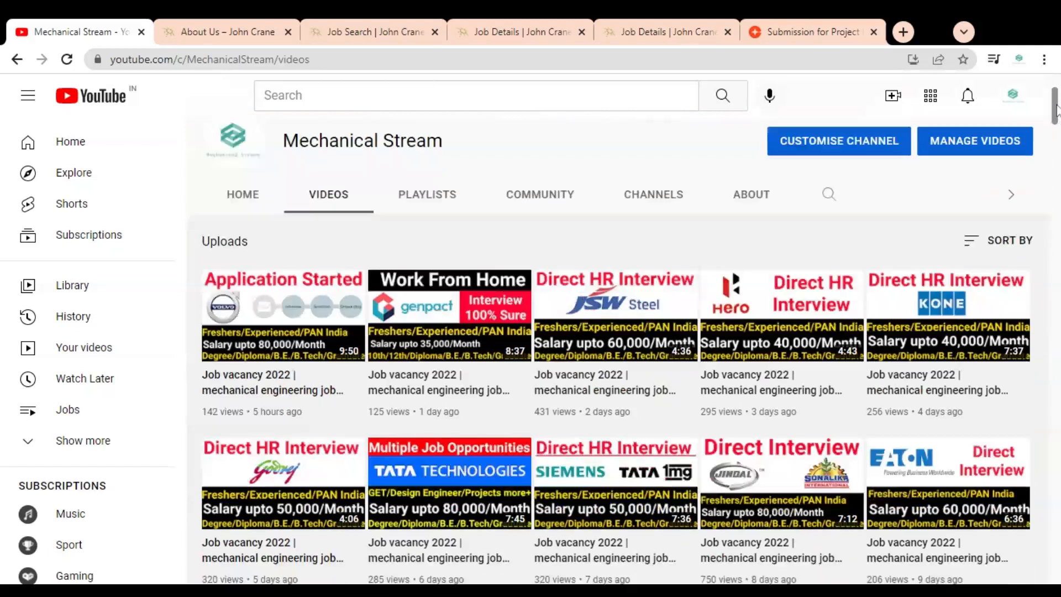
pyautogui.scroll(-3)
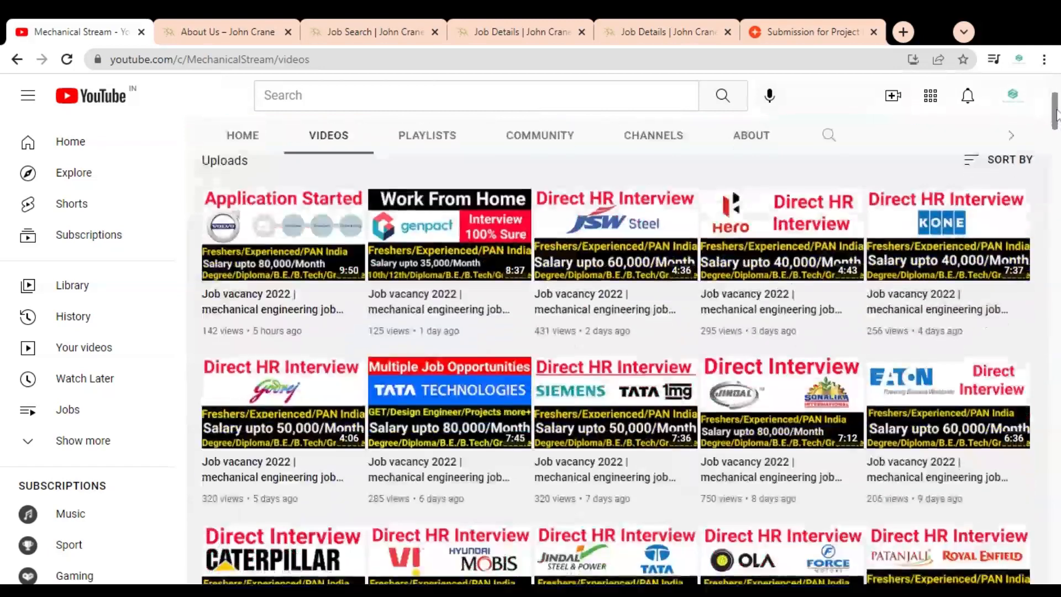
pyautogui.scroll(-3)
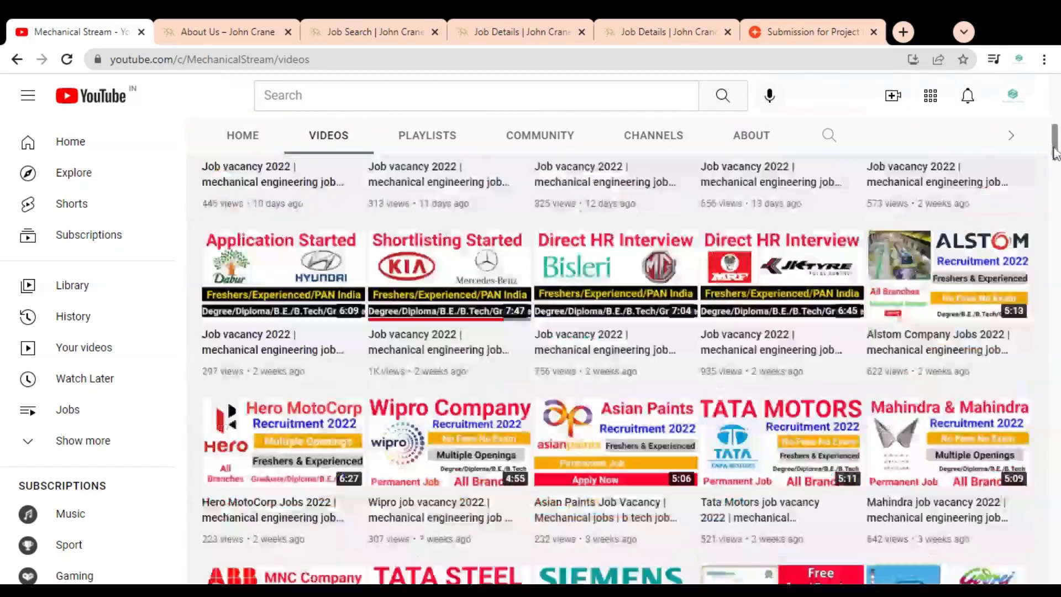
pyautogui.scroll(-3)
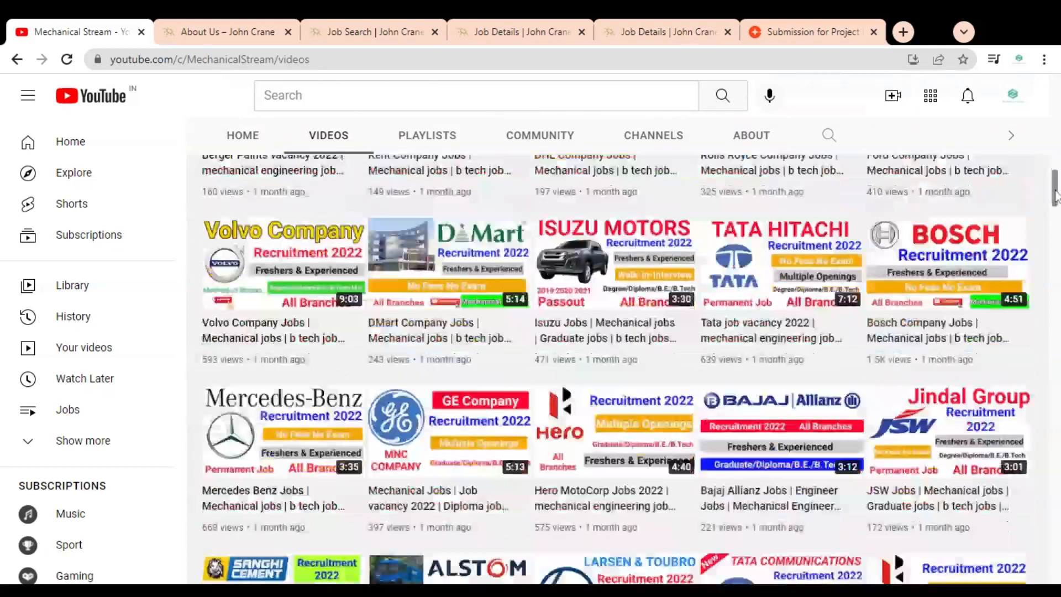
pyautogui.scroll(-3)
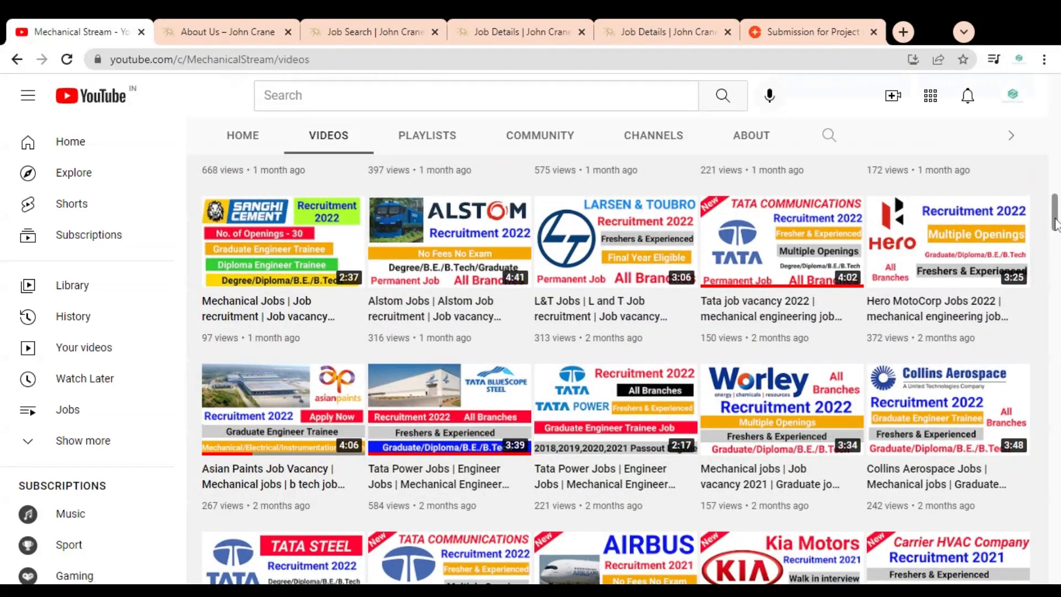
pyautogui.scroll(-3)
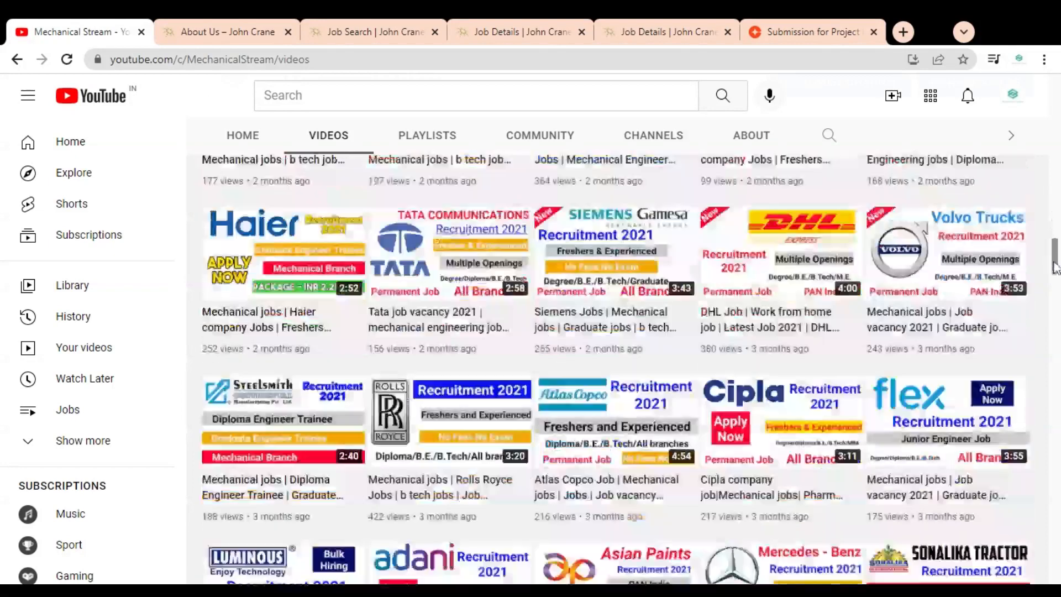
pyautogui.scroll(-3)
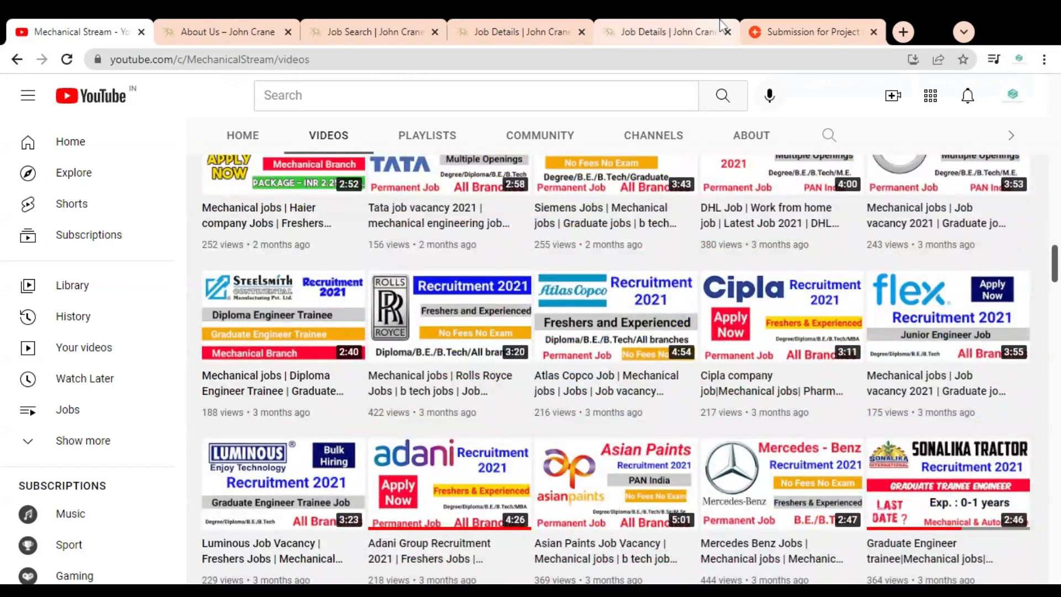
# Step: Open the Project Engineer – Turbomachinery Systems job details and scroll to its Job Description
pyautogui.click(661, 32)
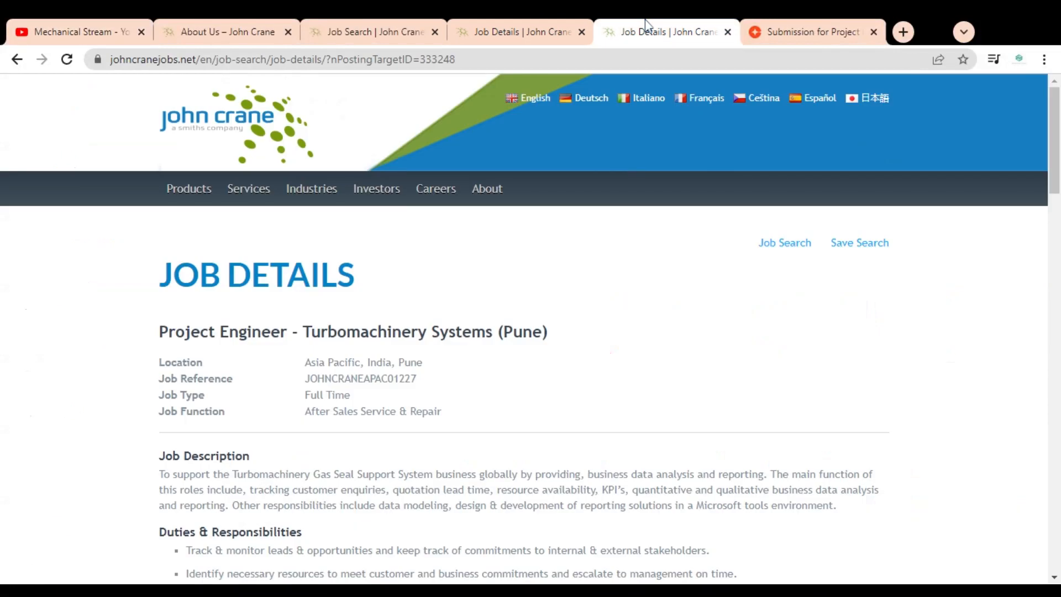
pyautogui.scroll(-3)
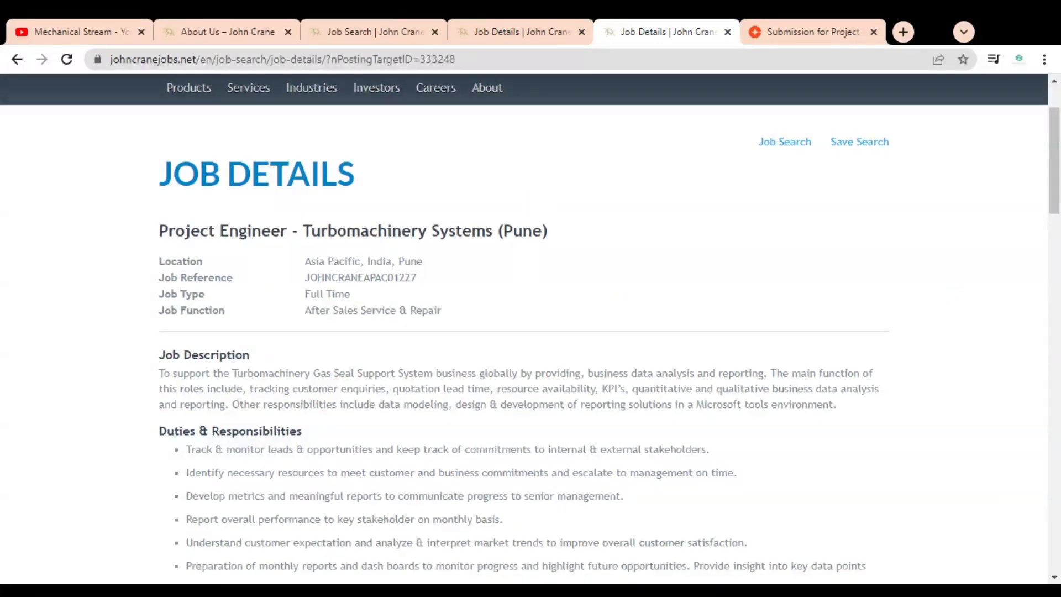
pyautogui.moveTo(570, 247)
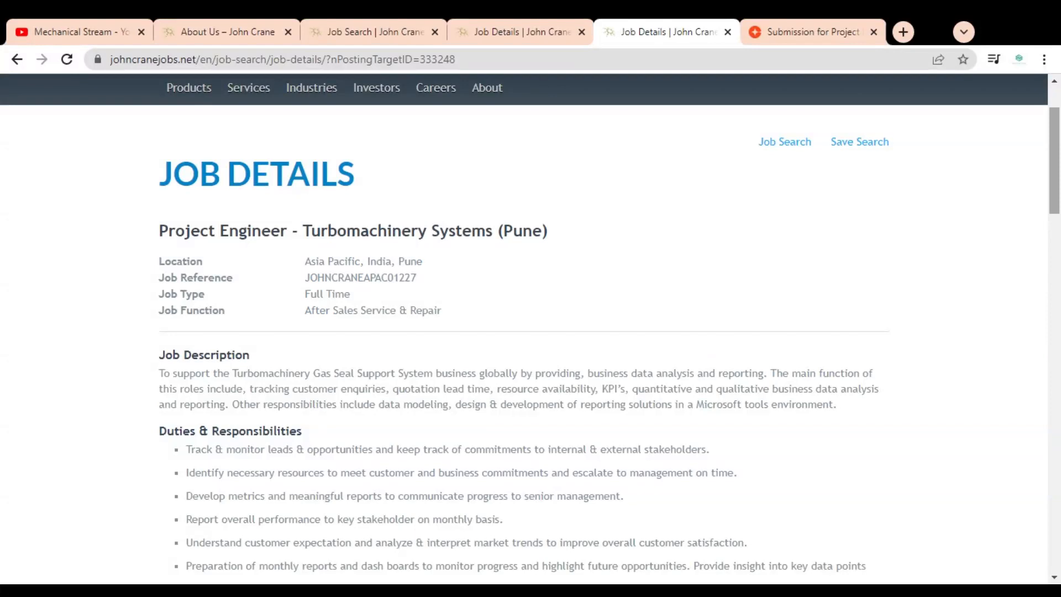
pyautogui.scroll(-3)
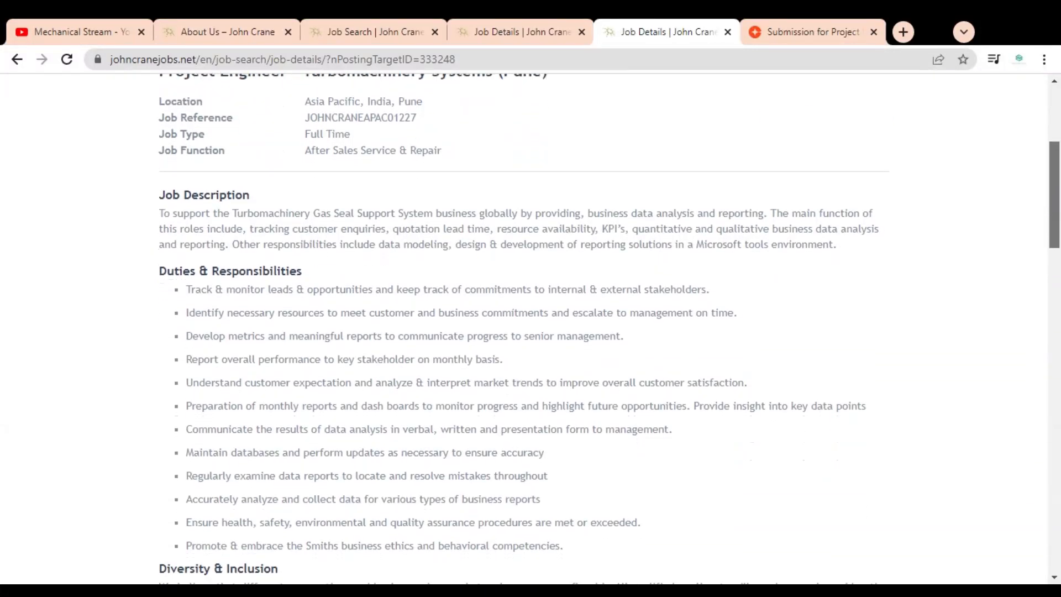
pyautogui.scroll(-3)
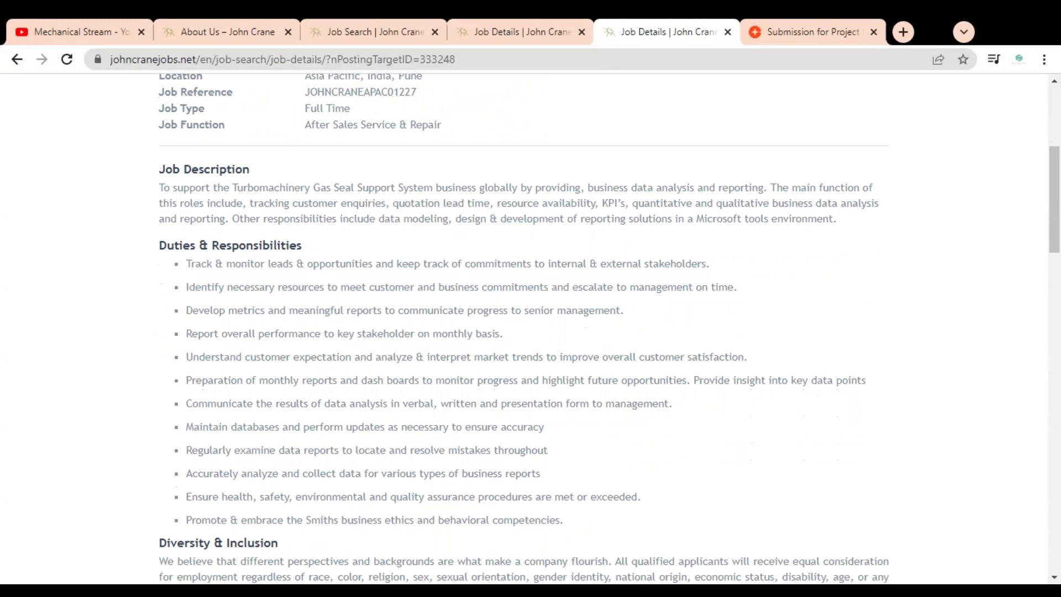
# Step: Highlight the job description from 'Gas Seal Support System' through the KPI's
pyautogui.moveTo(285, 187); pyautogui.dragTo(433, 187)
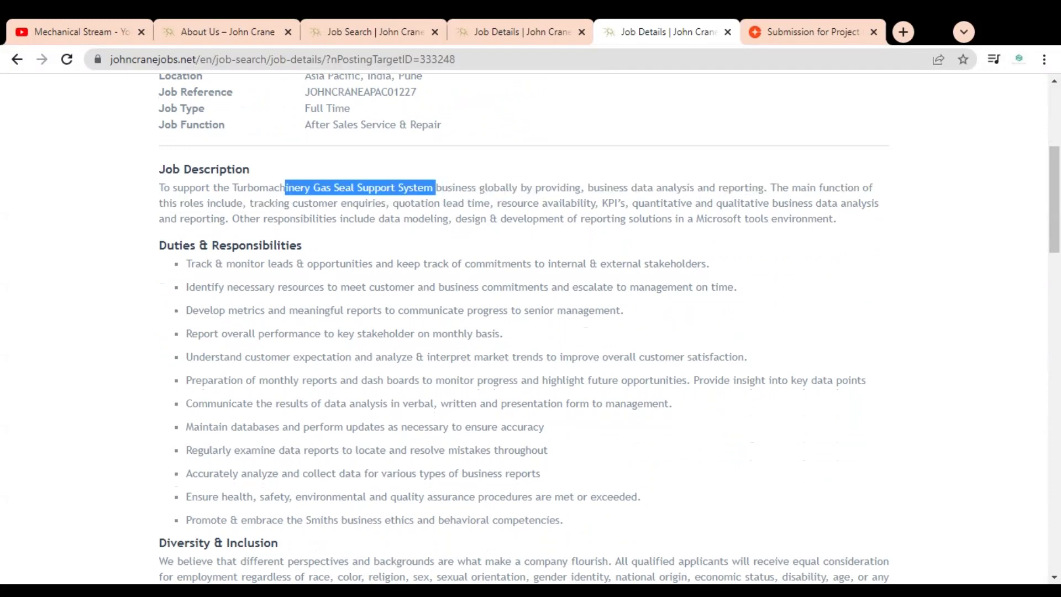
pyautogui.moveTo(285, 187); pyautogui.dragTo(611, 187)
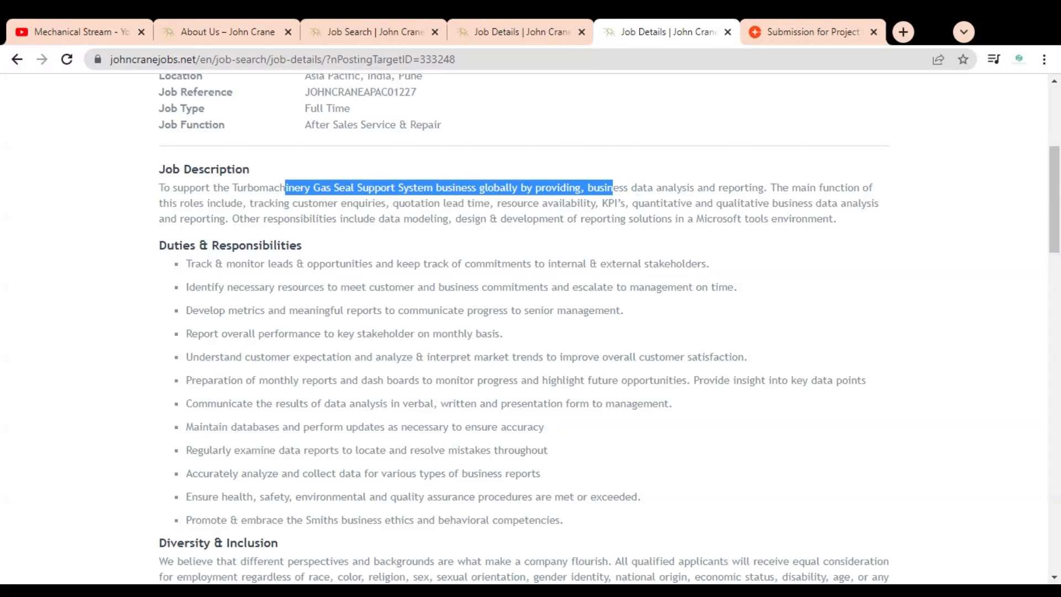
pyautogui.moveTo(611, 187); pyautogui.dragTo(741, 187)
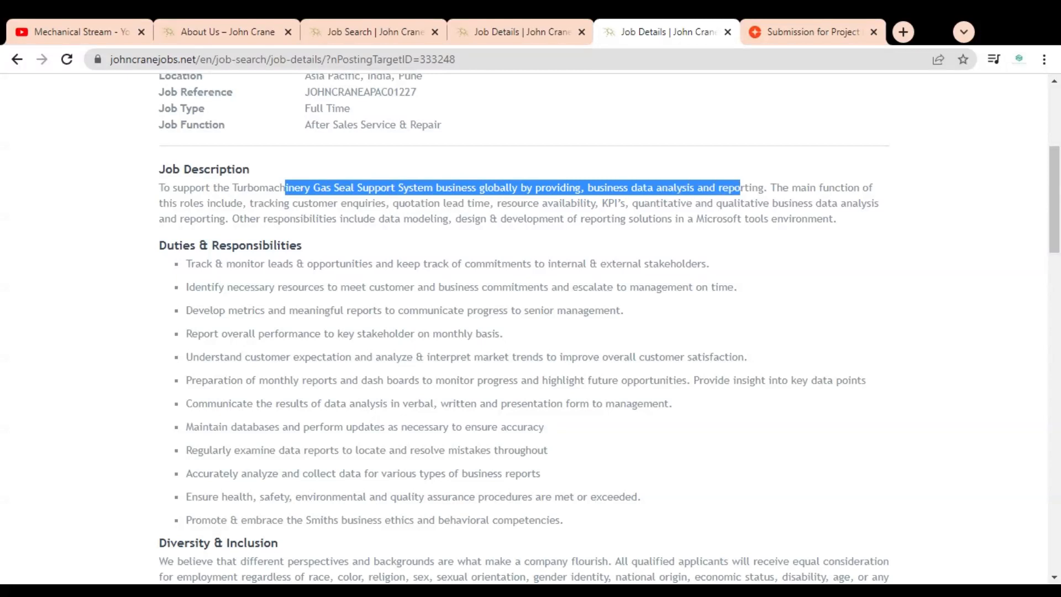
pyautogui.moveTo(740, 188); pyautogui.dragTo(605, 217)
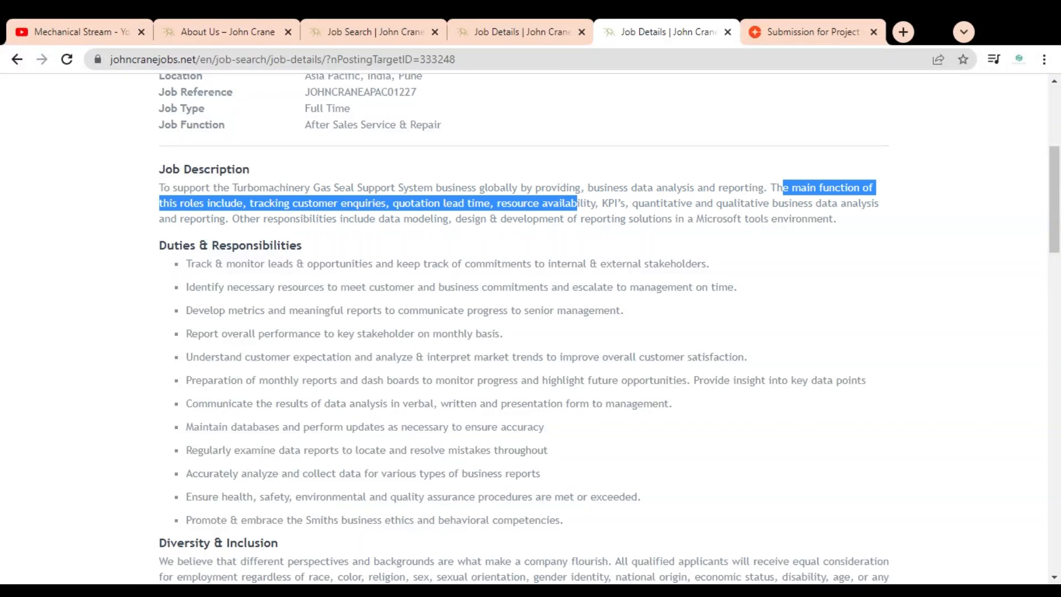
pyautogui.moveTo(574, 202); pyautogui.dragTo(627, 203)
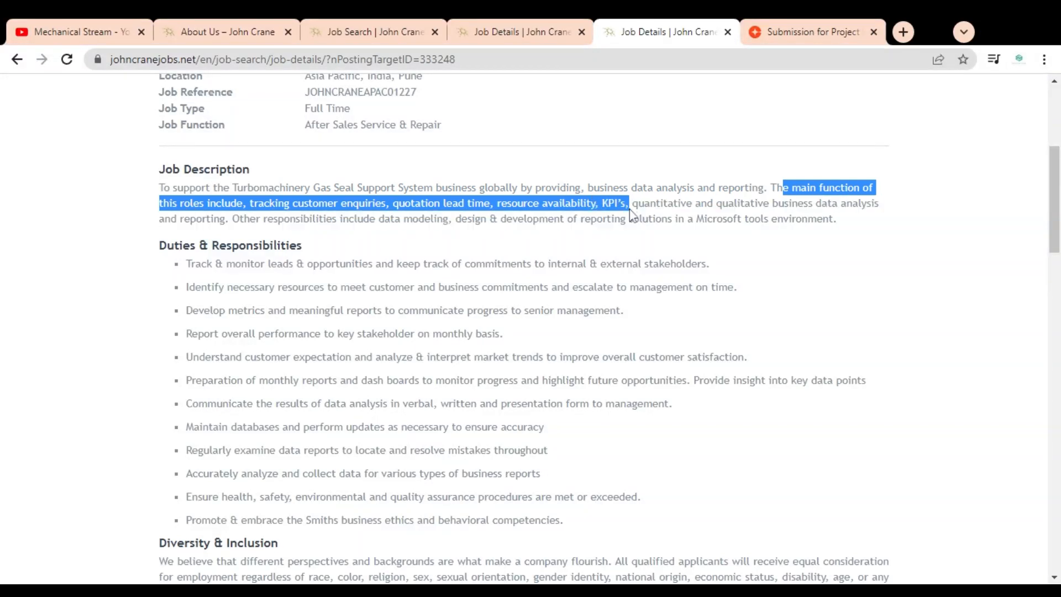
pyautogui.moveTo(626, 203); pyautogui.dragTo(727, 203)
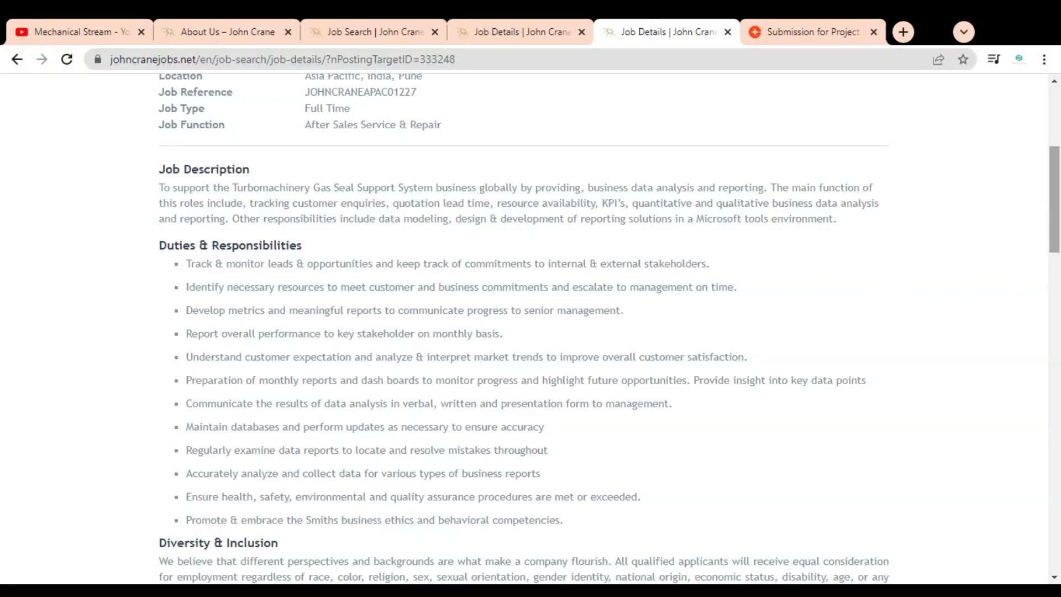
# Step: Highlight the duties on tracking leads, customer expectations and market trends, and communicating analysis results
pyautogui.scroll(-3)
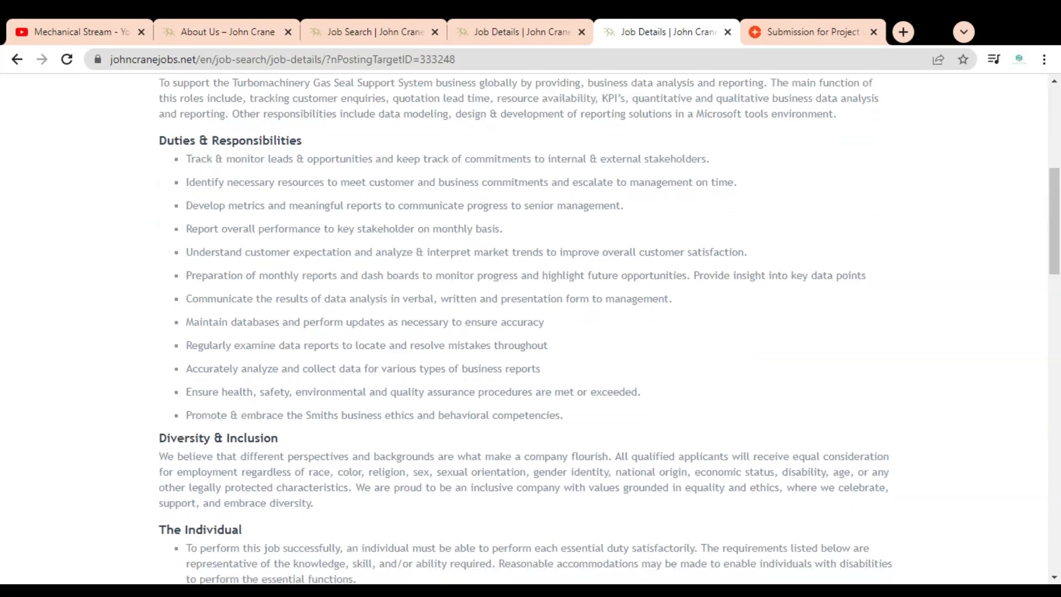
pyautogui.moveTo(191, 158); pyautogui.dragTo(294, 159)
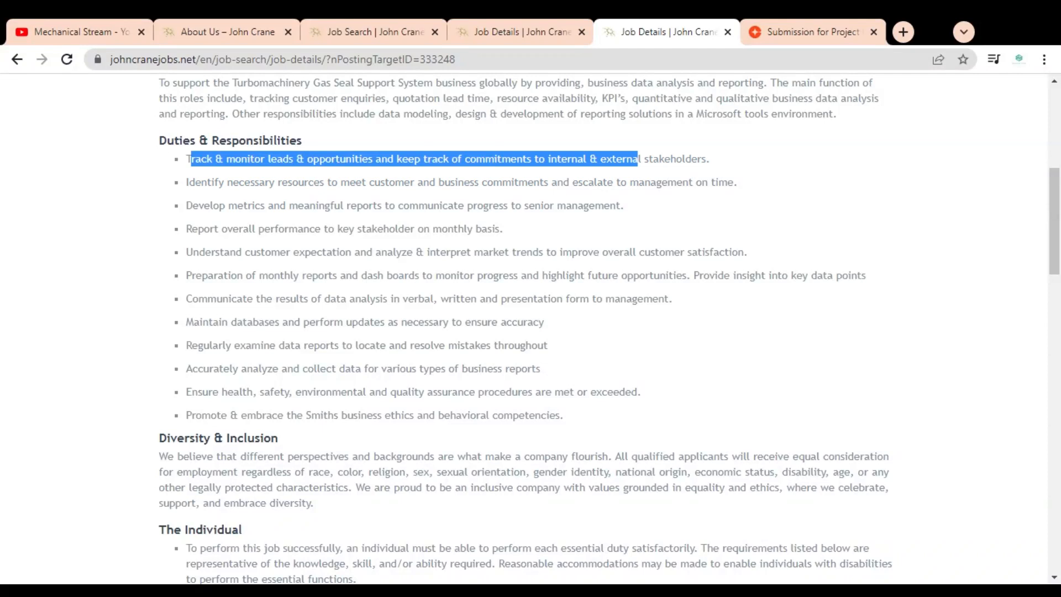
pyautogui.moveTo(233, 182); pyautogui.dragTo(436, 182)
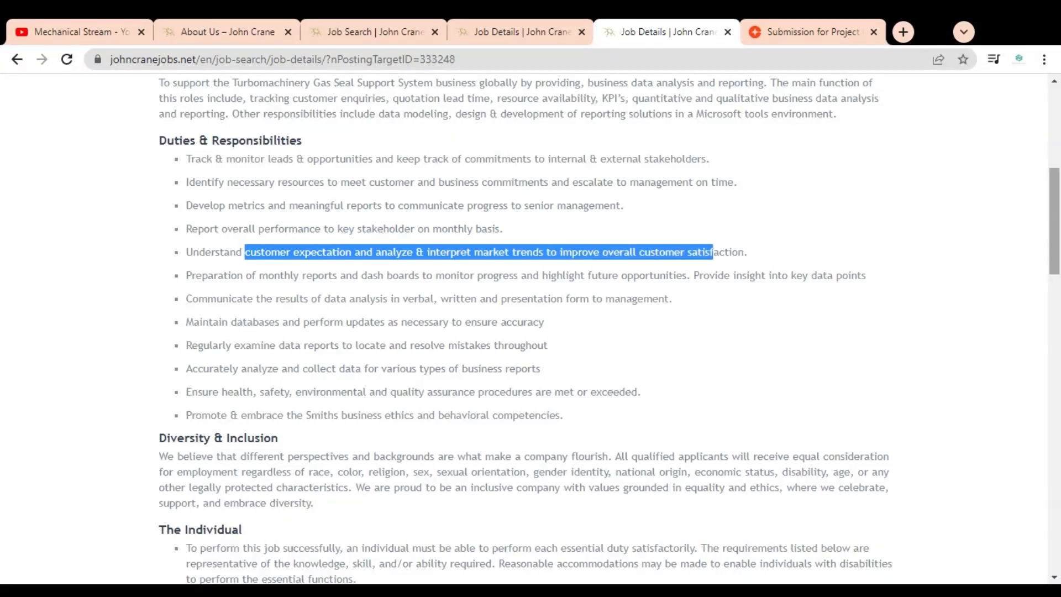
pyautogui.scroll(-3)
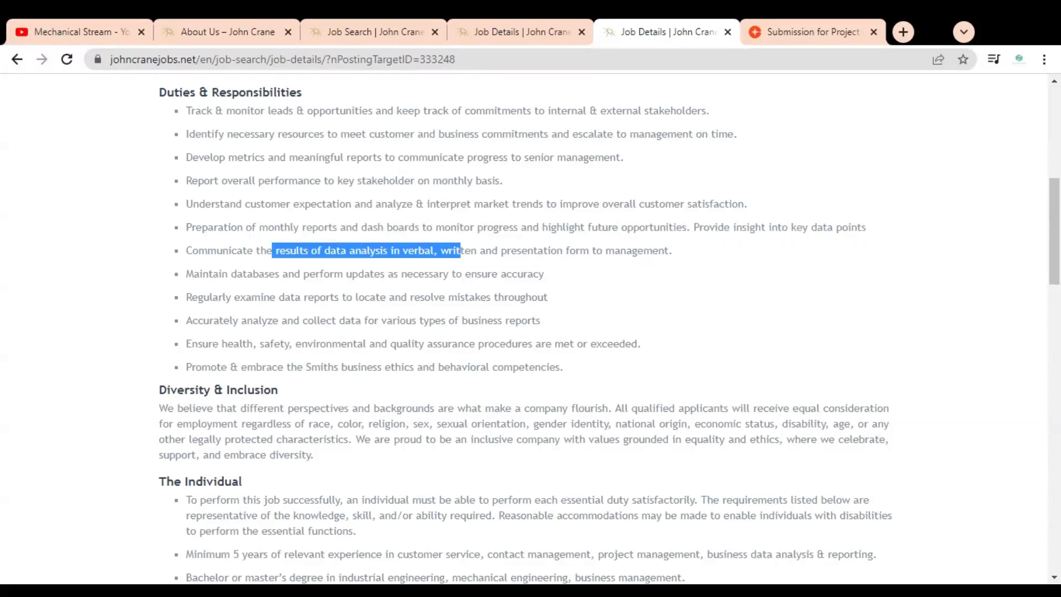
pyautogui.moveTo(458, 250); pyautogui.dragTo(671, 251)
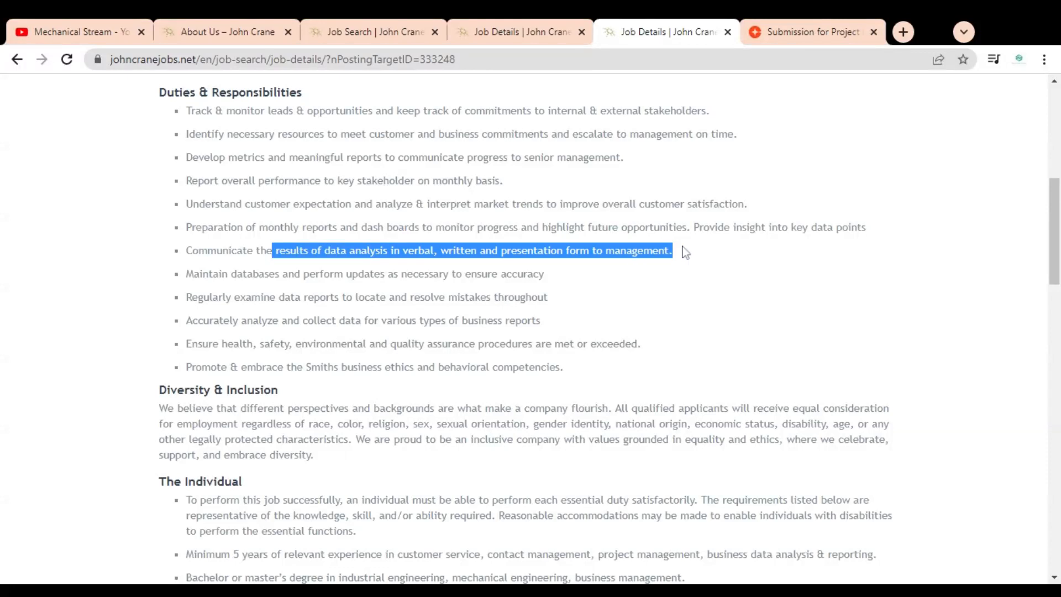
# Step: Highlight the database maintenance, data collection and analysis, and health, safety and quality assurance duties
pyautogui.scroll(-3)
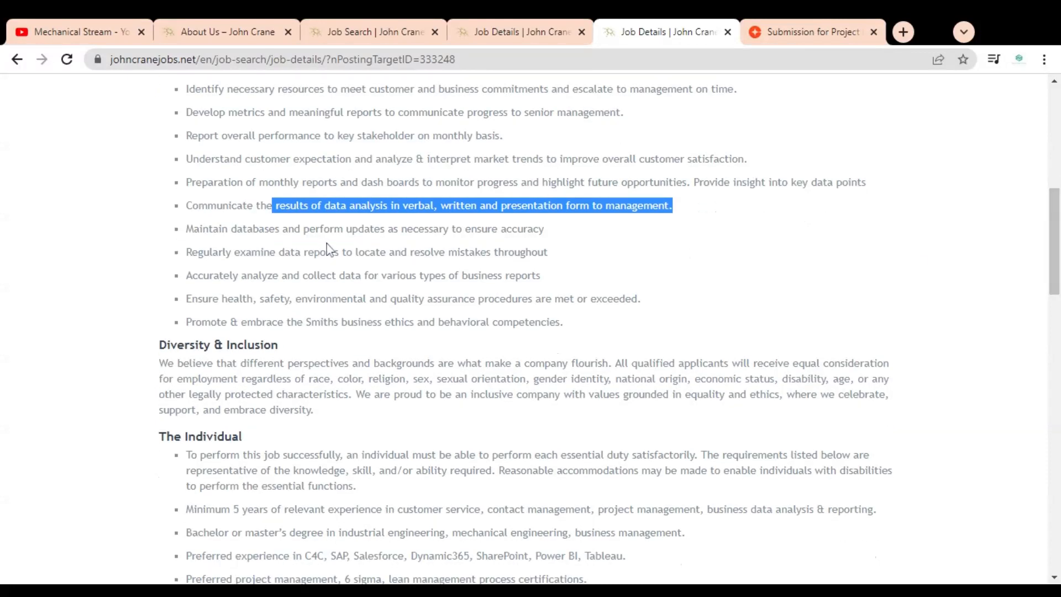
pyautogui.moveTo(314, 229); pyautogui.dragTo(406, 229)
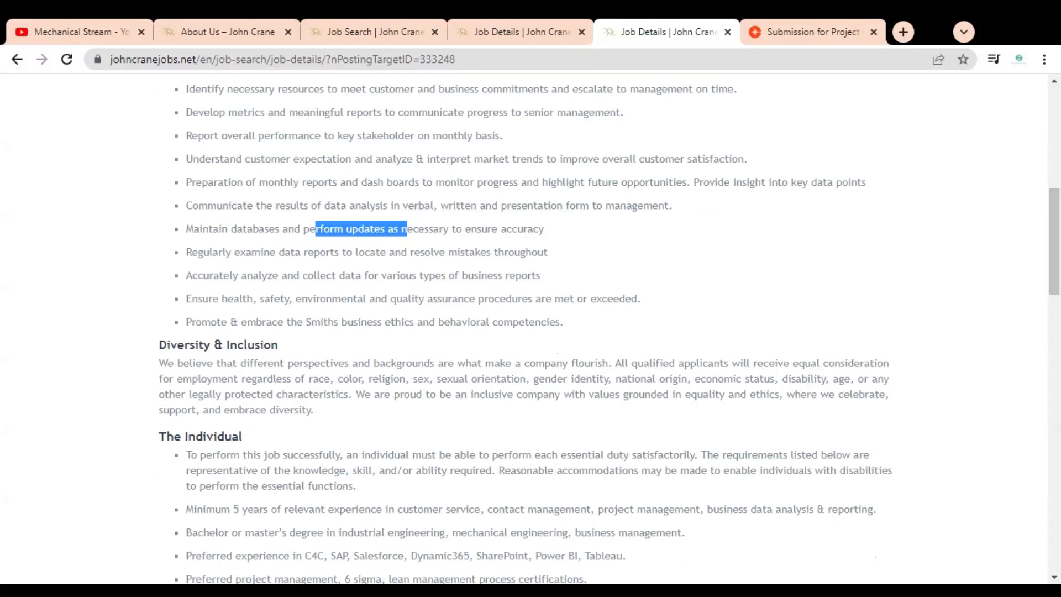
pyautogui.moveTo(407, 229); pyautogui.dragTo(542, 229)
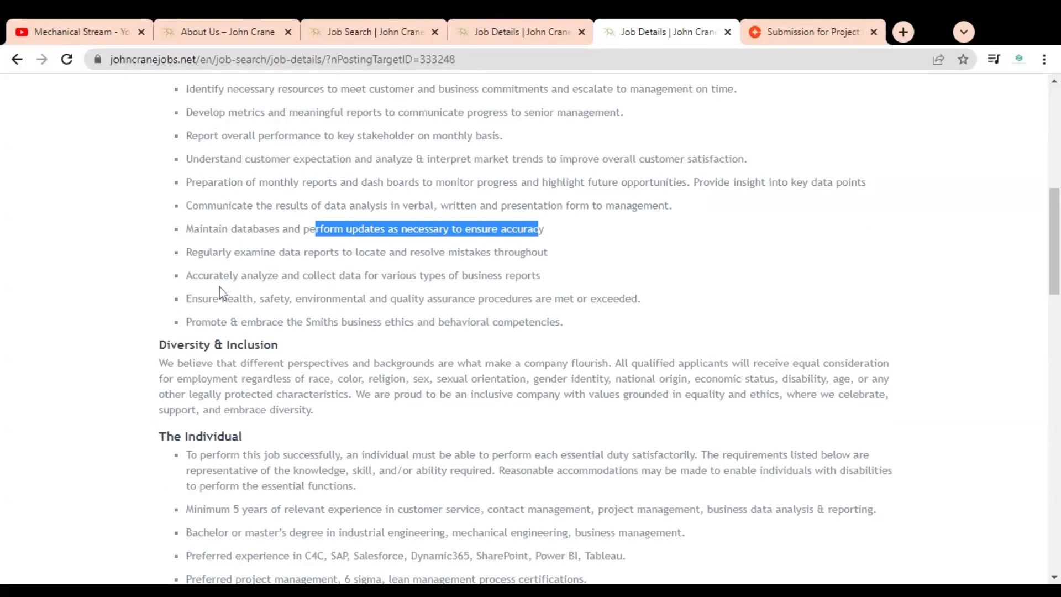
pyautogui.moveTo(199, 274); pyautogui.dragTo(486, 274)
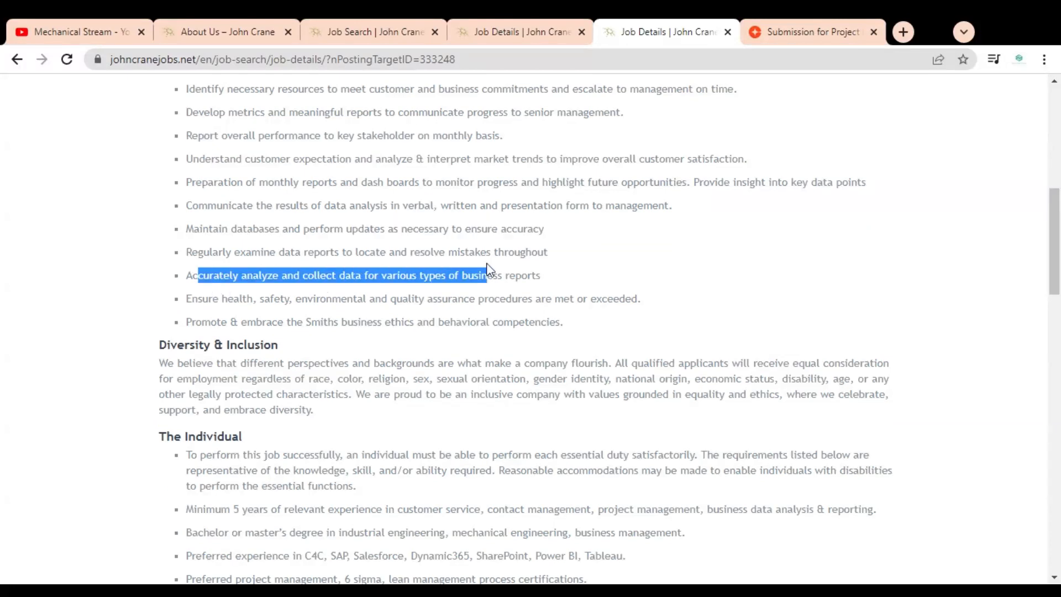
pyautogui.moveTo(486, 275); pyautogui.dragTo(539, 275)
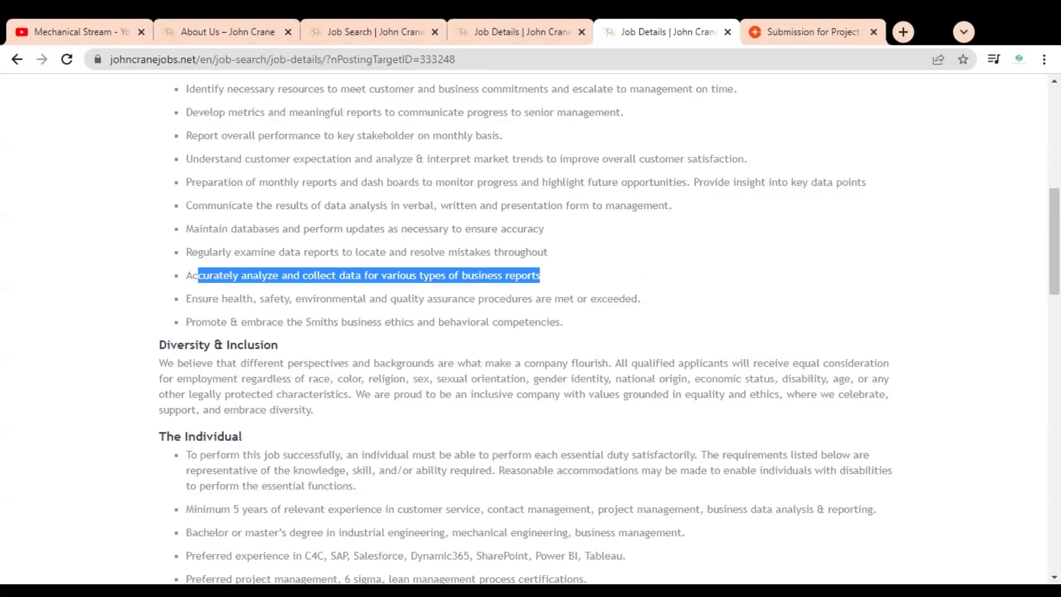
pyautogui.moveTo(221, 298); pyautogui.dragTo(575, 298)
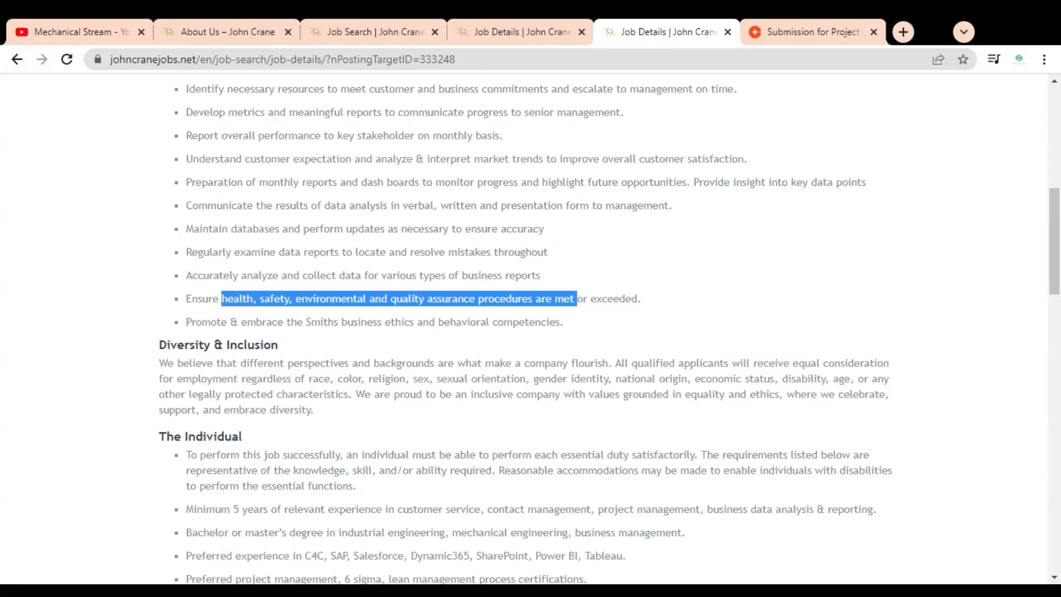
pyautogui.moveTo(576, 299); pyautogui.dragTo(641, 298)
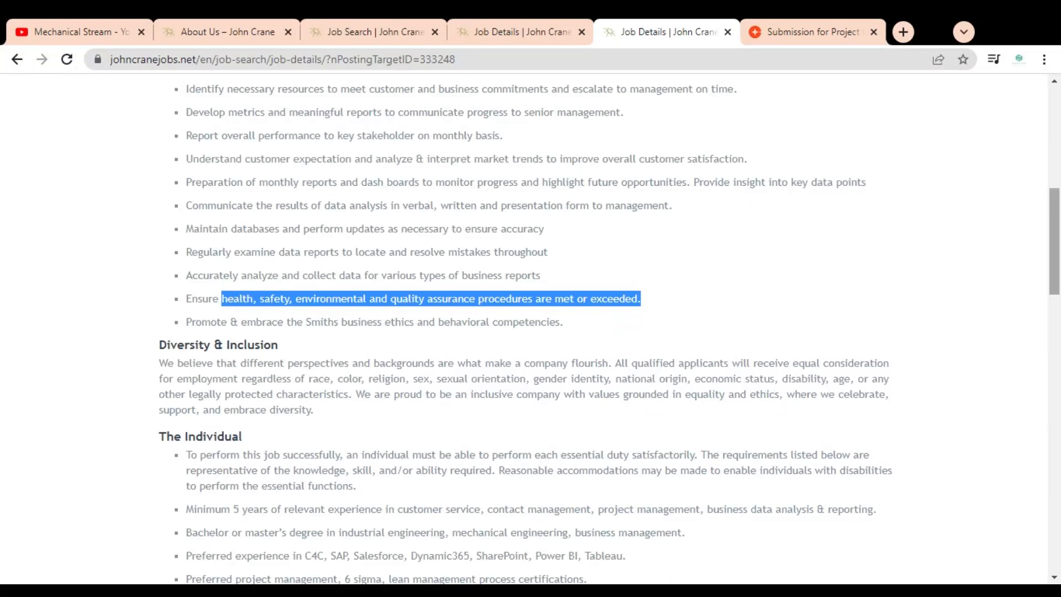
# Step: Highlight the project management certification, business operations knowledge, and QMS/MRP/ERP requirements
pyautogui.scroll(-3)
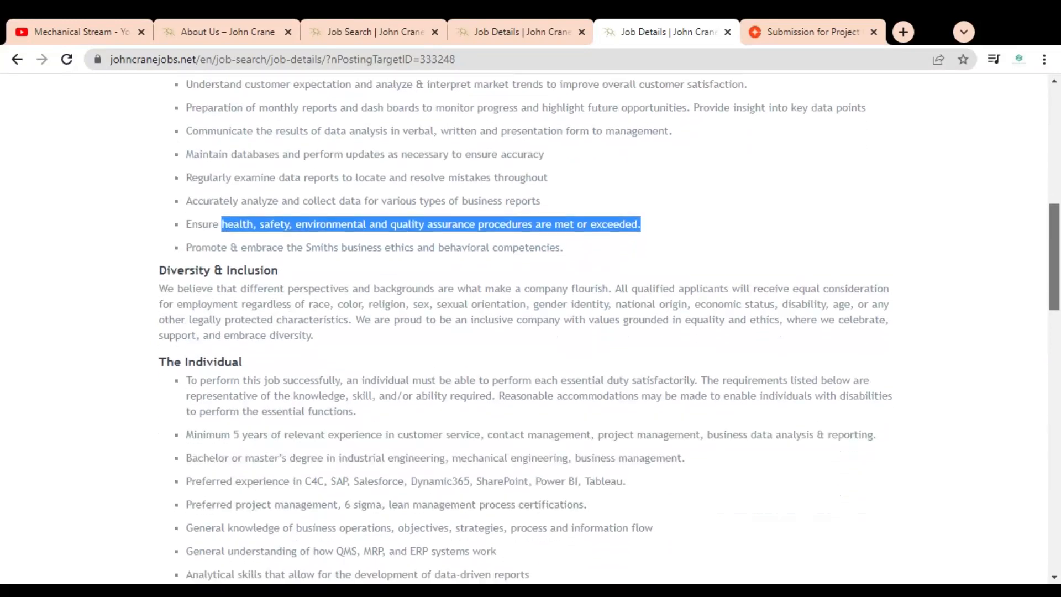
pyautogui.scroll(-3)
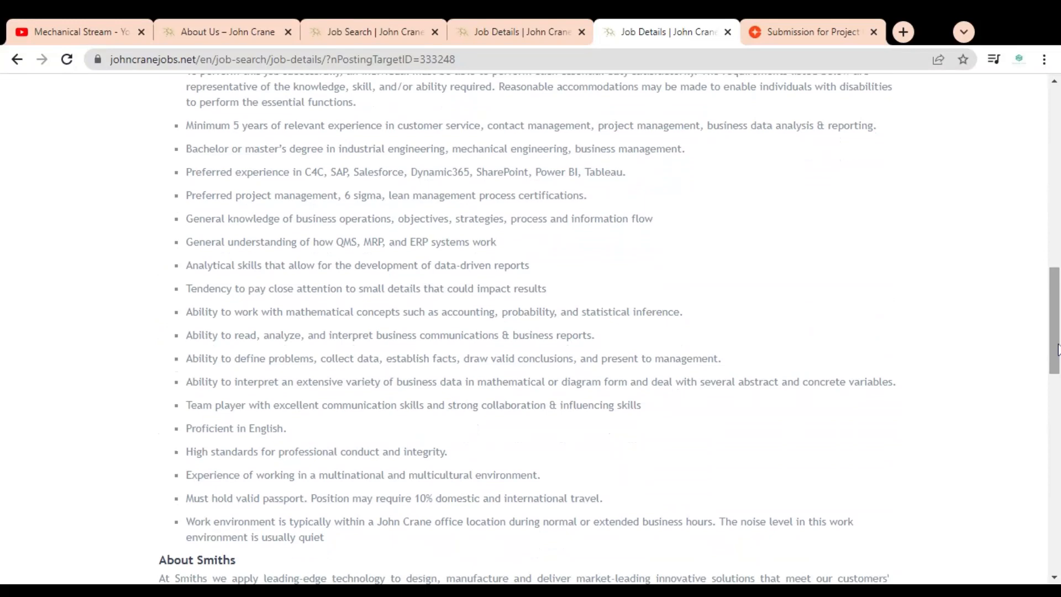
pyautogui.scroll(-3)
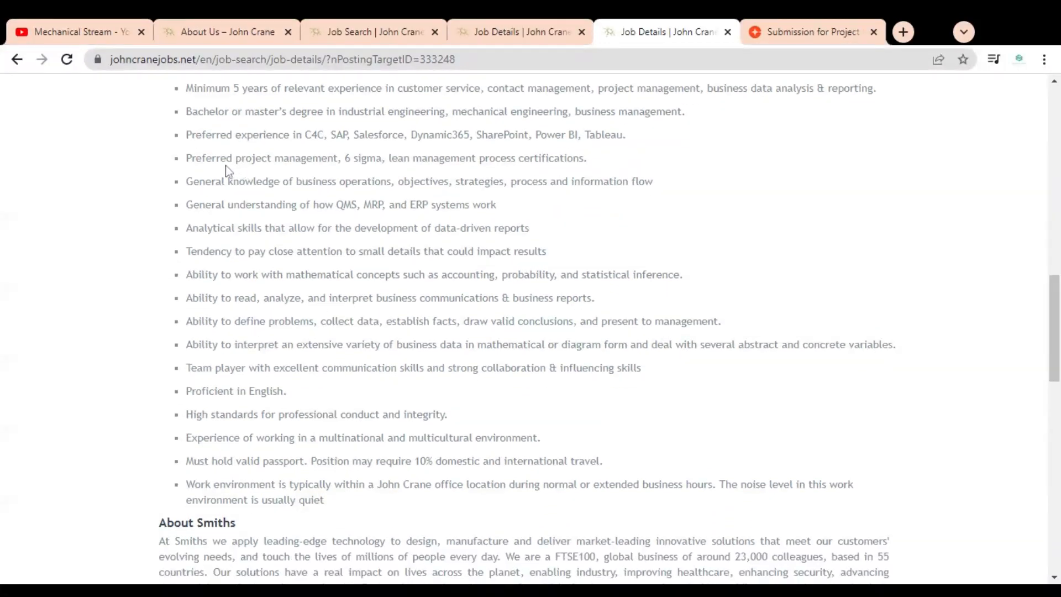
pyautogui.moveTo(213, 157); pyautogui.dragTo(305, 157)
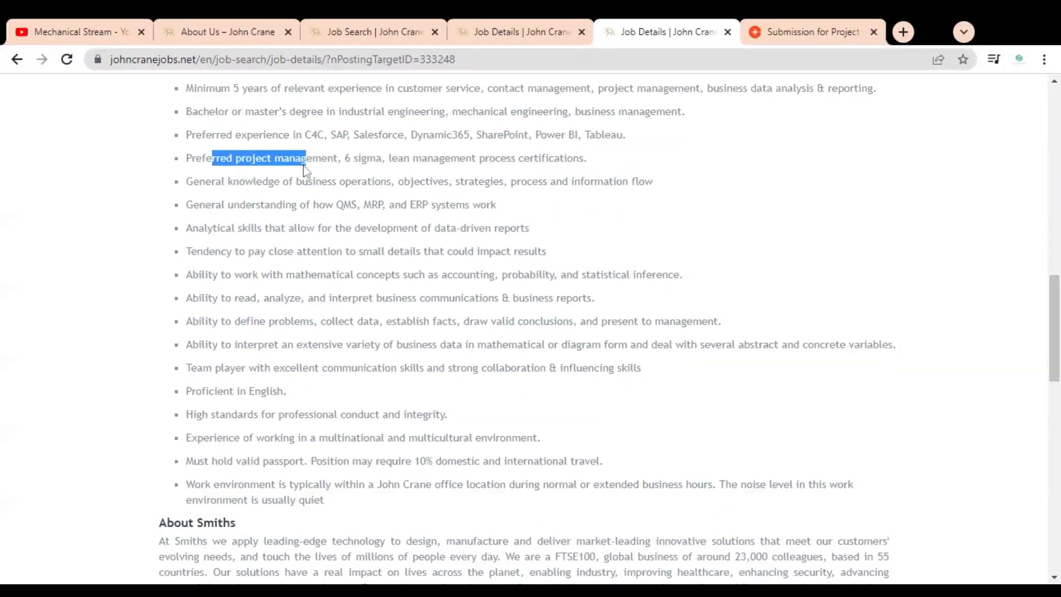
pyautogui.moveTo(305, 158); pyautogui.dragTo(587, 158)
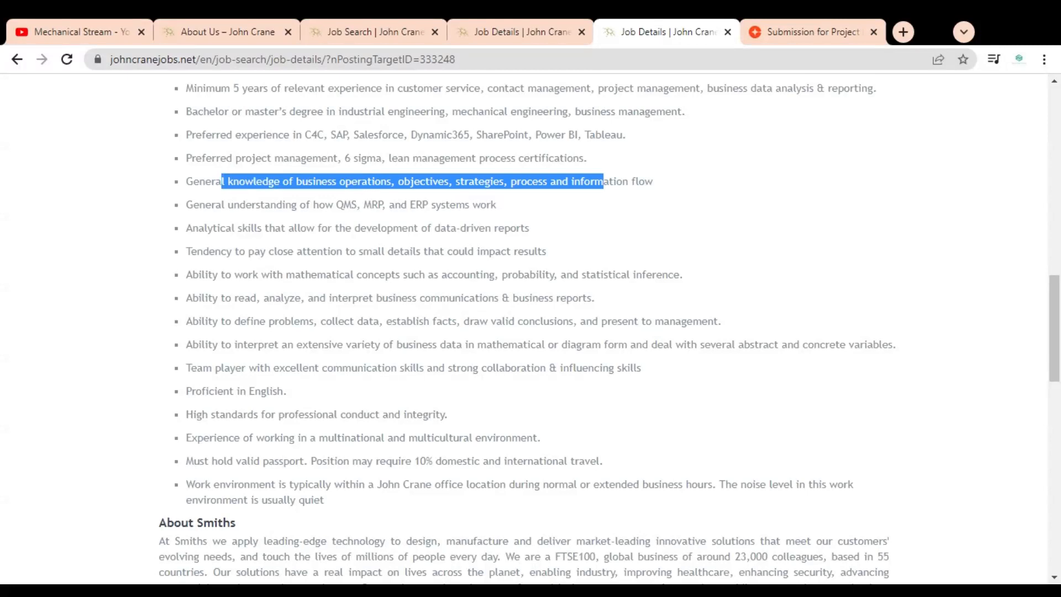
pyautogui.moveTo(277, 205); pyautogui.dragTo(358, 204)
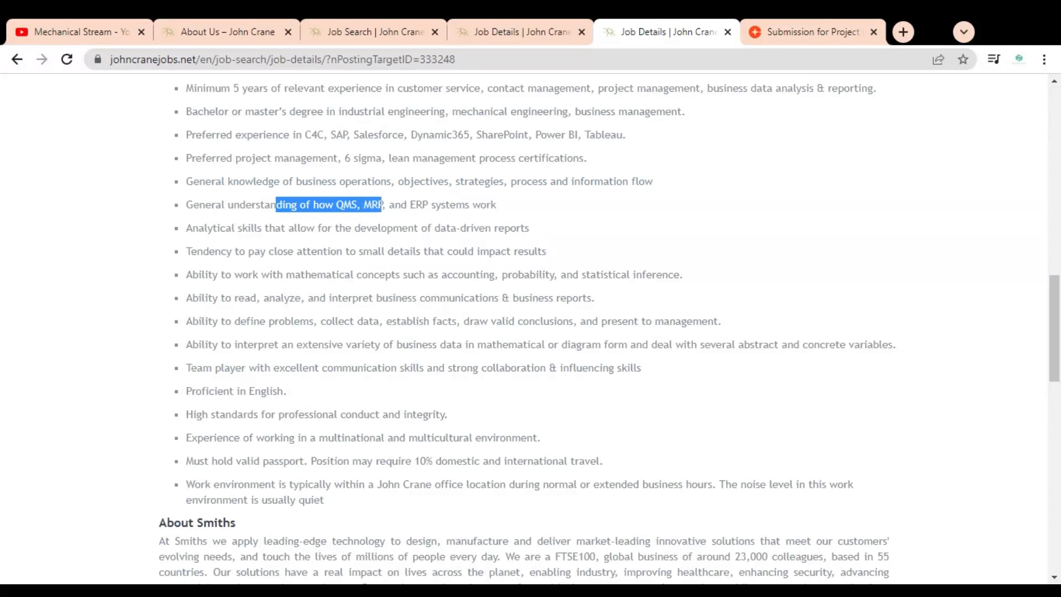
pyautogui.moveTo(382, 204); pyautogui.dragTo(395, 204)
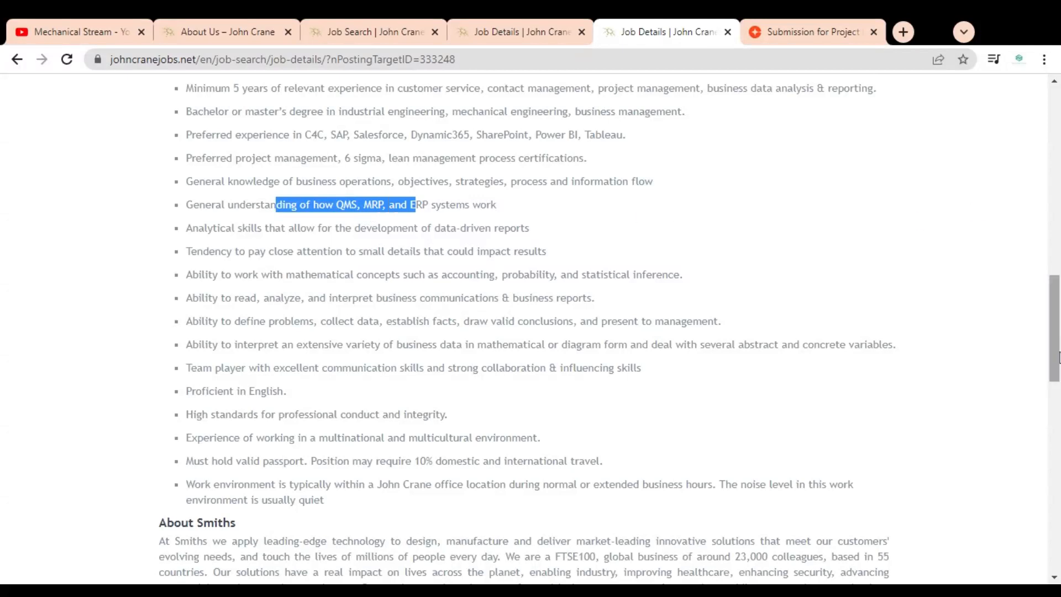
# Step: Highlight the mathematical concepts and passport requirements, clearing selections along the way
pyautogui.scroll(-3)
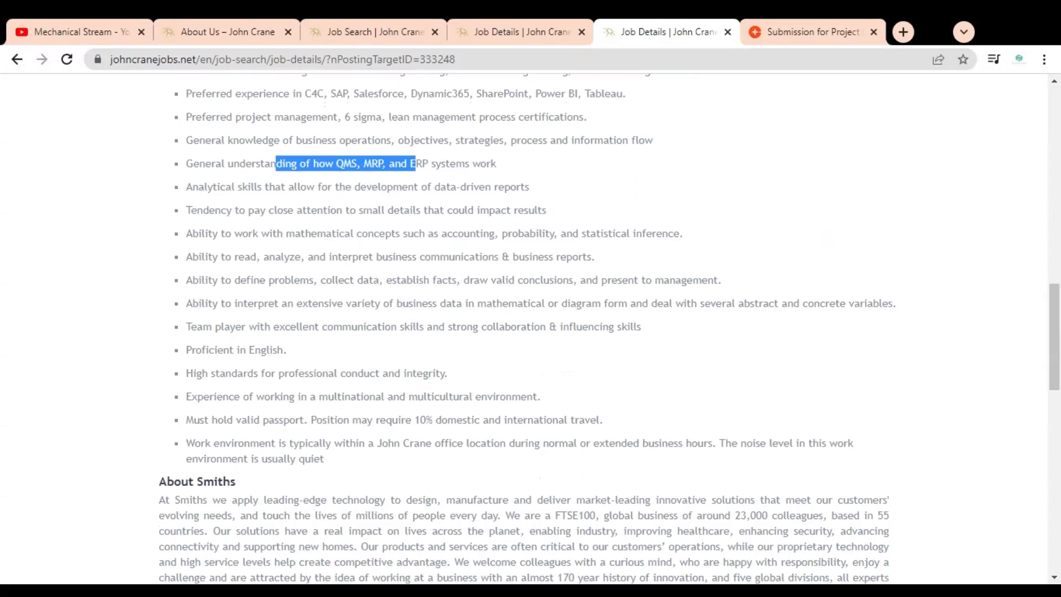
pyautogui.click(429, 178)
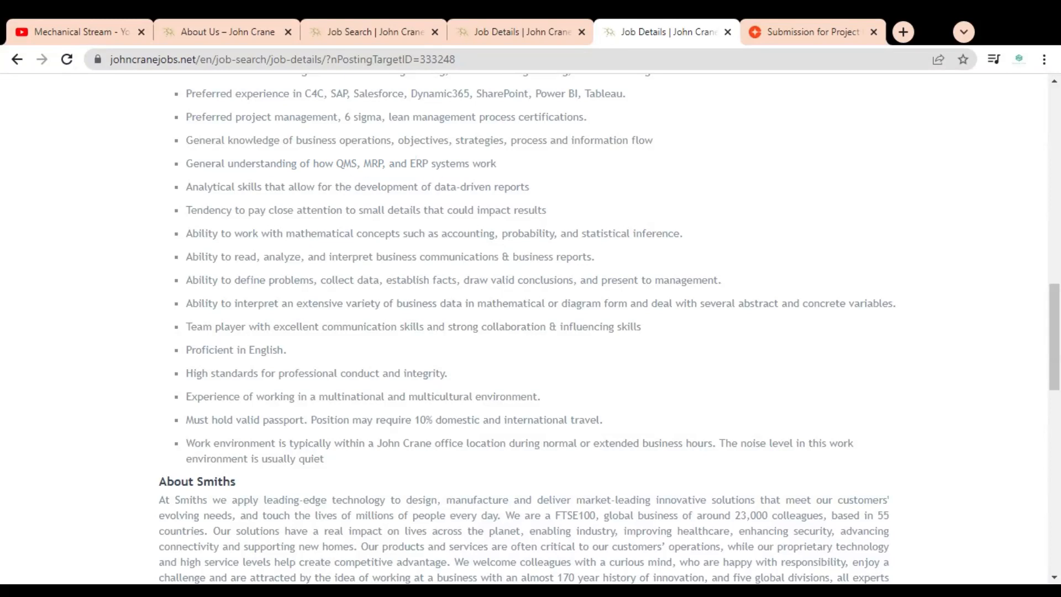
pyautogui.moveTo(198, 187); pyautogui.dragTo(304, 187)
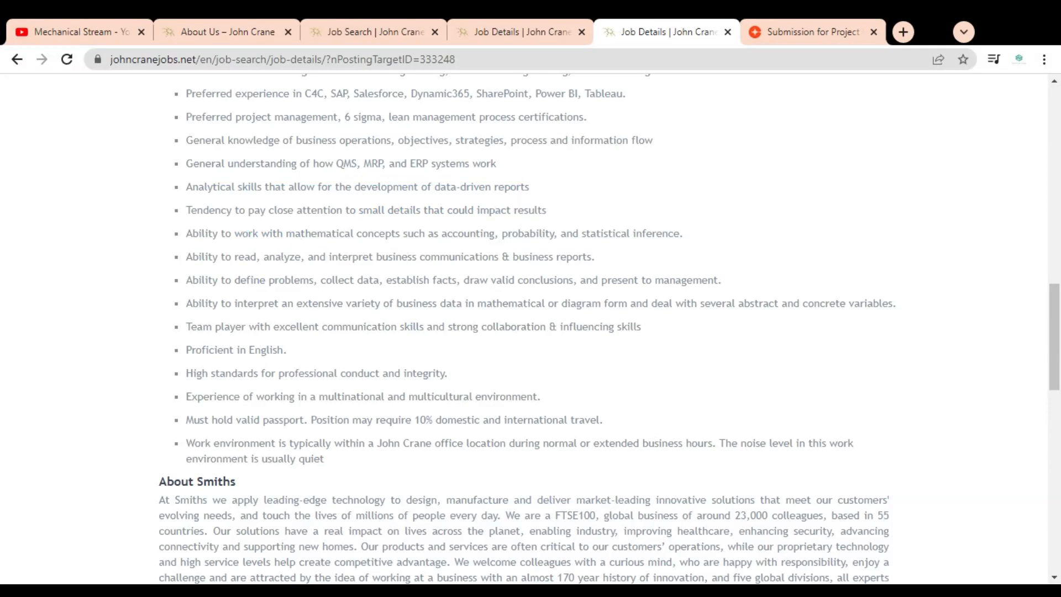
pyautogui.moveTo(269, 233); pyautogui.dragTo(458, 233)
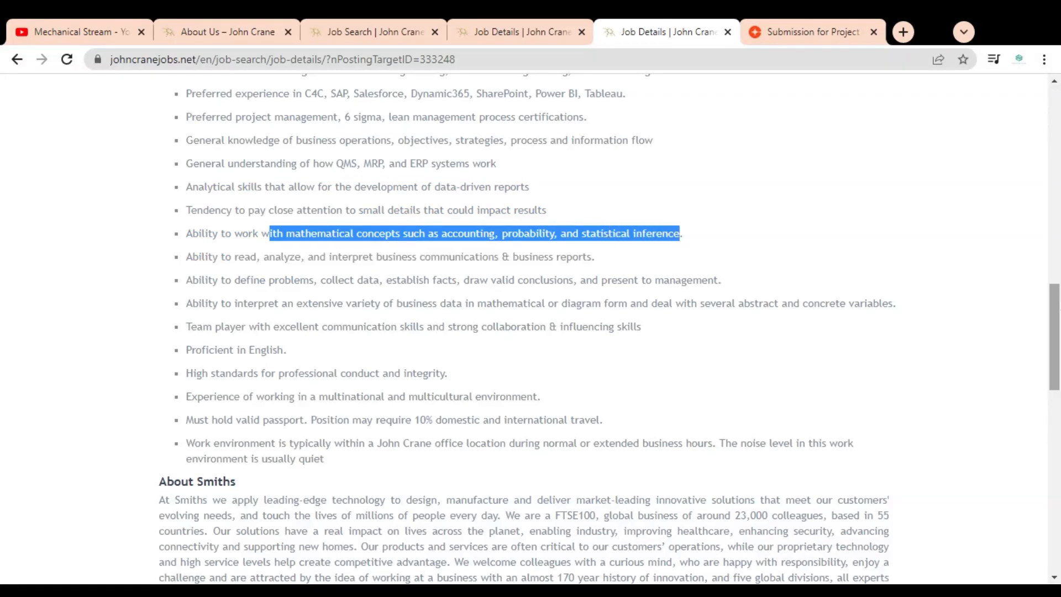
pyautogui.scroll(-3)
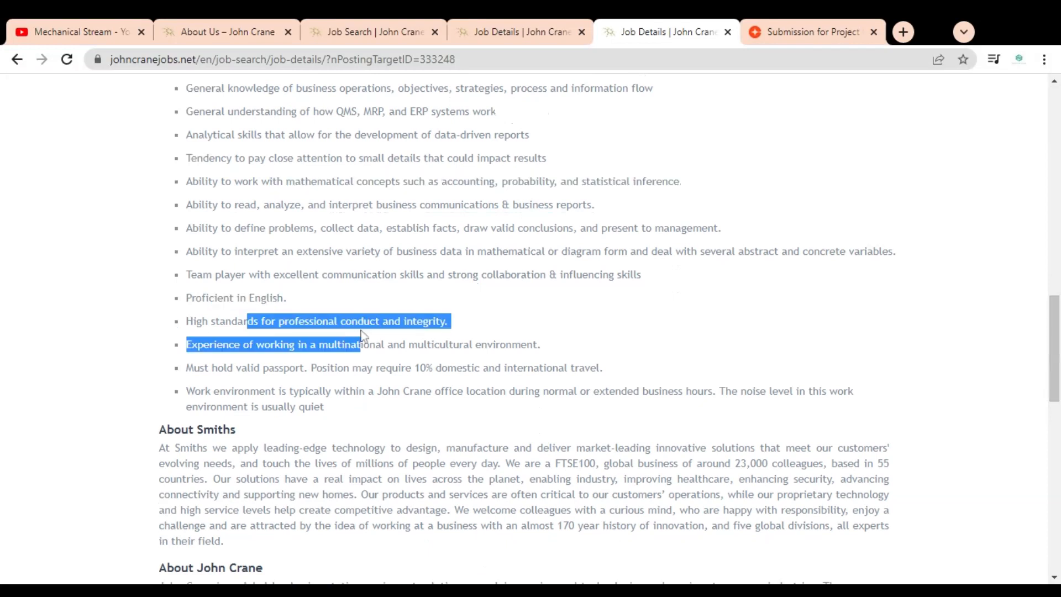
pyautogui.click(361, 345)
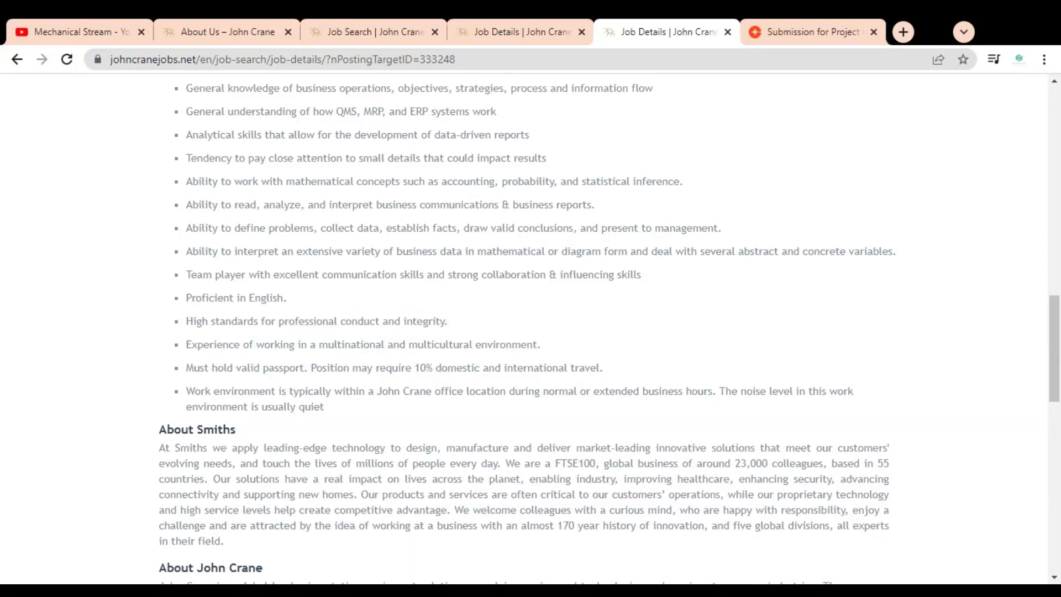
pyautogui.moveTo(186, 368); pyautogui.dragTo(328, 368)
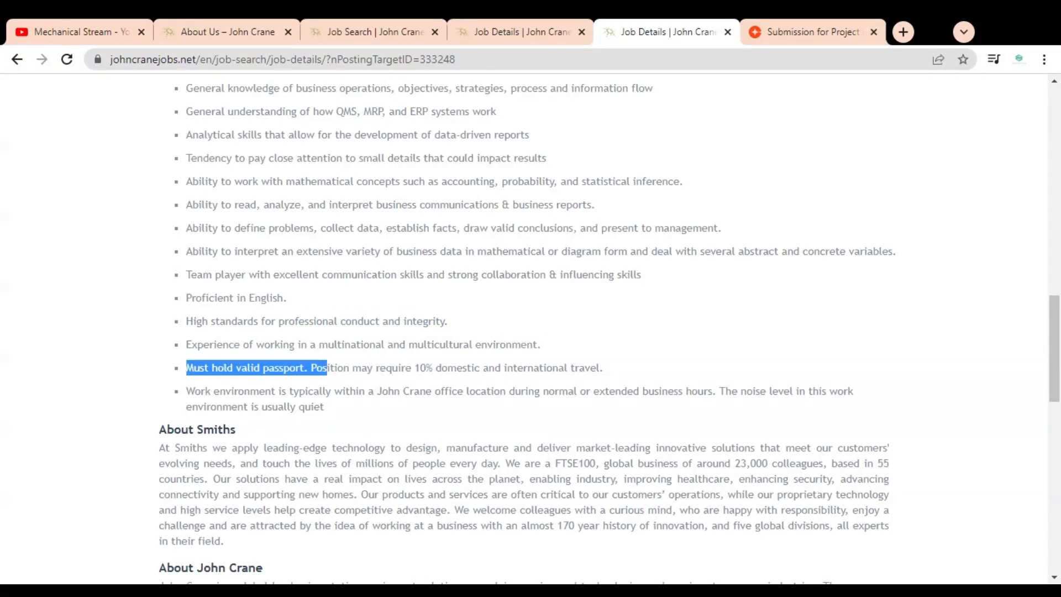
pyautogui.click(406, 368)
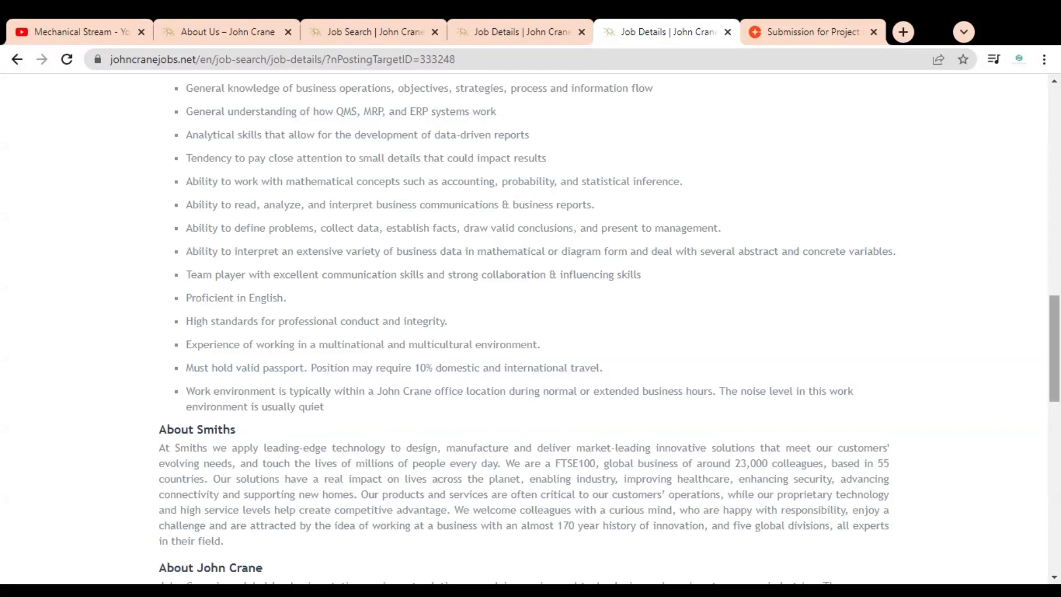
pyautogui.scroll(-3)
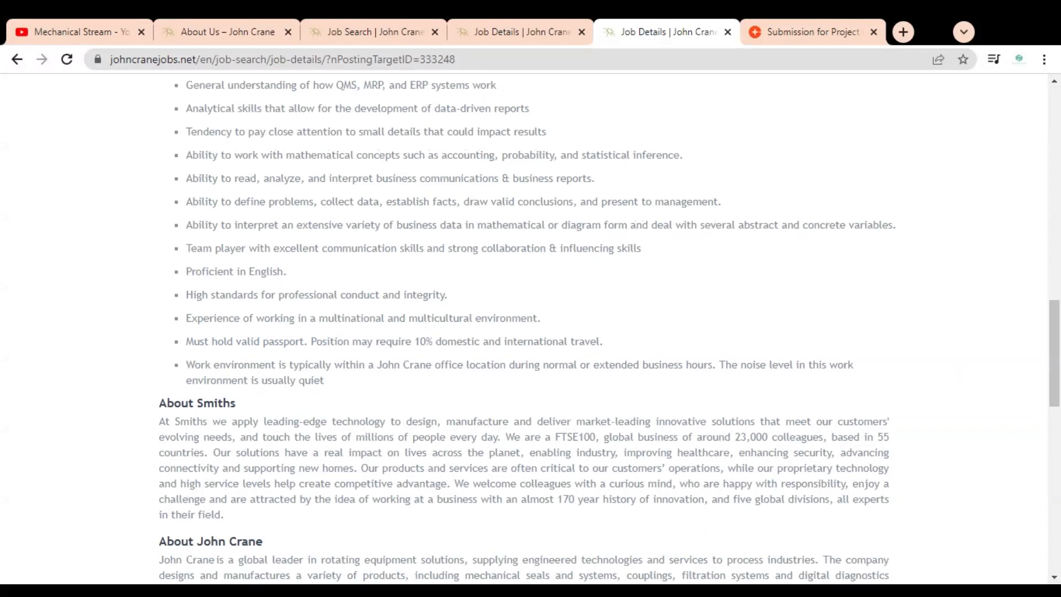
pyautogui.moveTo(465, 365); pyautogui.dragTo(231, 380)
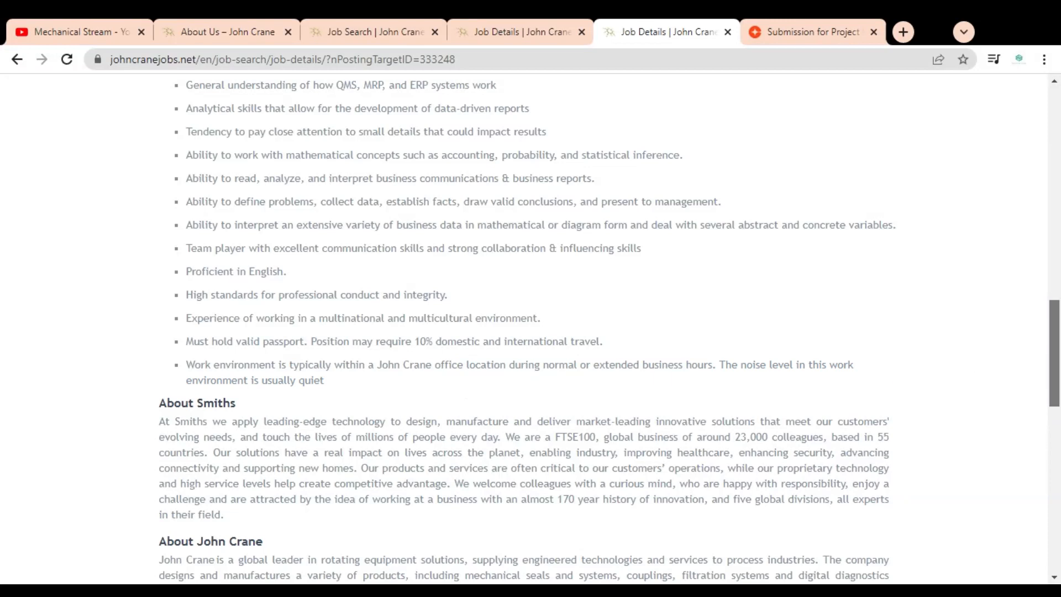
# Step: Scroll to the bottom of the Project Engineer posting and select Apply Now
pyautogui.scroll(-3)
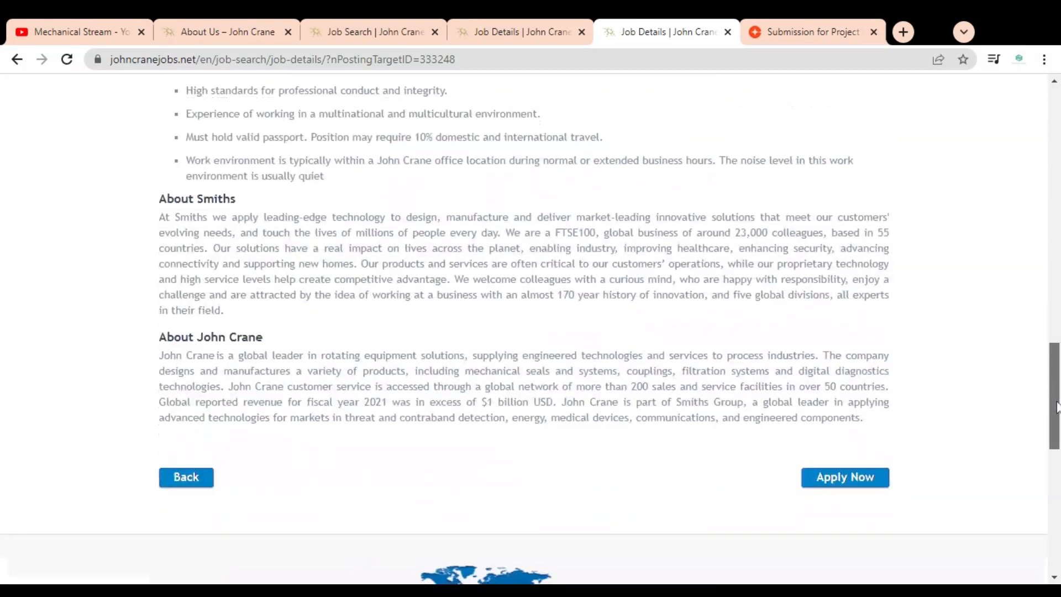
pyautogui.scroll(-3)
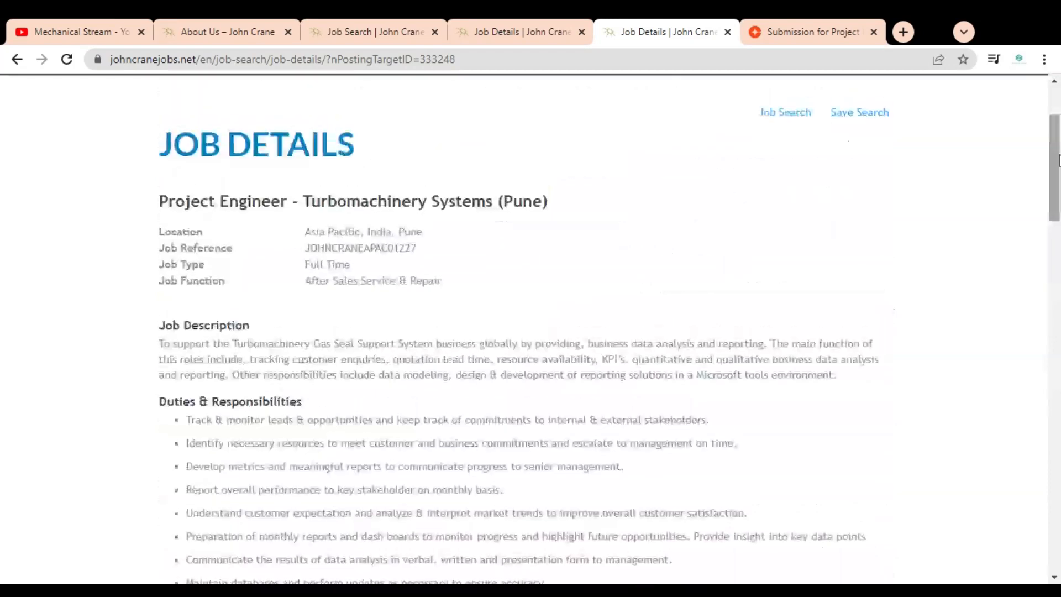
pyautogui.scroll(-3)
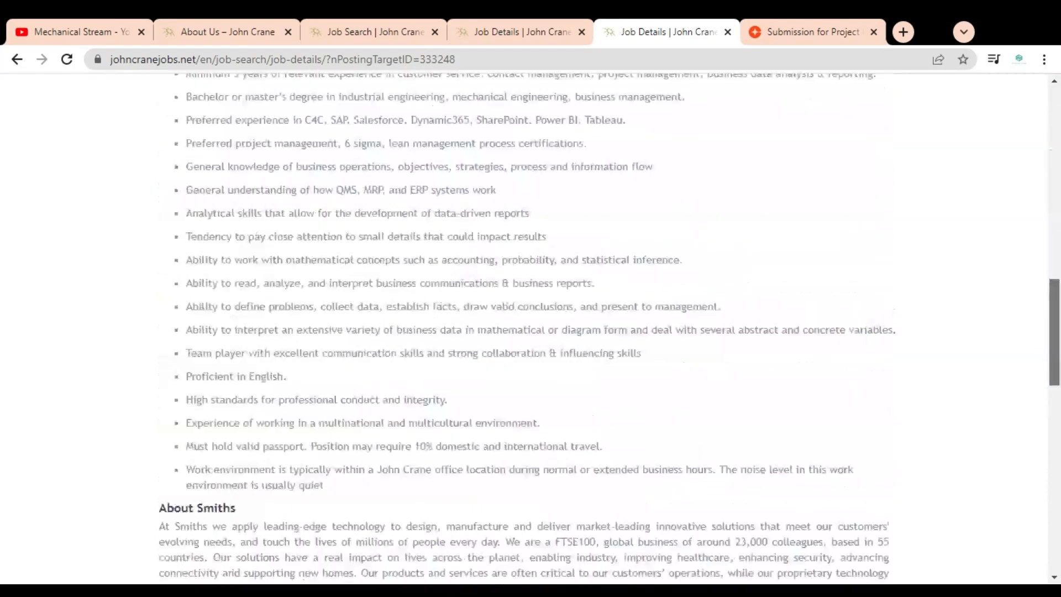
pyautogui.scroll(-3)
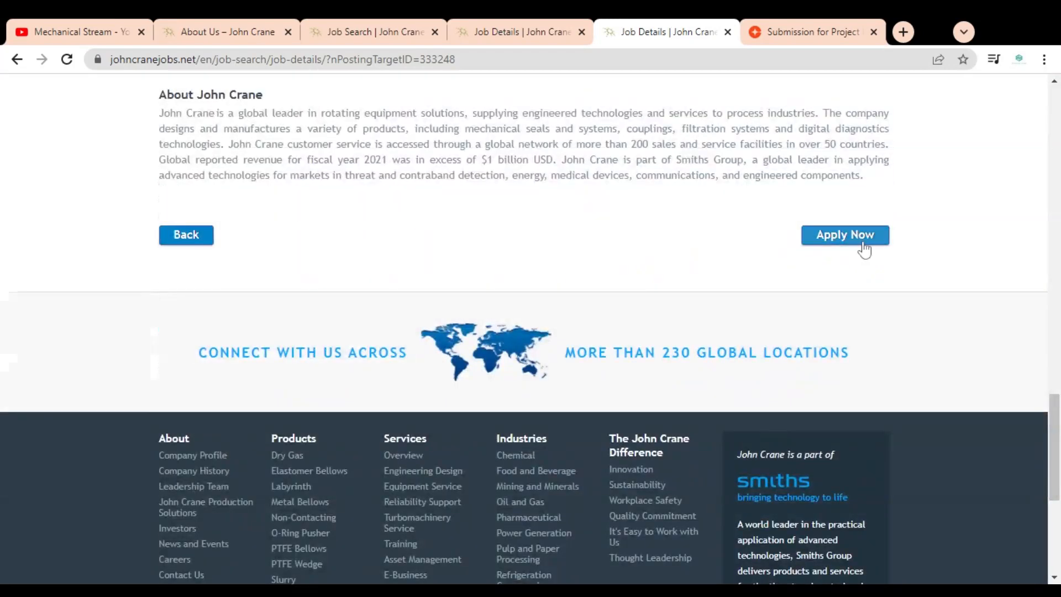
pyautogui.click(846, 235)
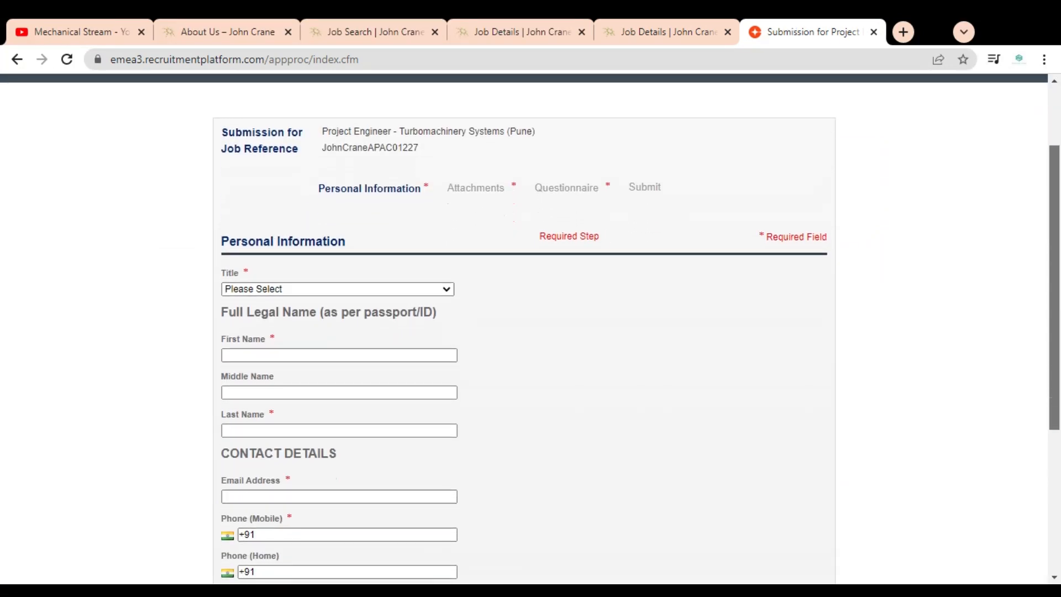
# Step: Scroll through the empty Personal Information, contact and address fields, then return to About Us – John Crane
pyautogui.scroll(-3)
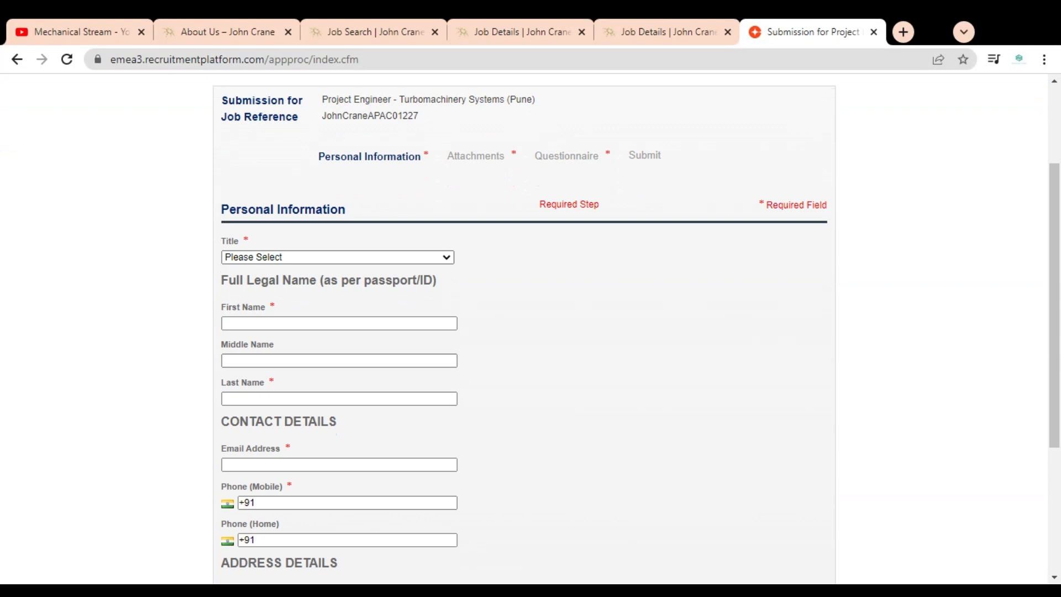
pyautogui.moveTo(500, 167)
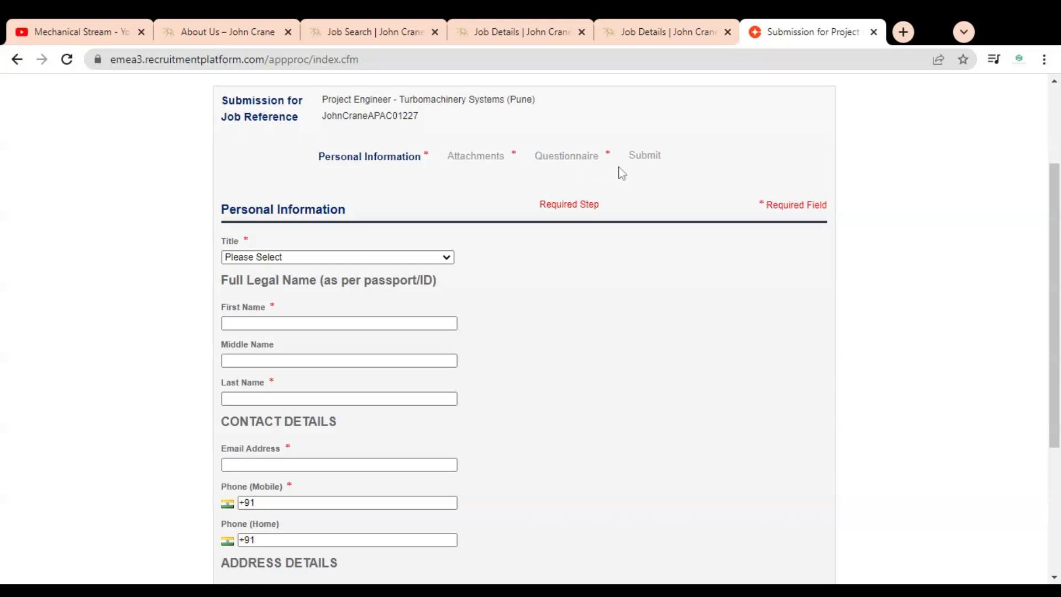
pyautogui.moveTo(780, 169)
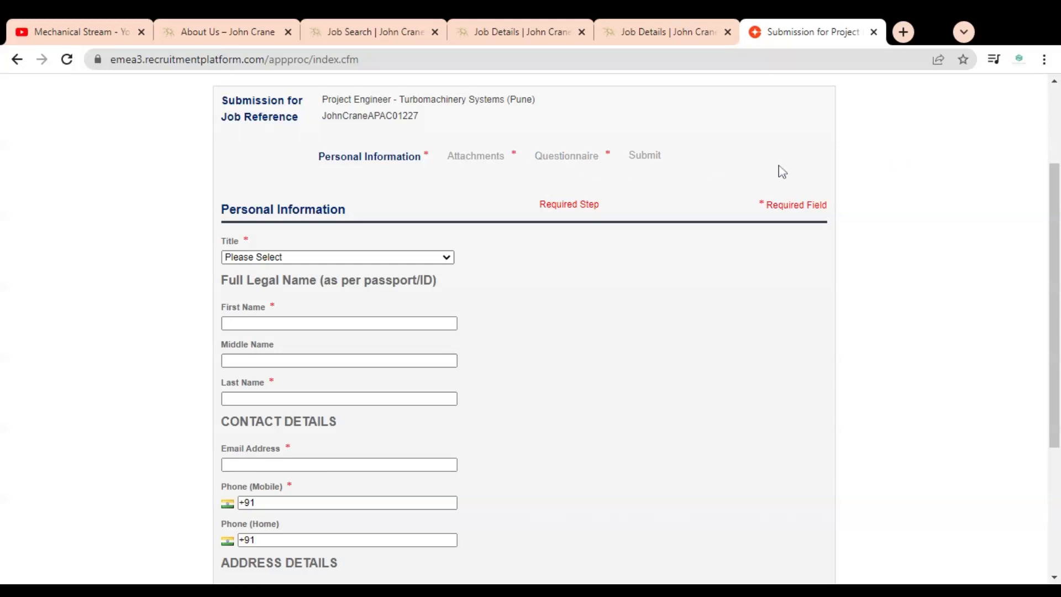
pyautogui.scroll(-3)
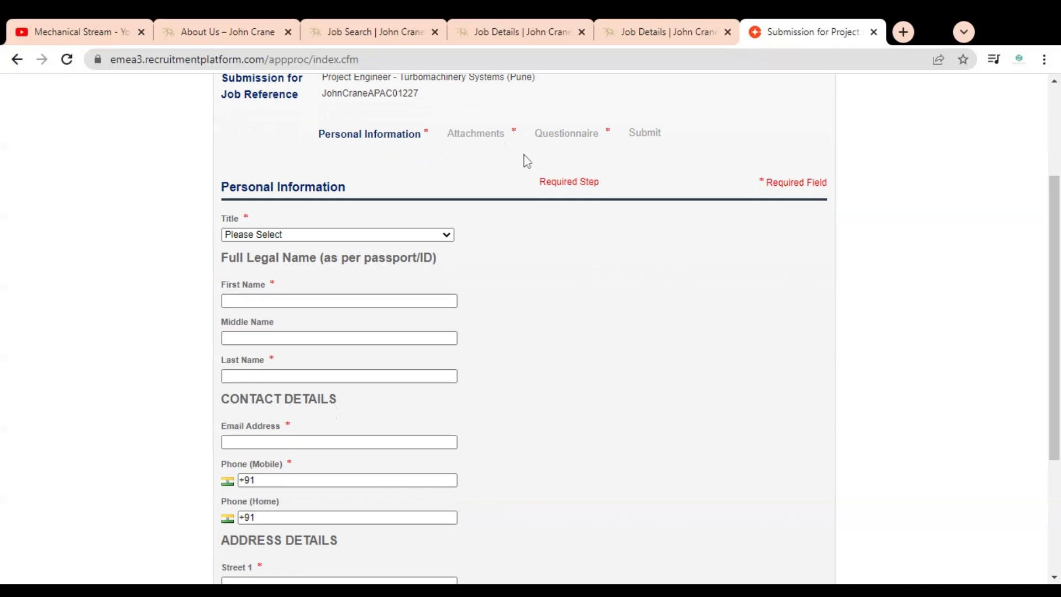
pyautogui.moveTo(1017, 270)
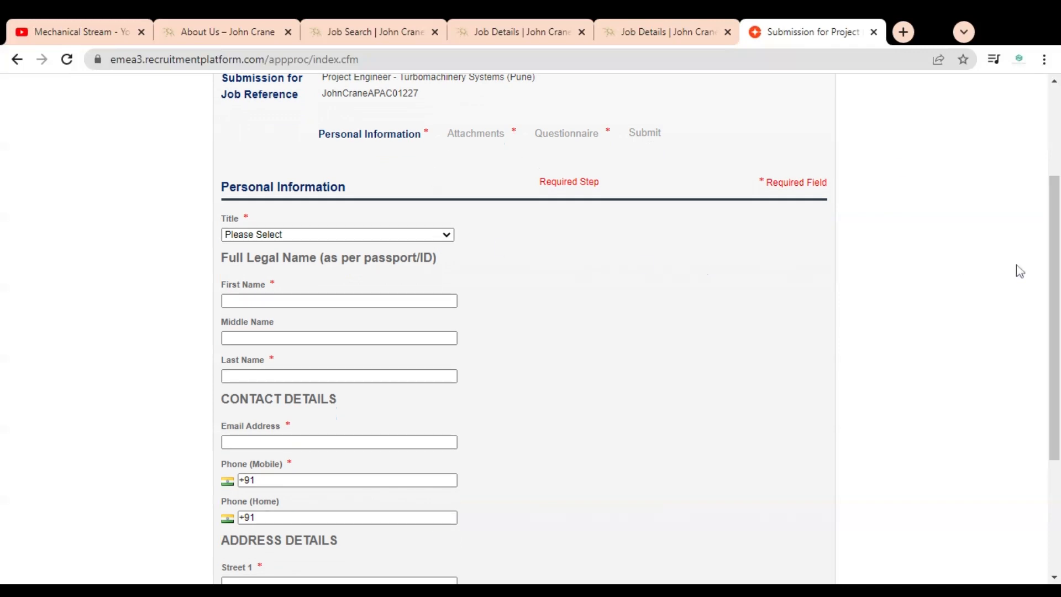
pyautogui.scroll(-3)
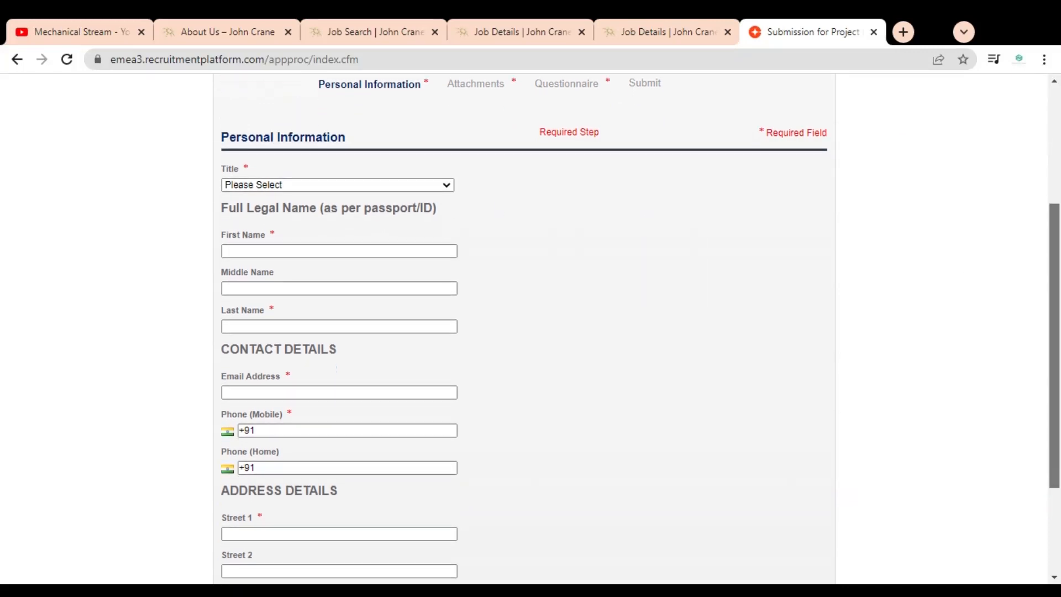
pyautogui.scroll(-3)
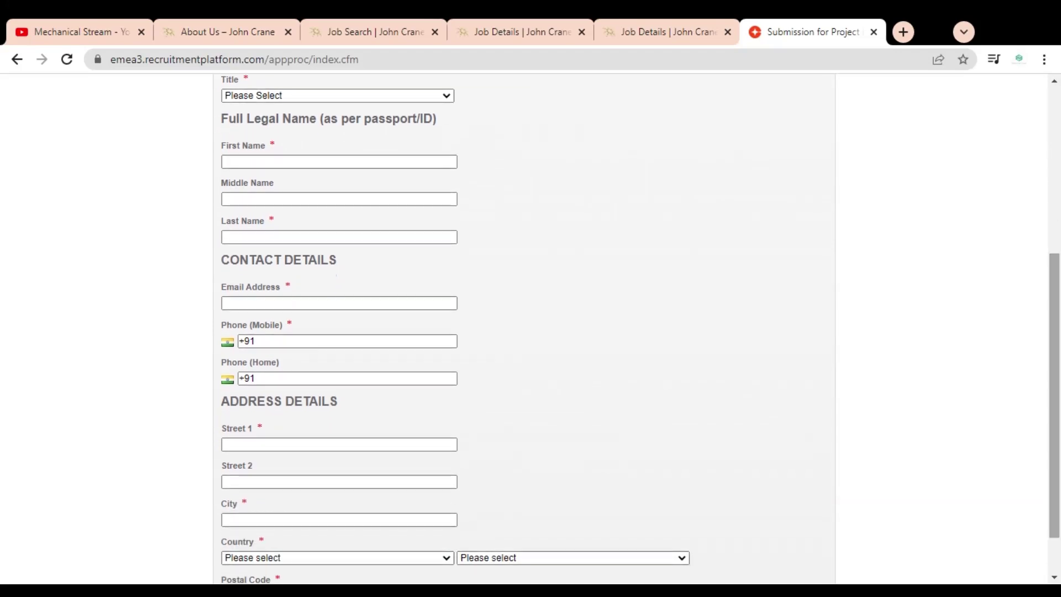
pyautogui.scroll(-3)
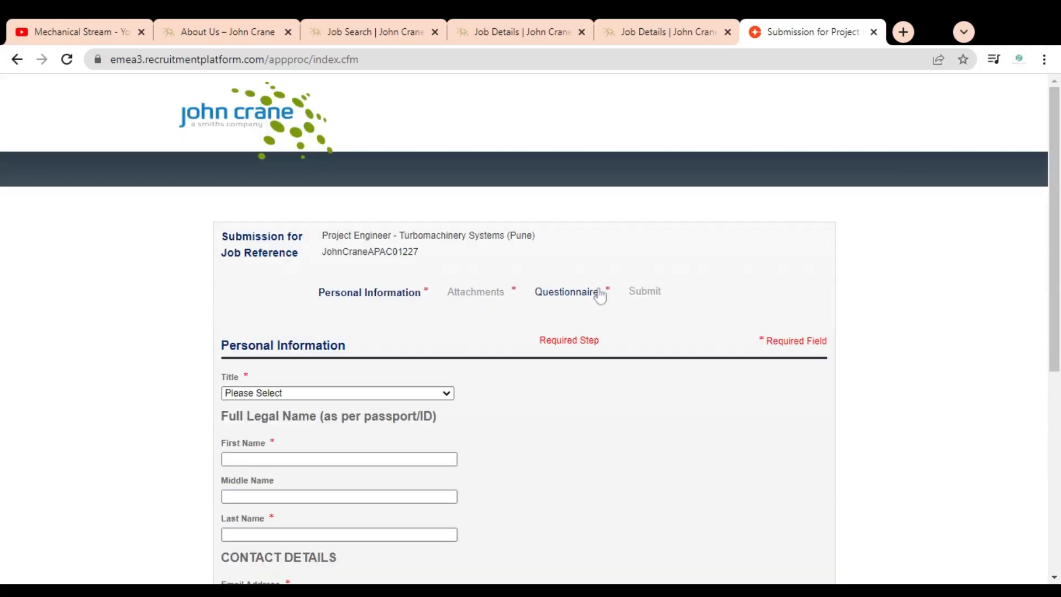
pyautogui.moveTo(634, 316)
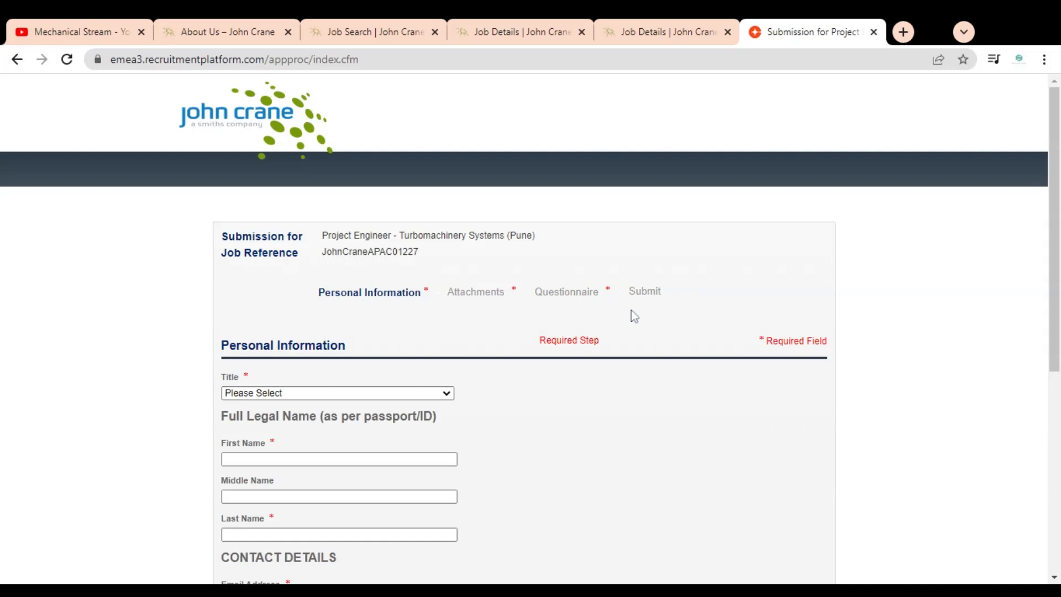
pyautogui.moveTo(659, 309)
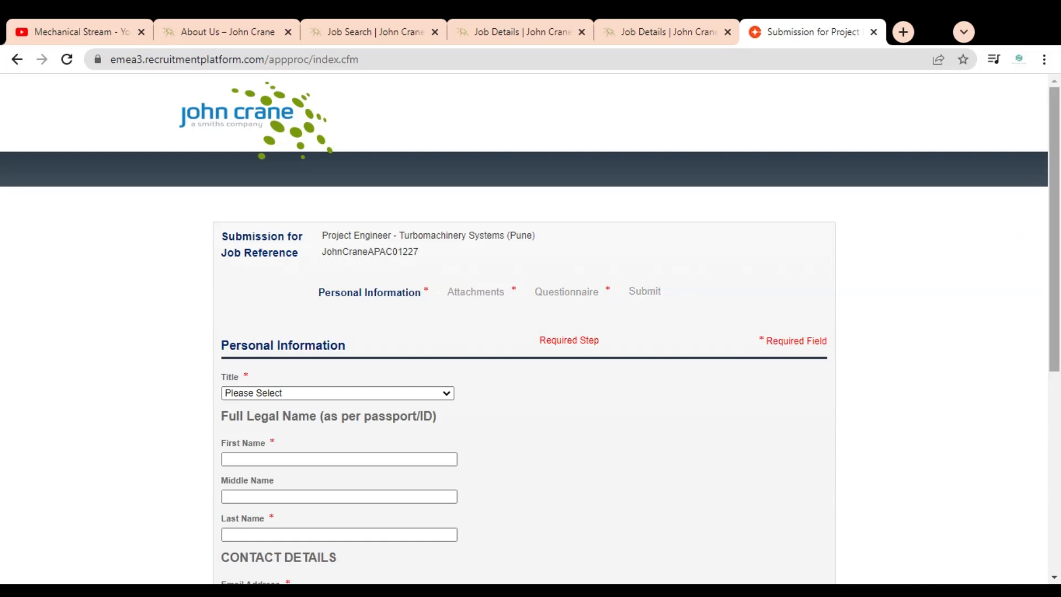
pyautogui.click(226, 32)
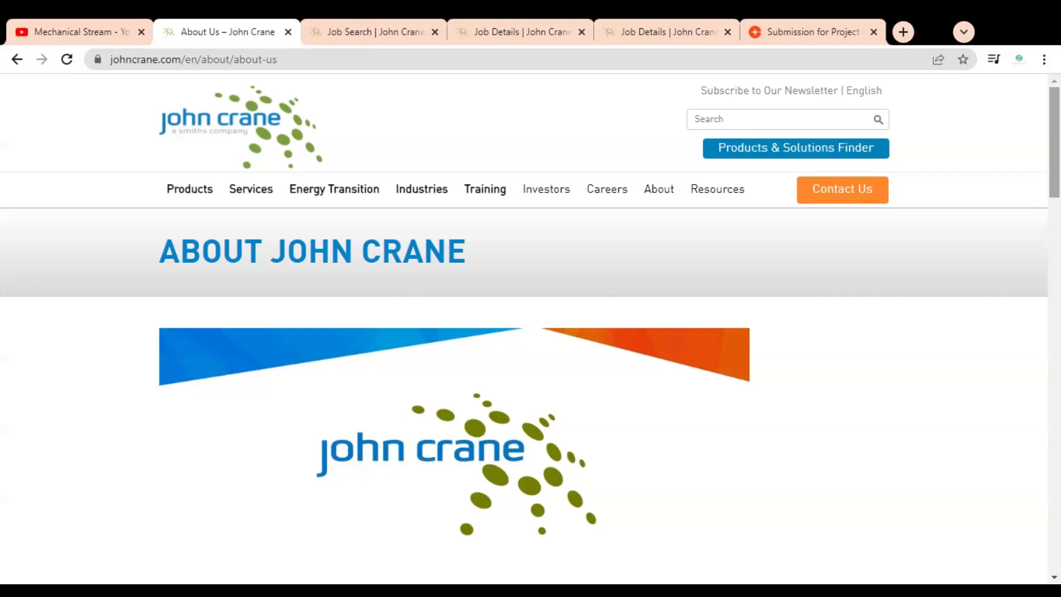
pyautogui.scroll(-3)
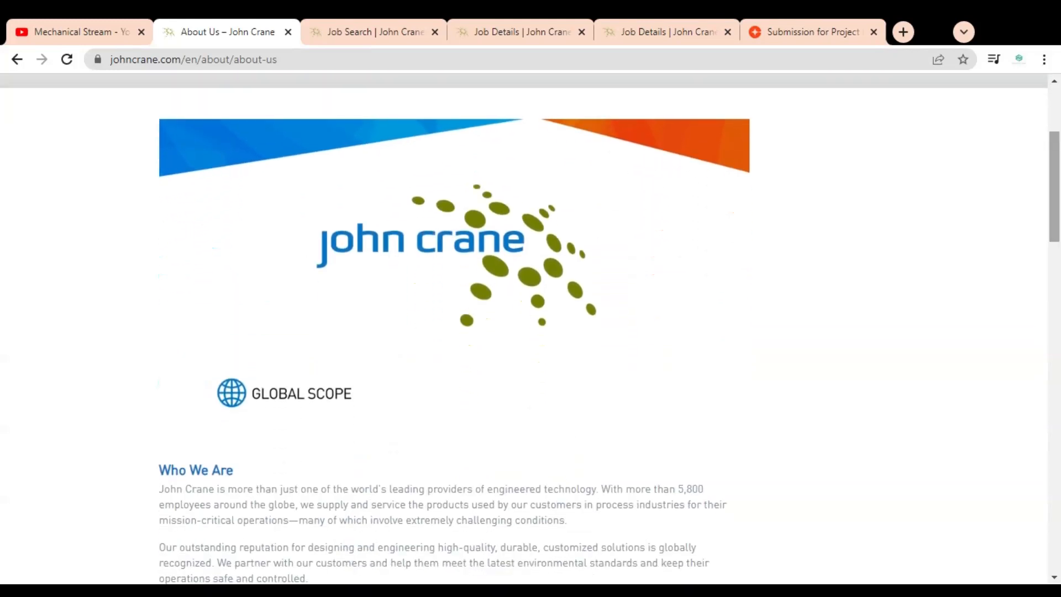
pyautogui.scroll(-3)
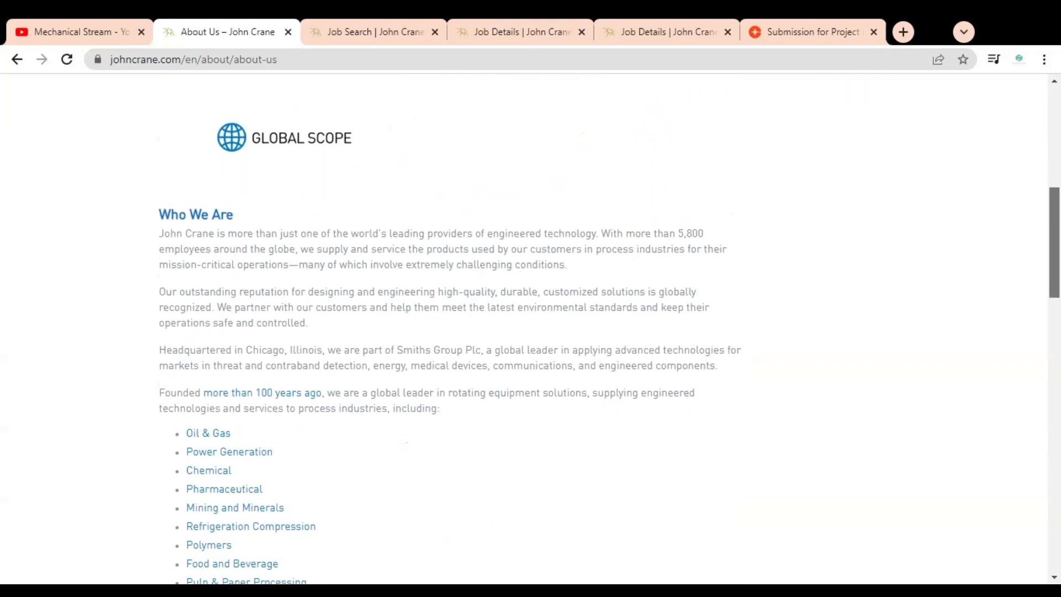
pyautogui.scroll(-3)
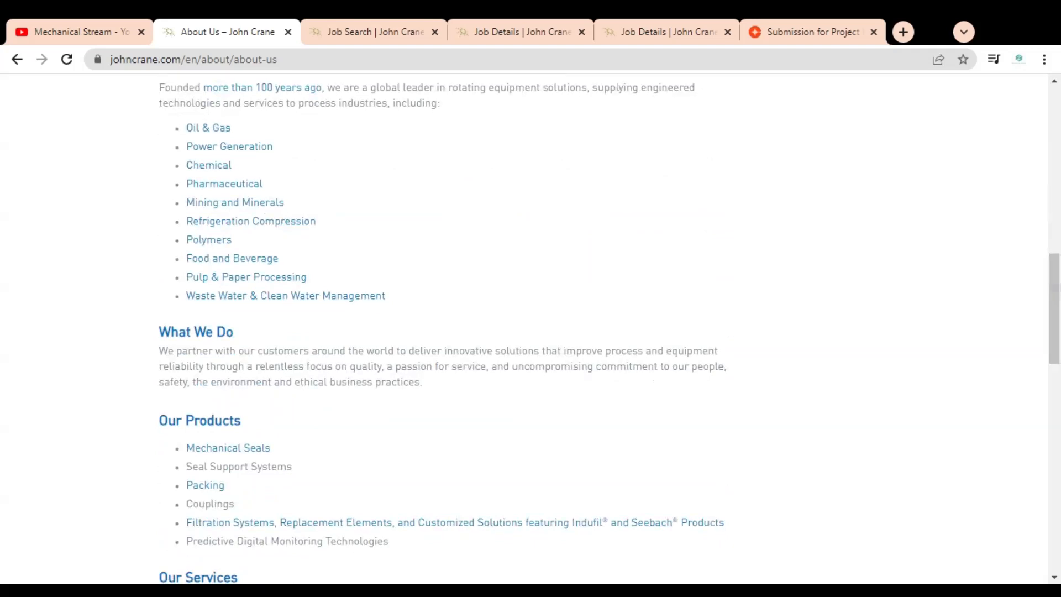